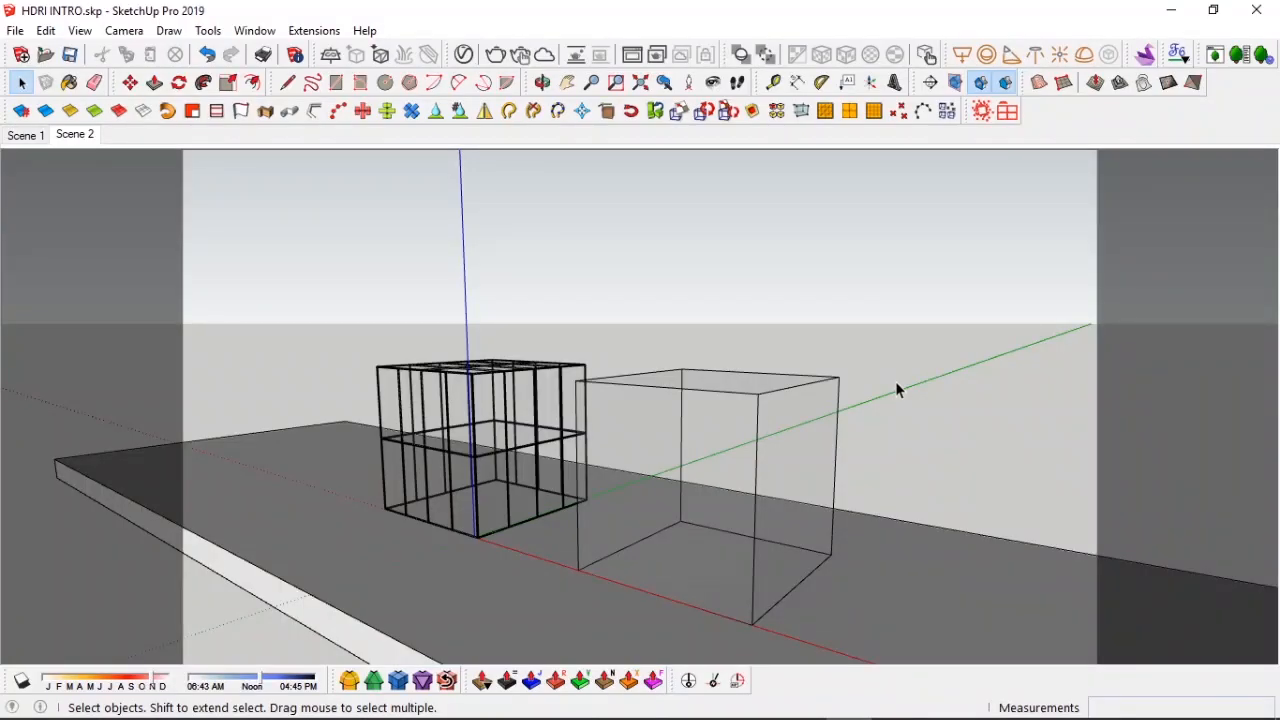
mouse_move(695, 448)
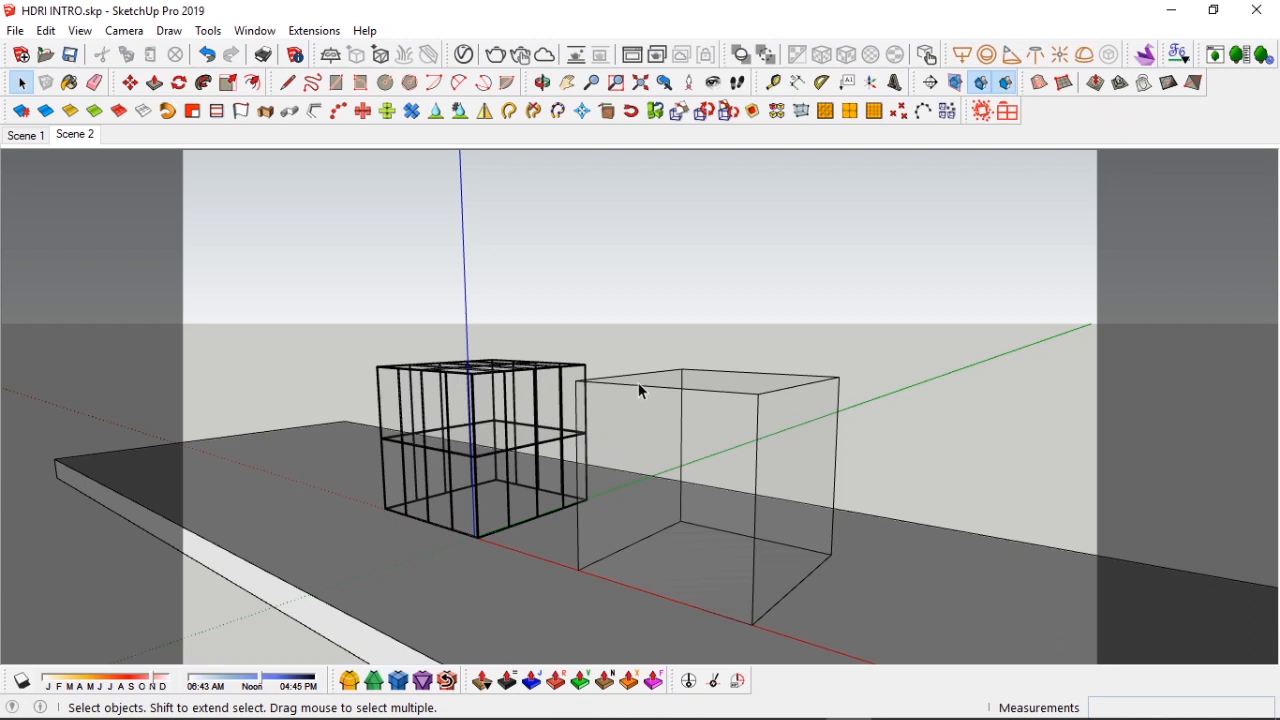
mouse_move(614, 319)
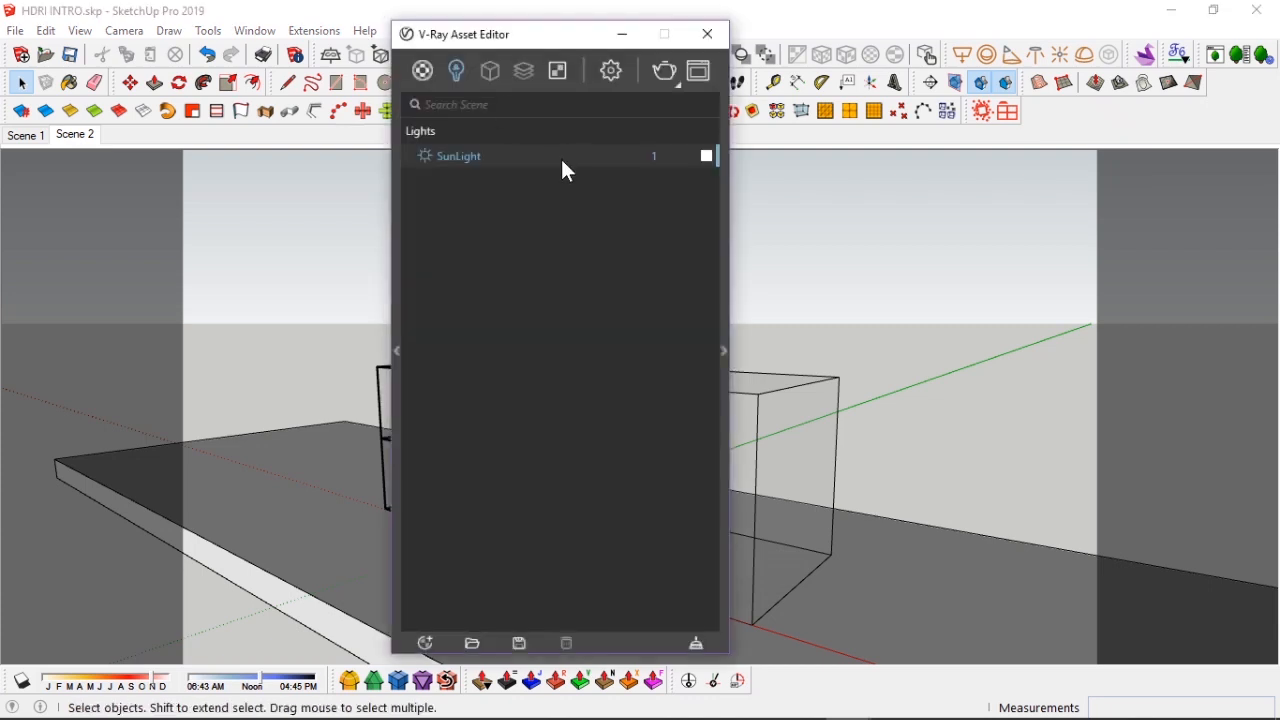
mouse_move(722, 222)
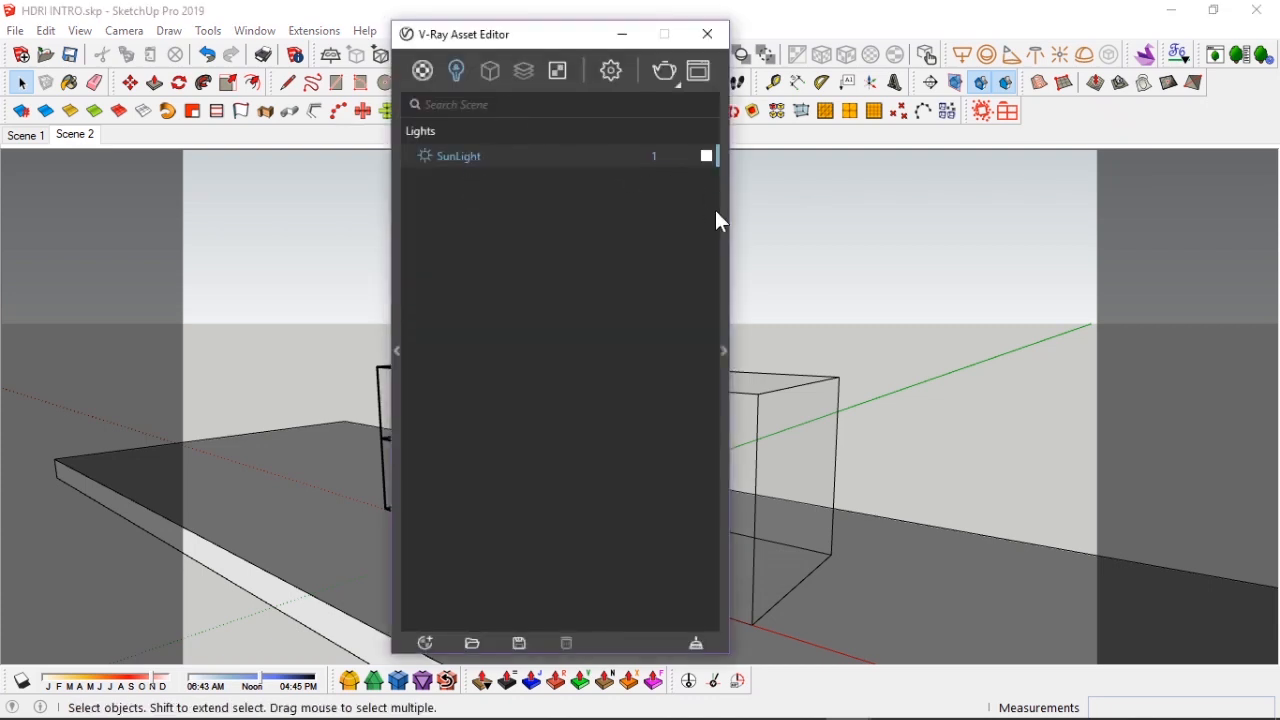
Switch the SunLight colour mode to Override, test a red tint, then return to white.
left_click(458, 155)
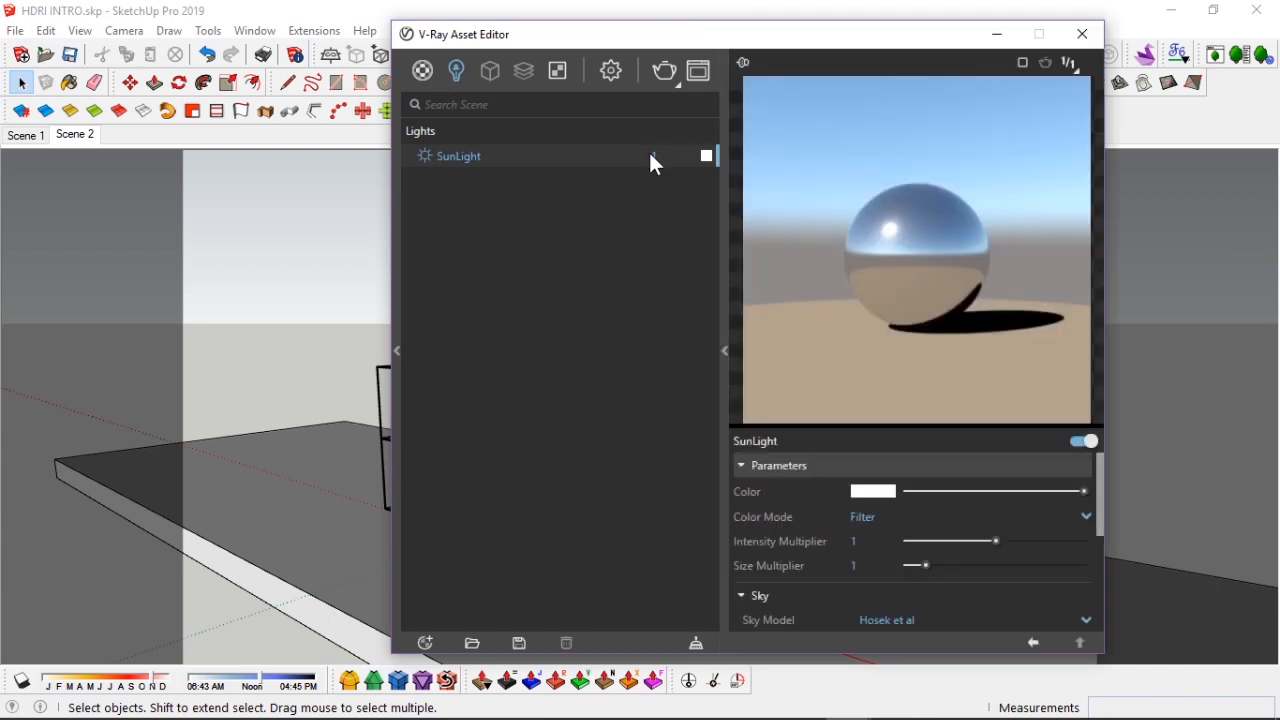
mouse_move(813, 577)
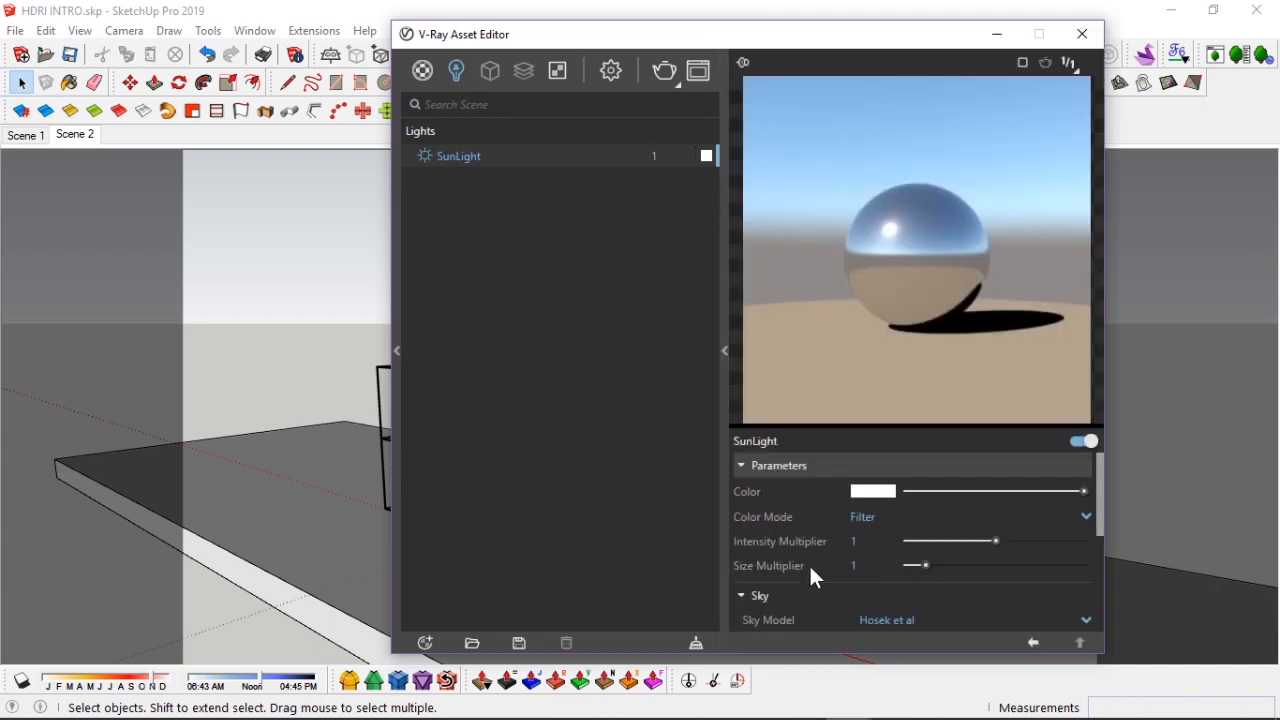
mouse_move(865, 520)
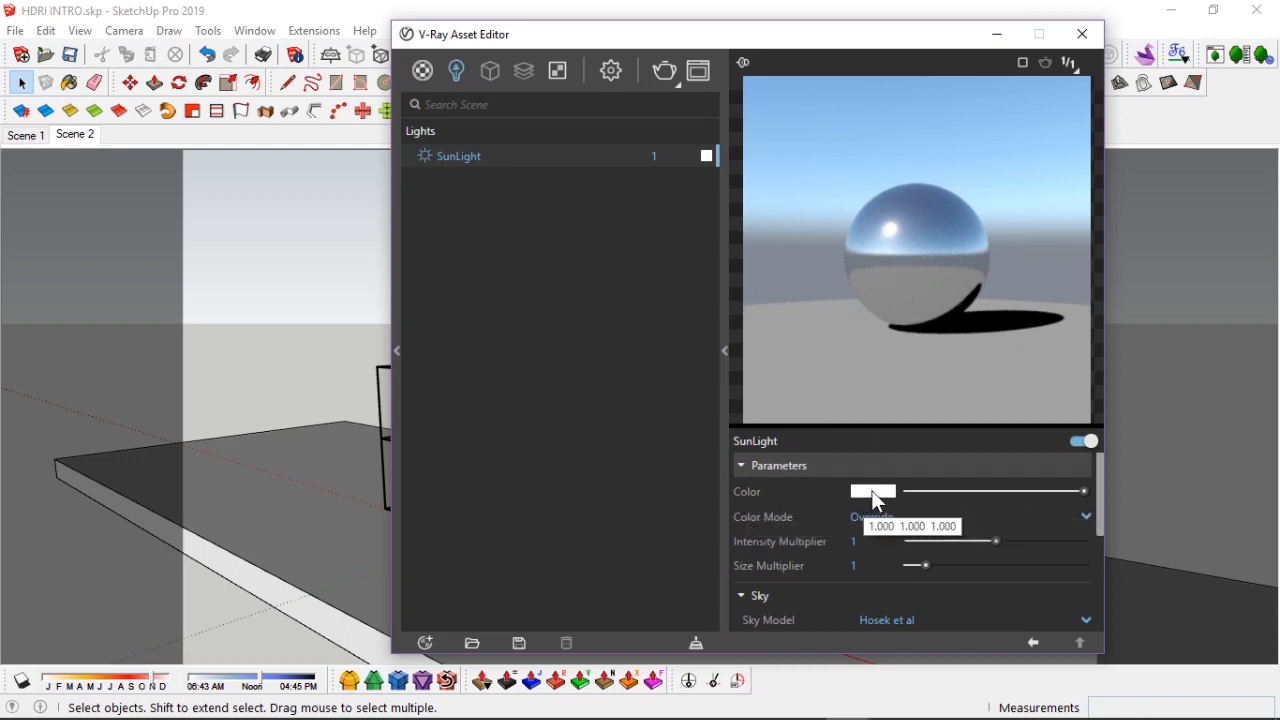
mouse_move(955, 333)
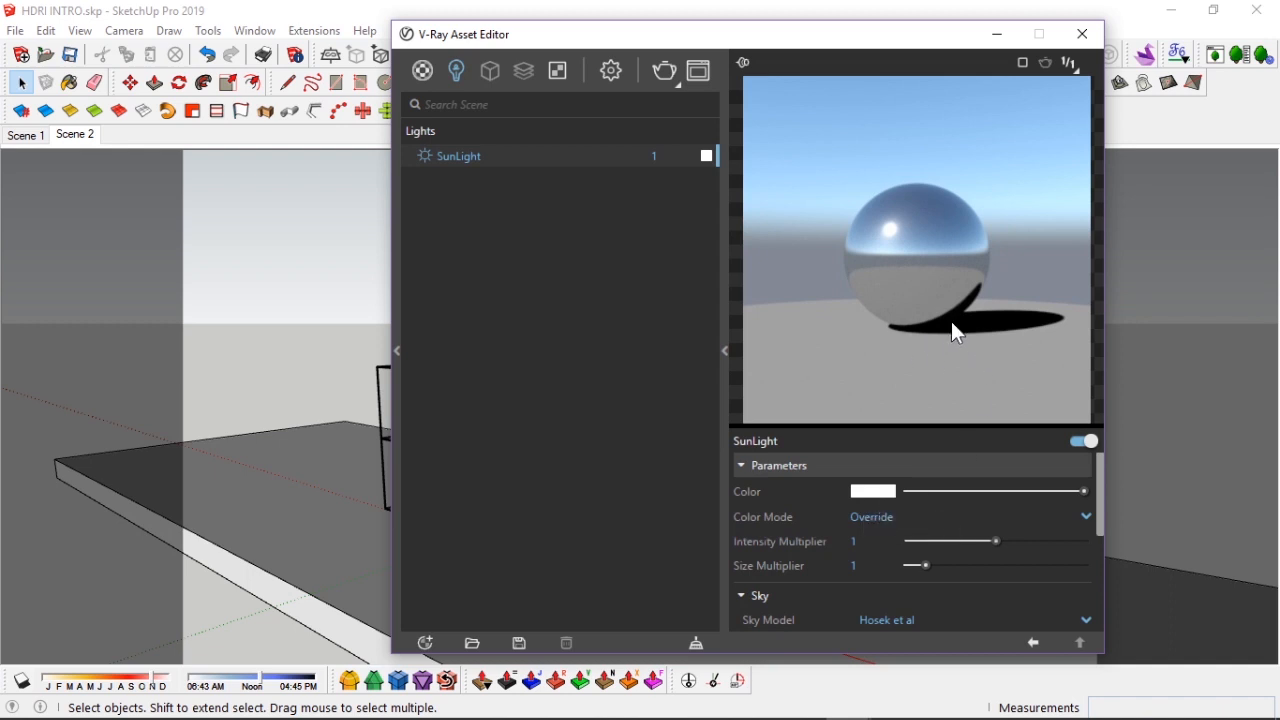
left_click(872, 491)
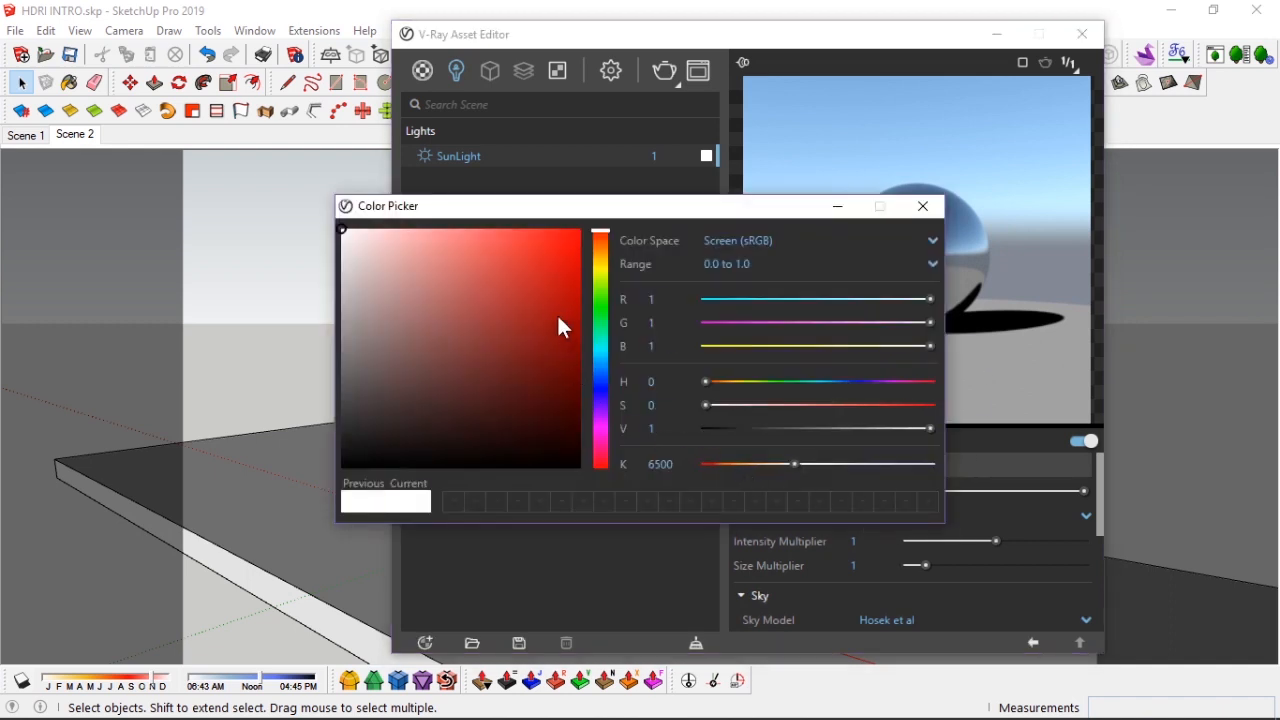
left_click(922, 206)
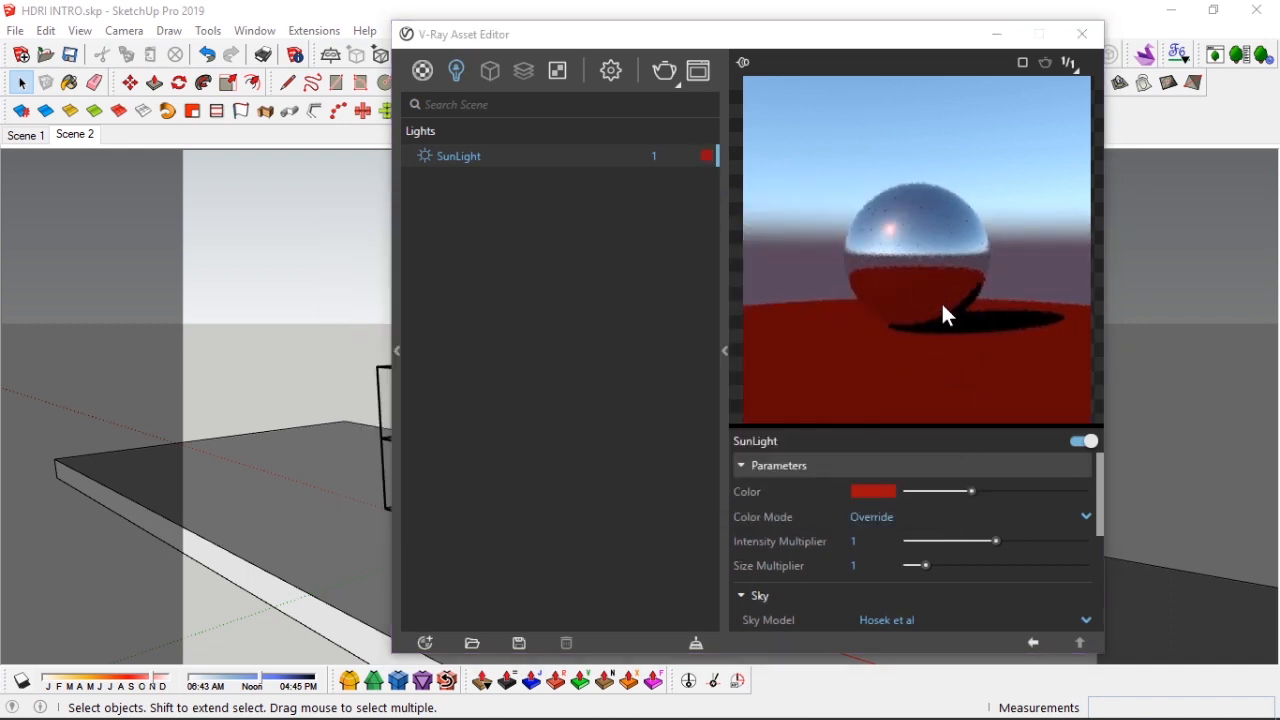
mouse_move(876, 340)
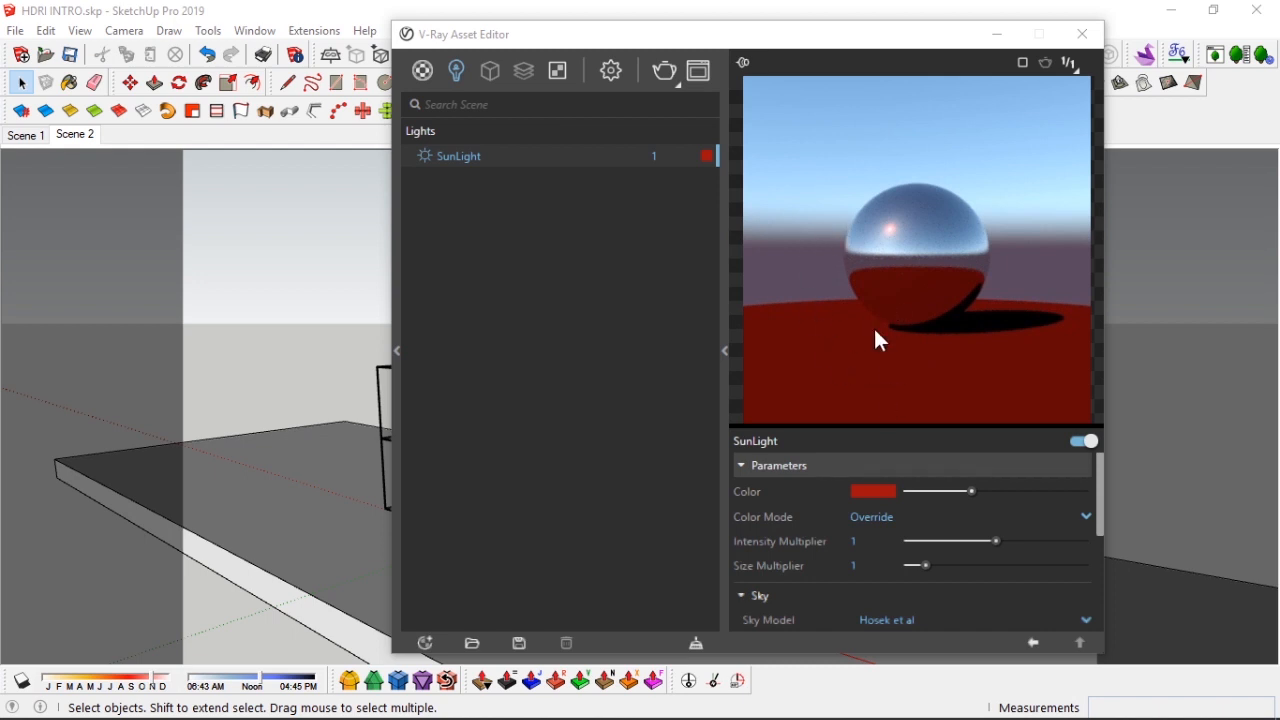
left_click(872, 491)
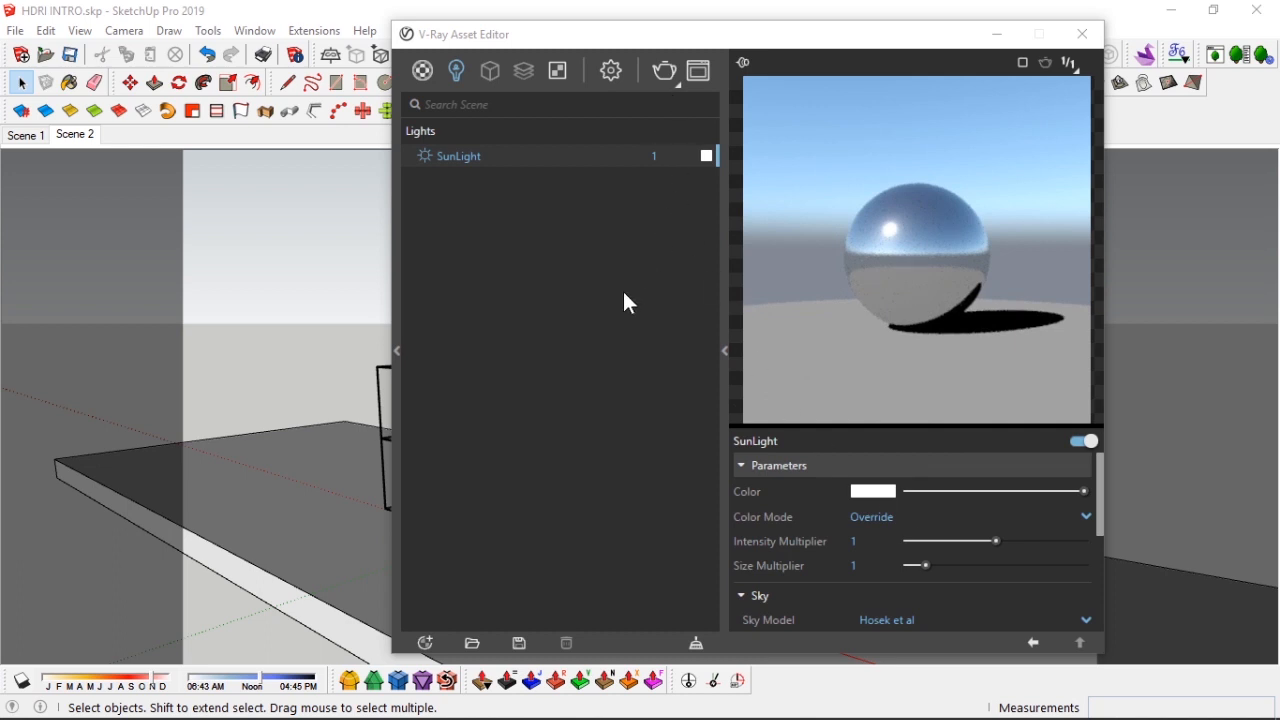
Render the glass-box scene in V-Ray under the white sun and default sky.
left_click(663, 70)
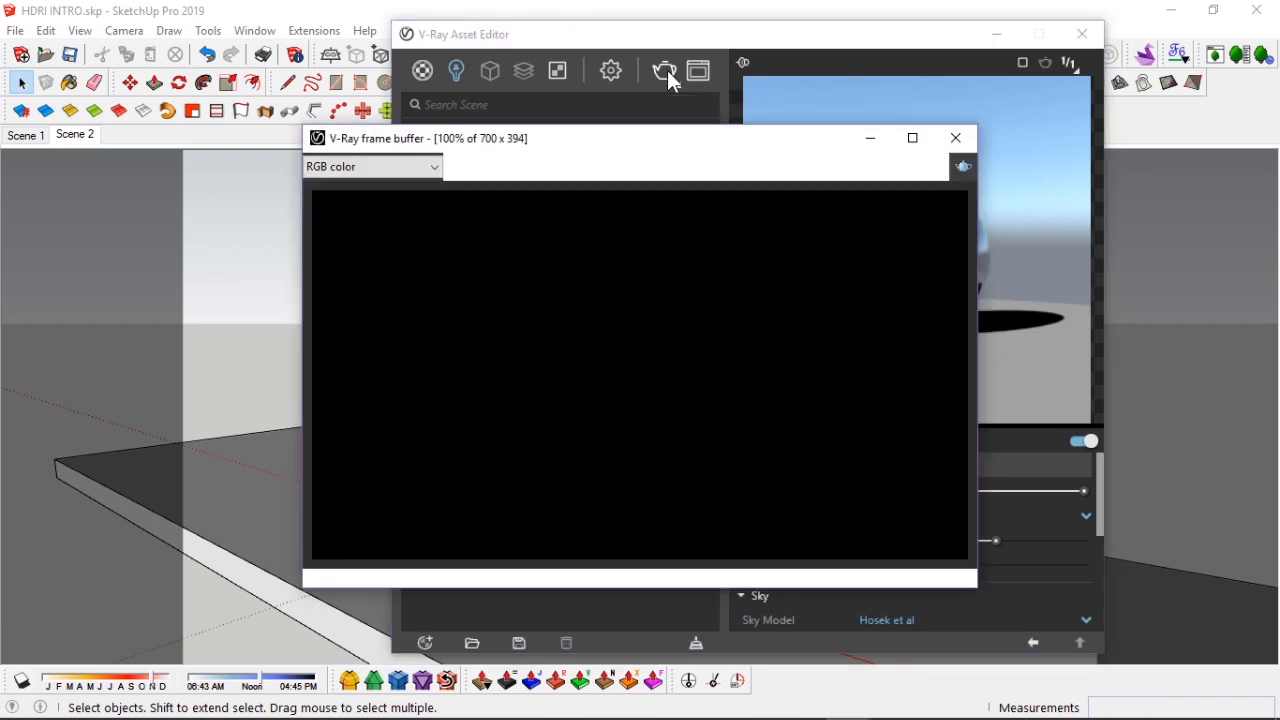
left_click(664, 70)
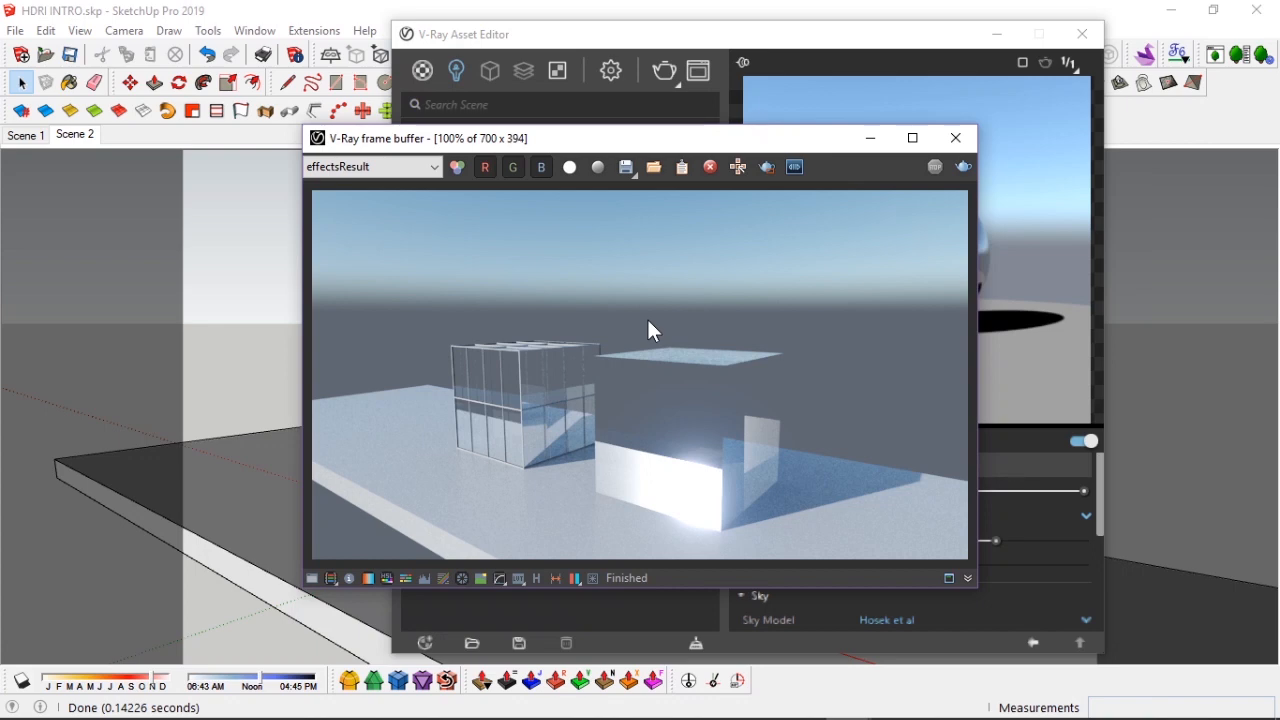
mouse_move(447, 473)
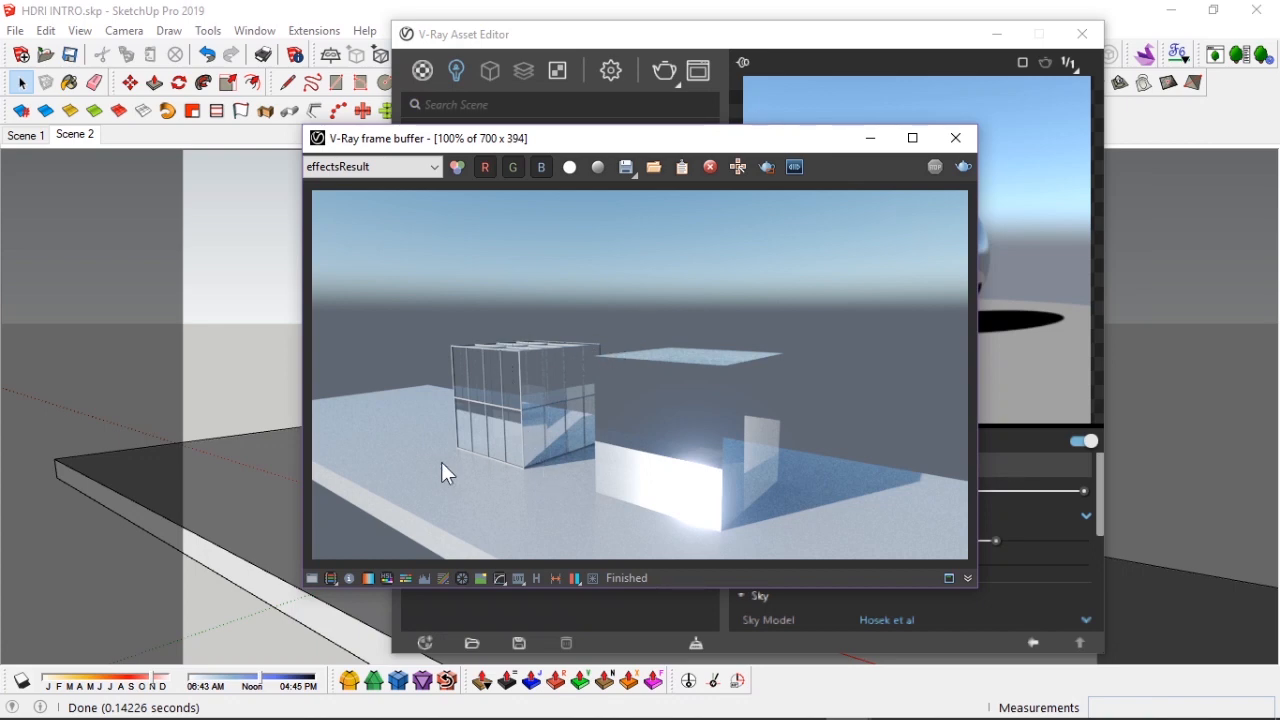
mouse_move(920, 488)
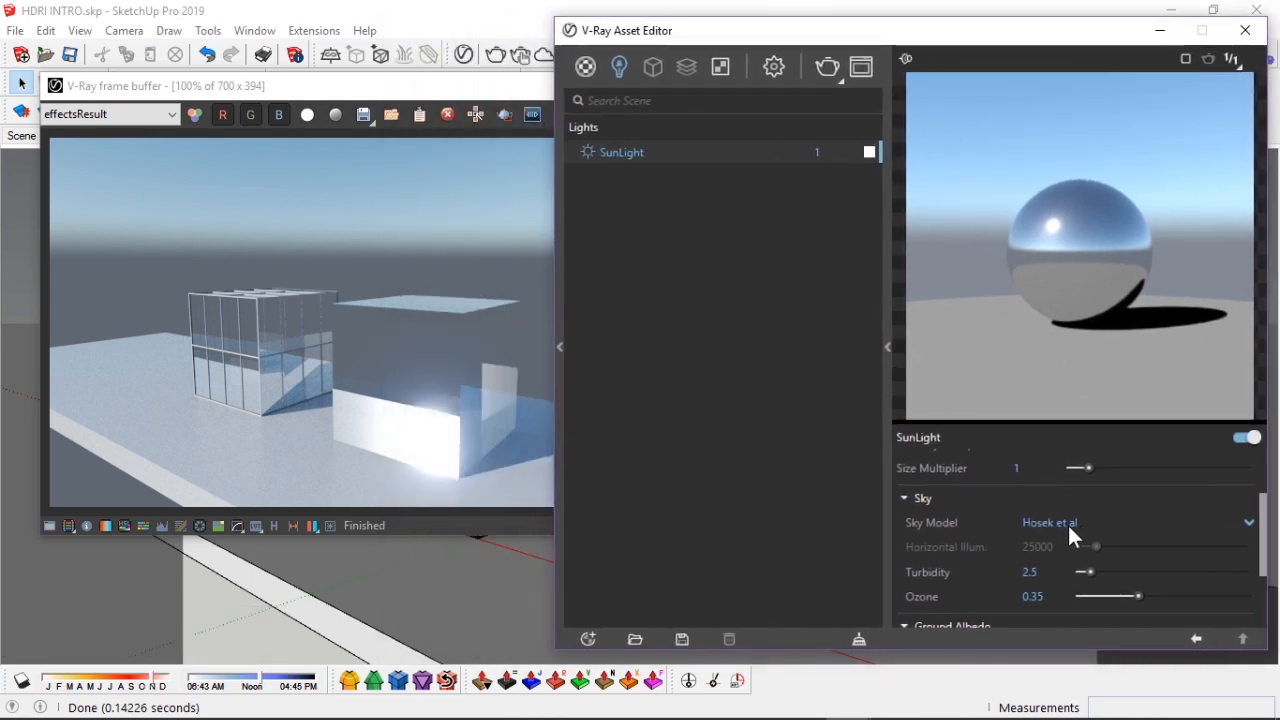
mouse_move(1070, 537)
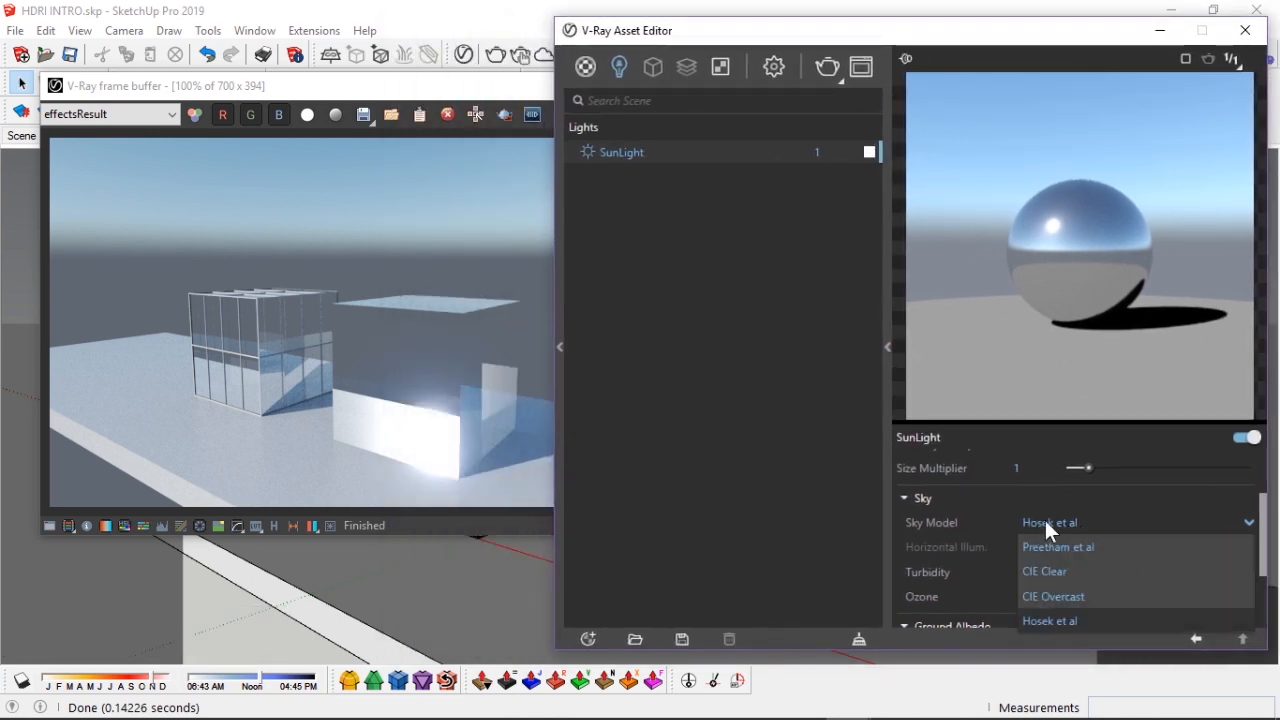
Check the sky model list, keeping Hosek et al, and drag the frame buffer aside.
left_click(1049, 621)
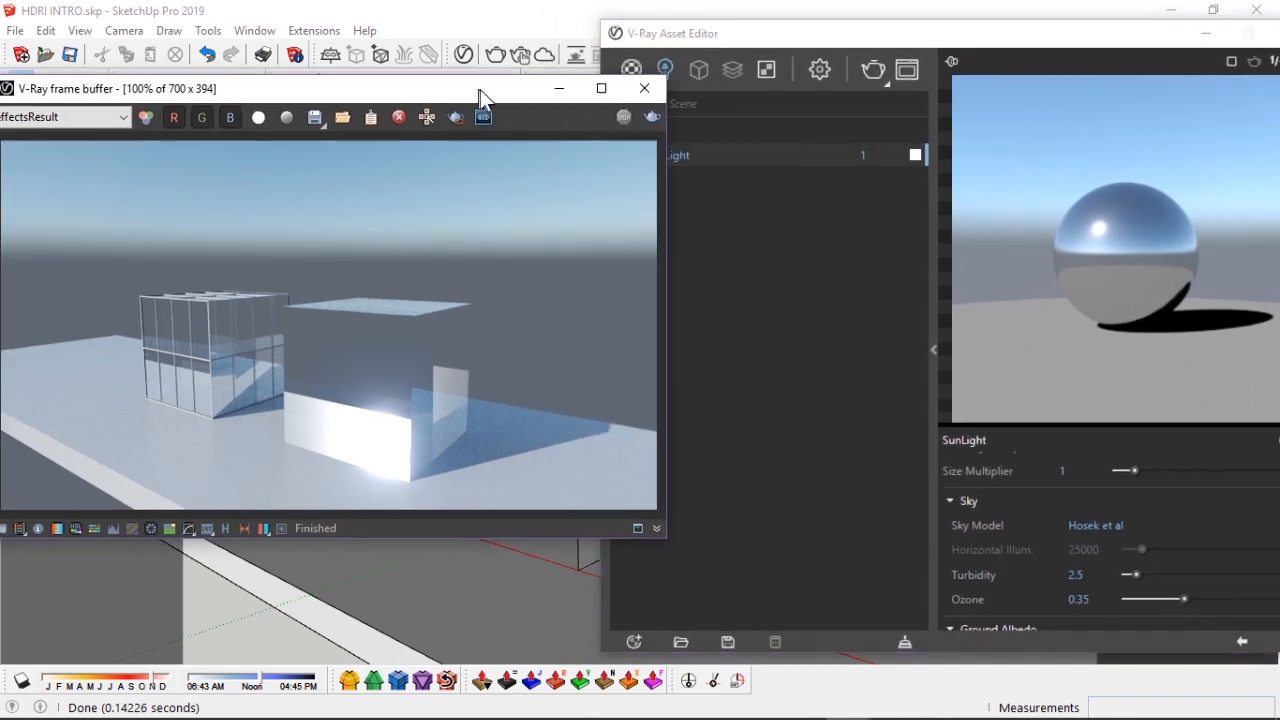
left_click_drag(485, 88, 520, 107)
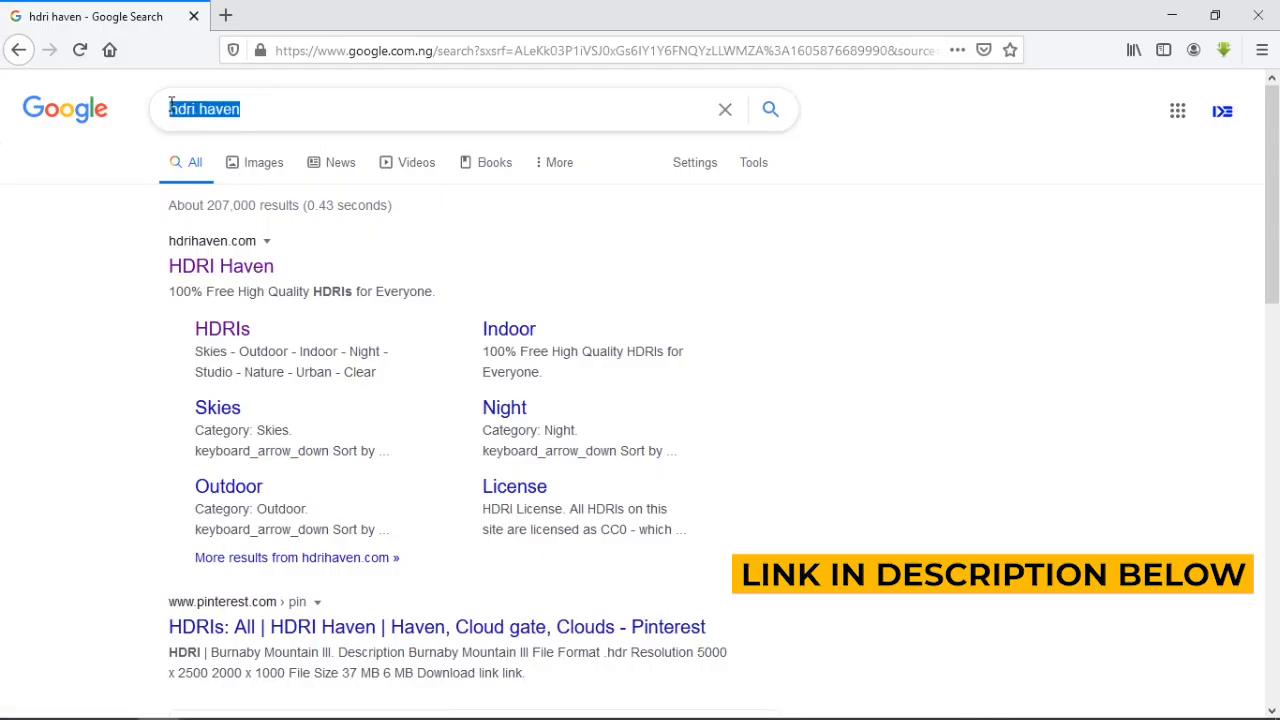
Open HDRI Haven from the search results and browse its full HDRI catalogue.
left_click(220, 266)
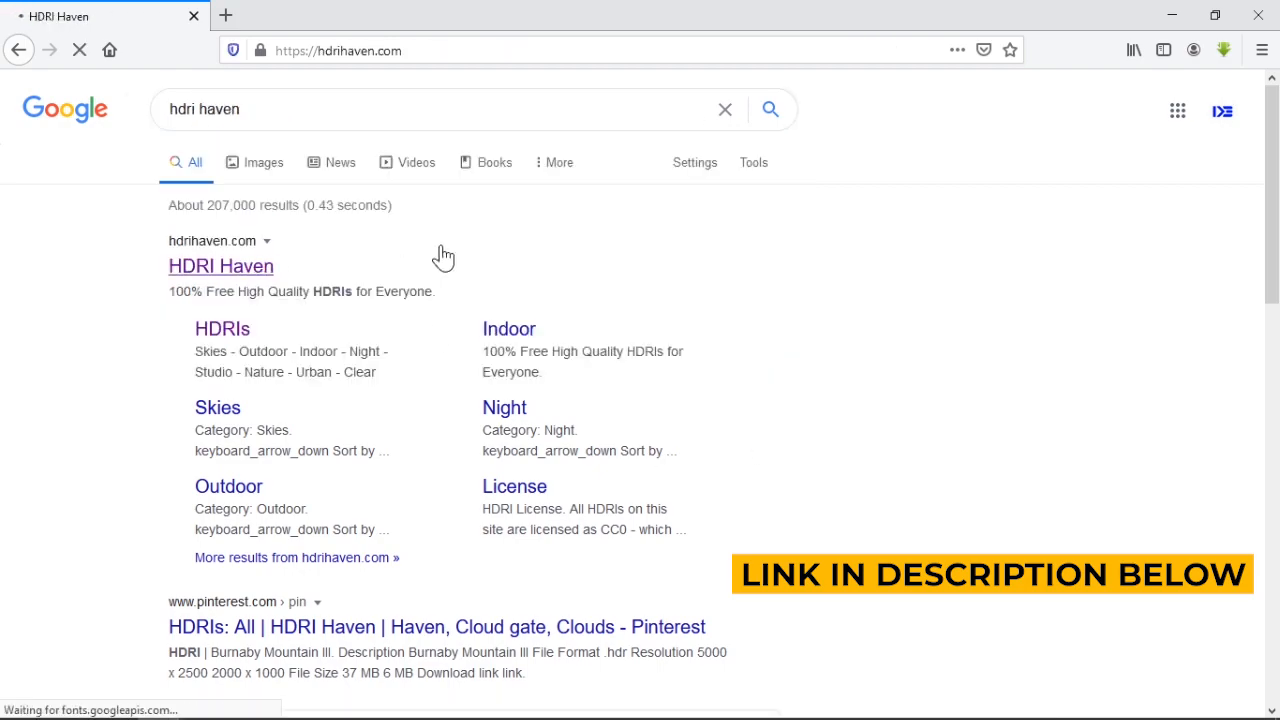
left_click(220, 266)
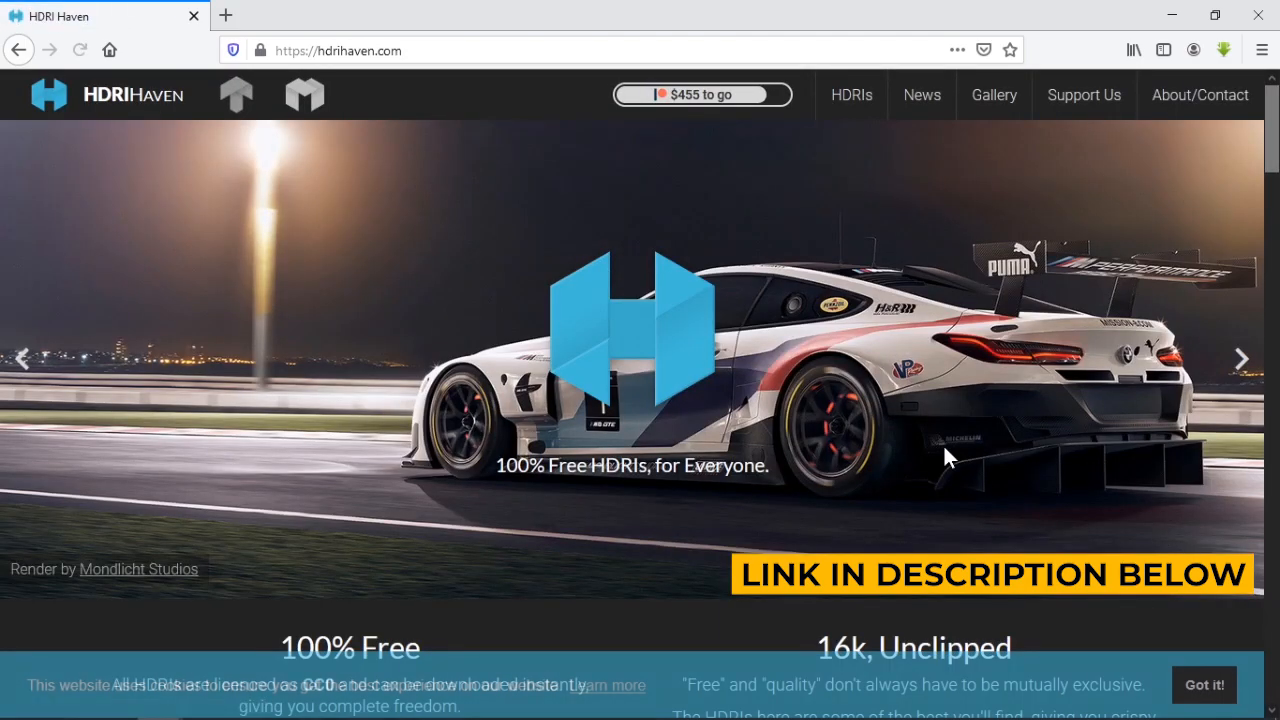
scroll("down", 3)
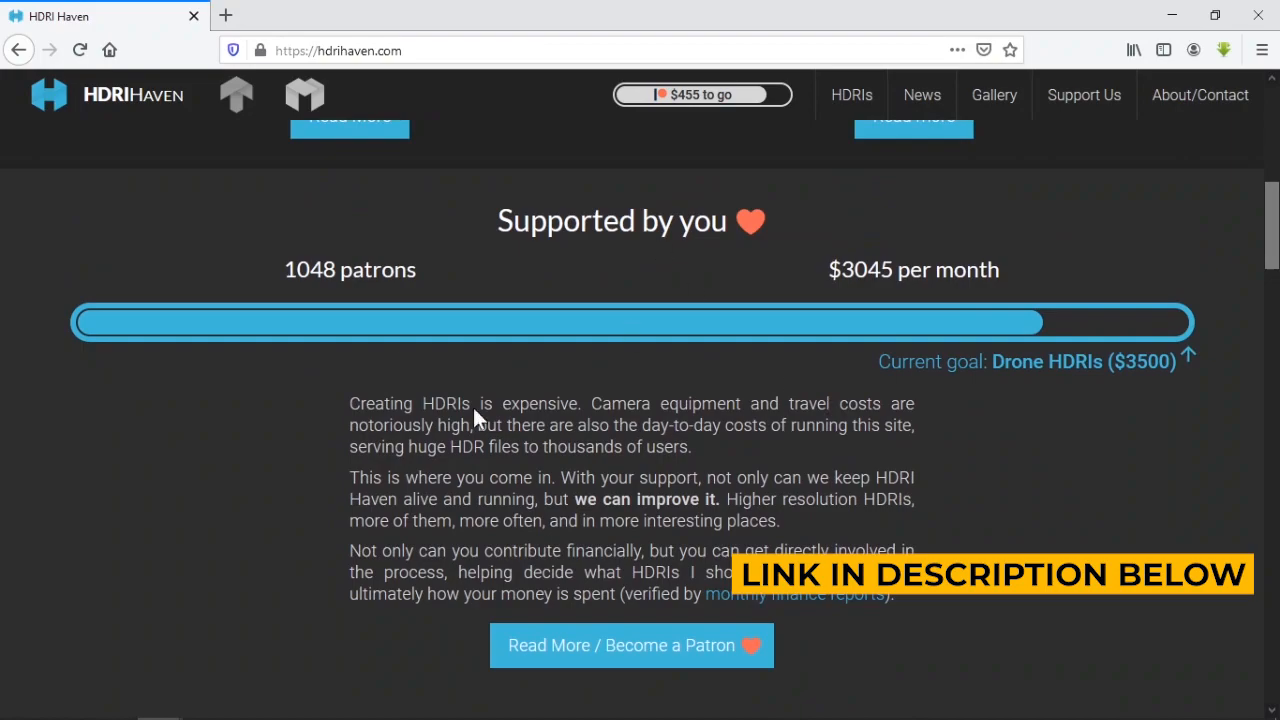
scroll("down", 3)
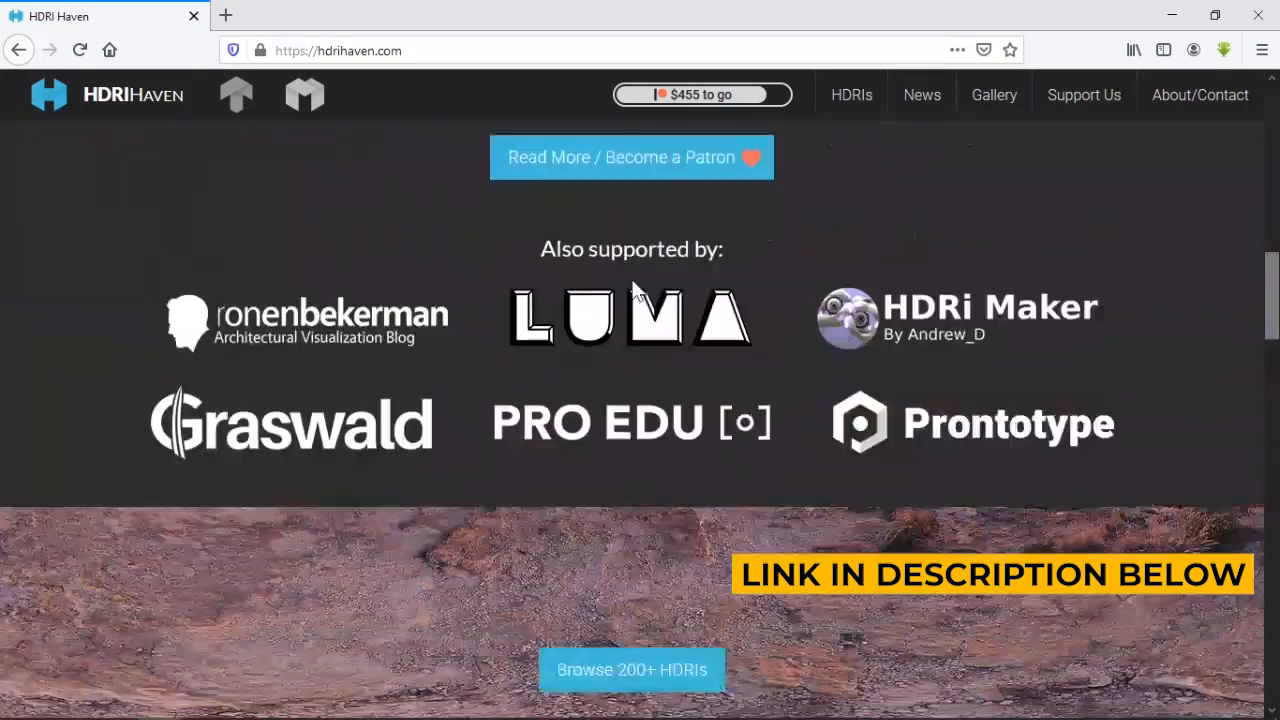
left_click(851, 94)
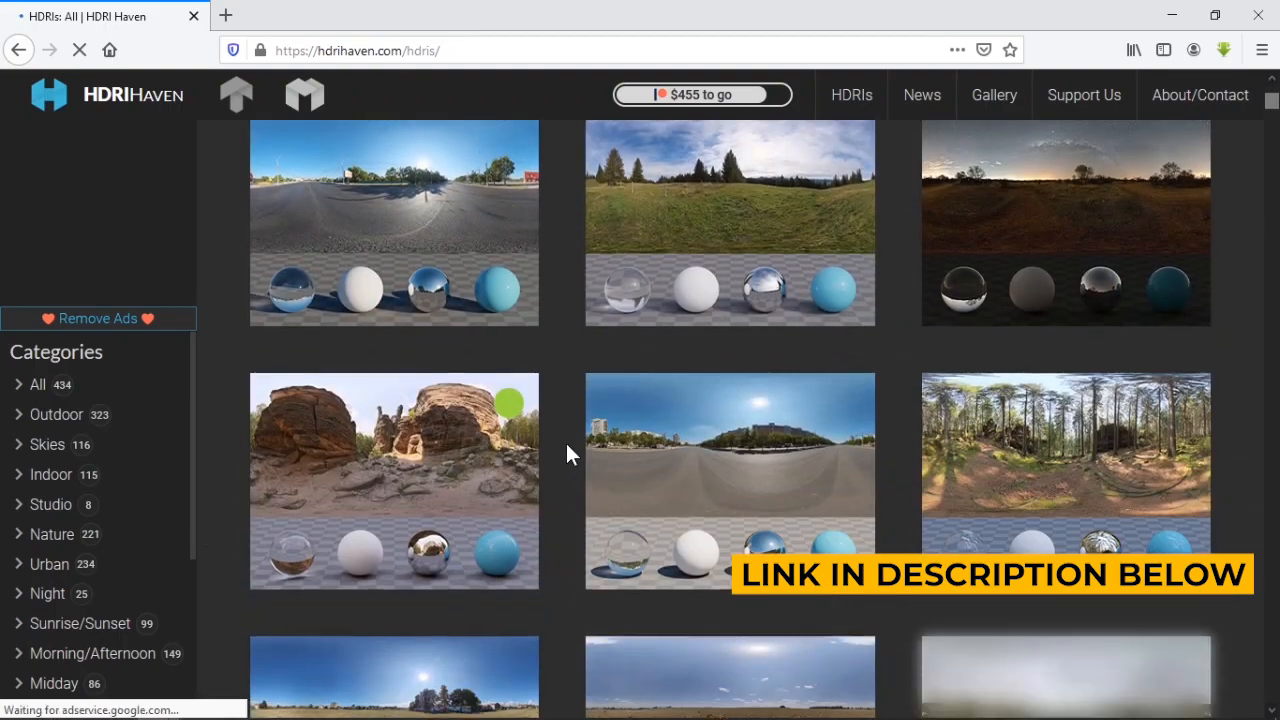
scroll("down", 3)
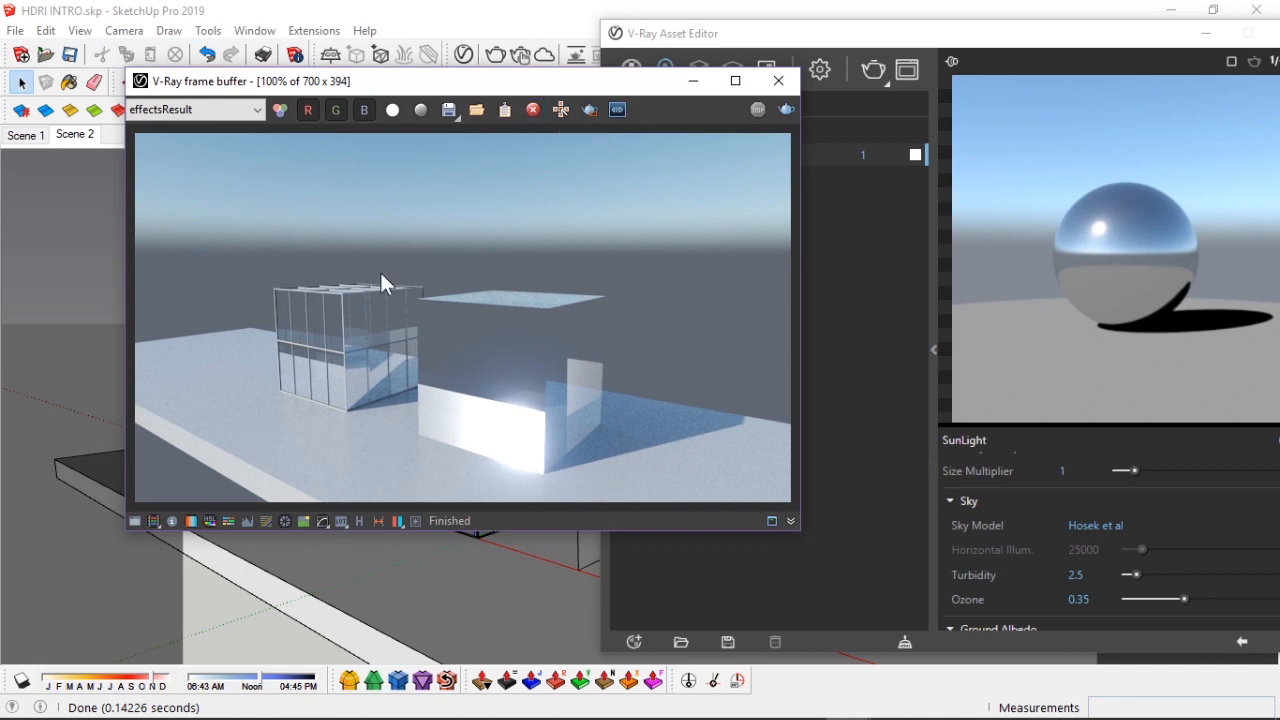
Close the V-Ray frame buffer and Asset Editor to return to the model view.
left_click(778, 80)
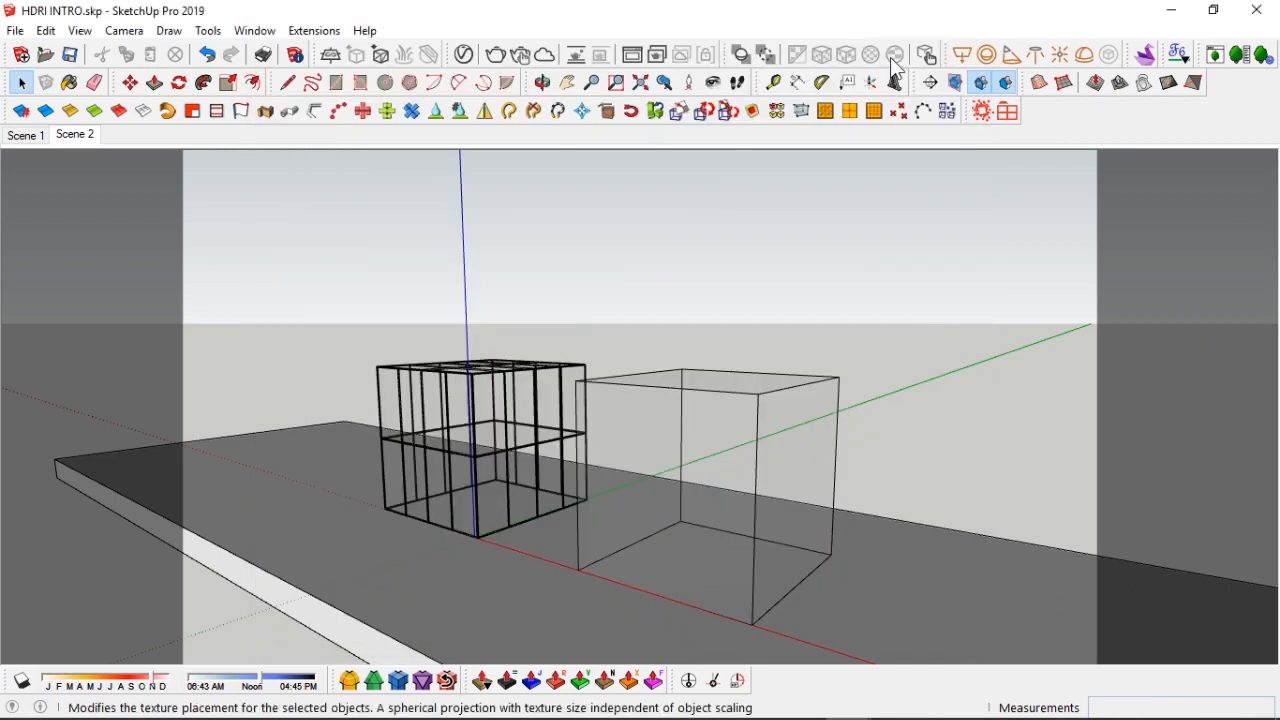
mouse_move(1065, 78)
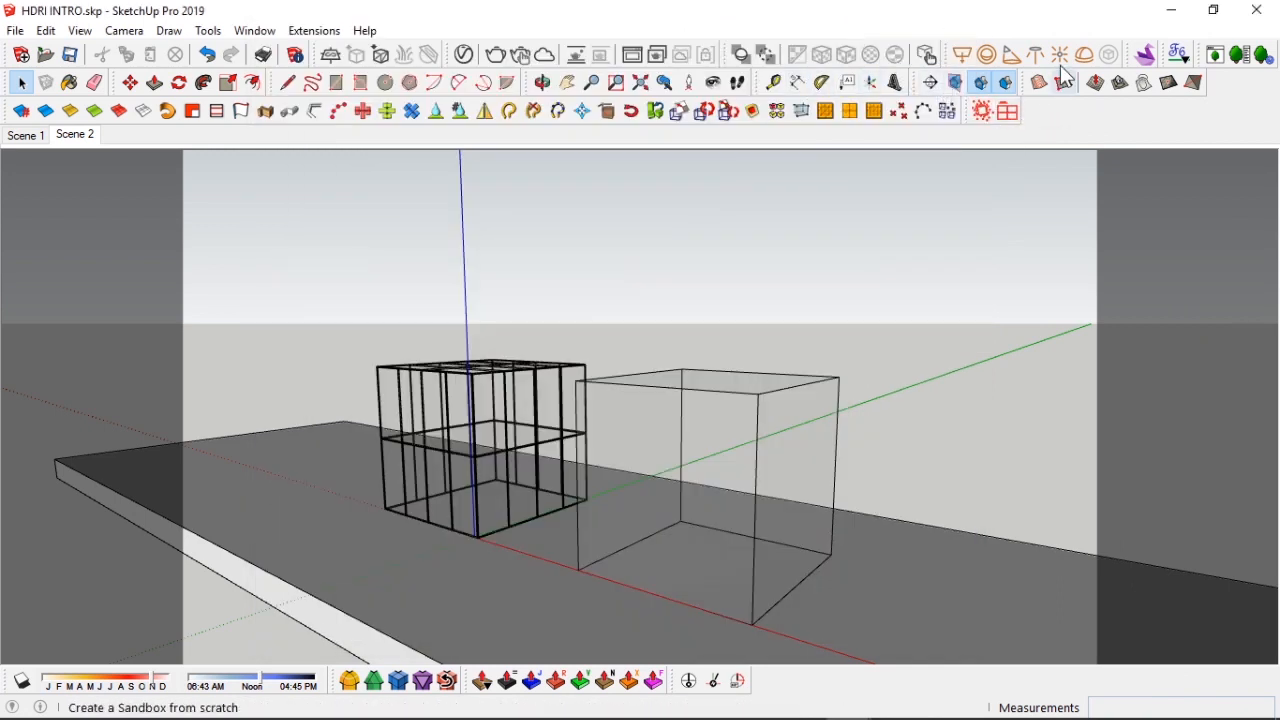
mouse_move(1085, 55)
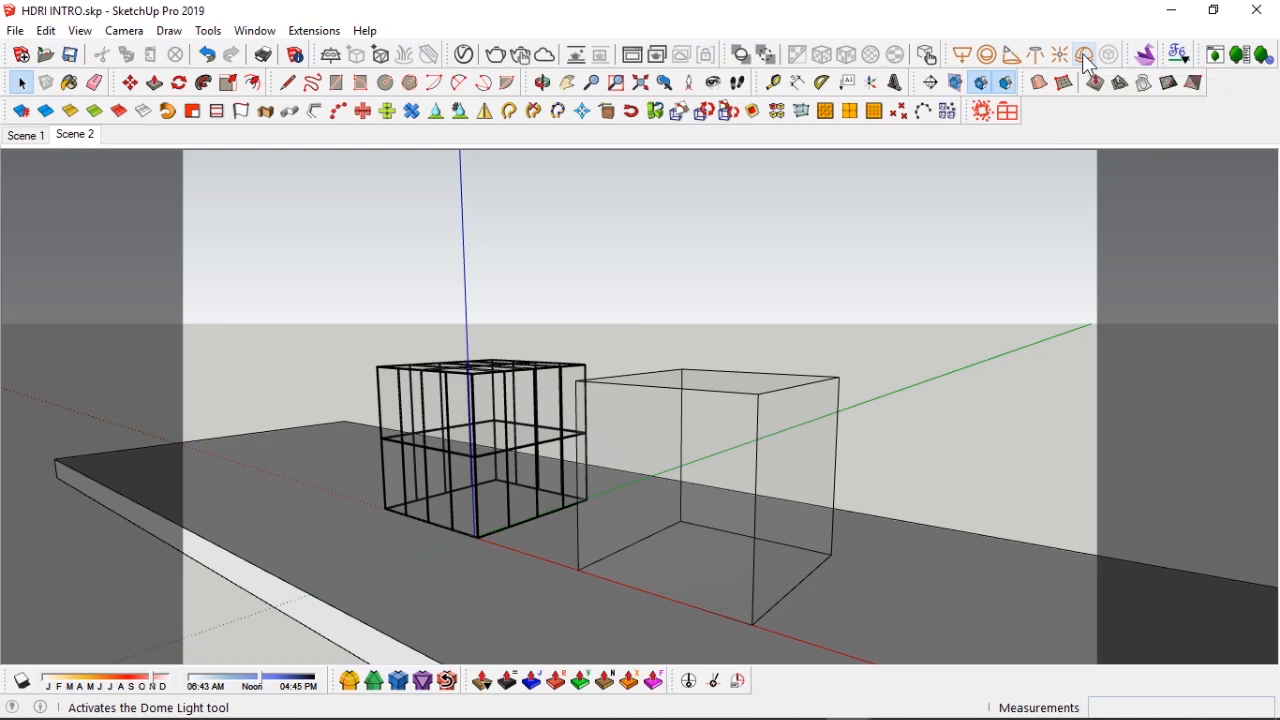
mouse_move(1085, 55)
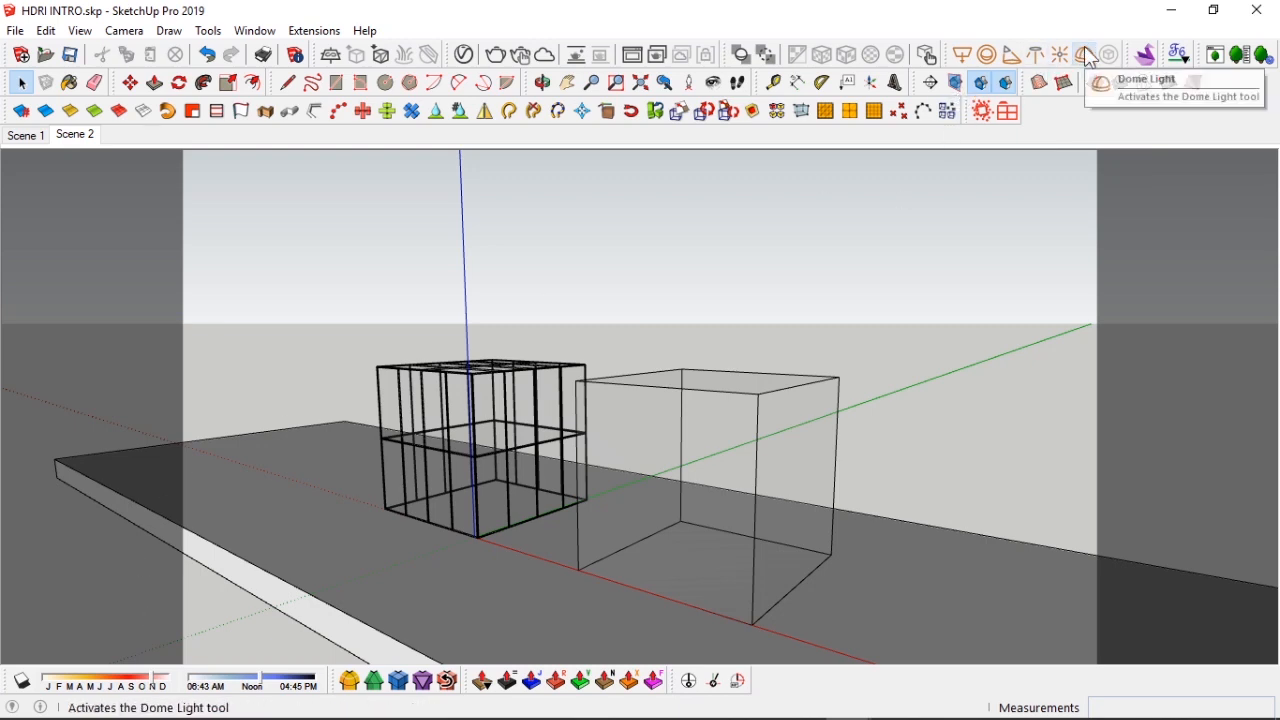
mouse_move(1086, 55)
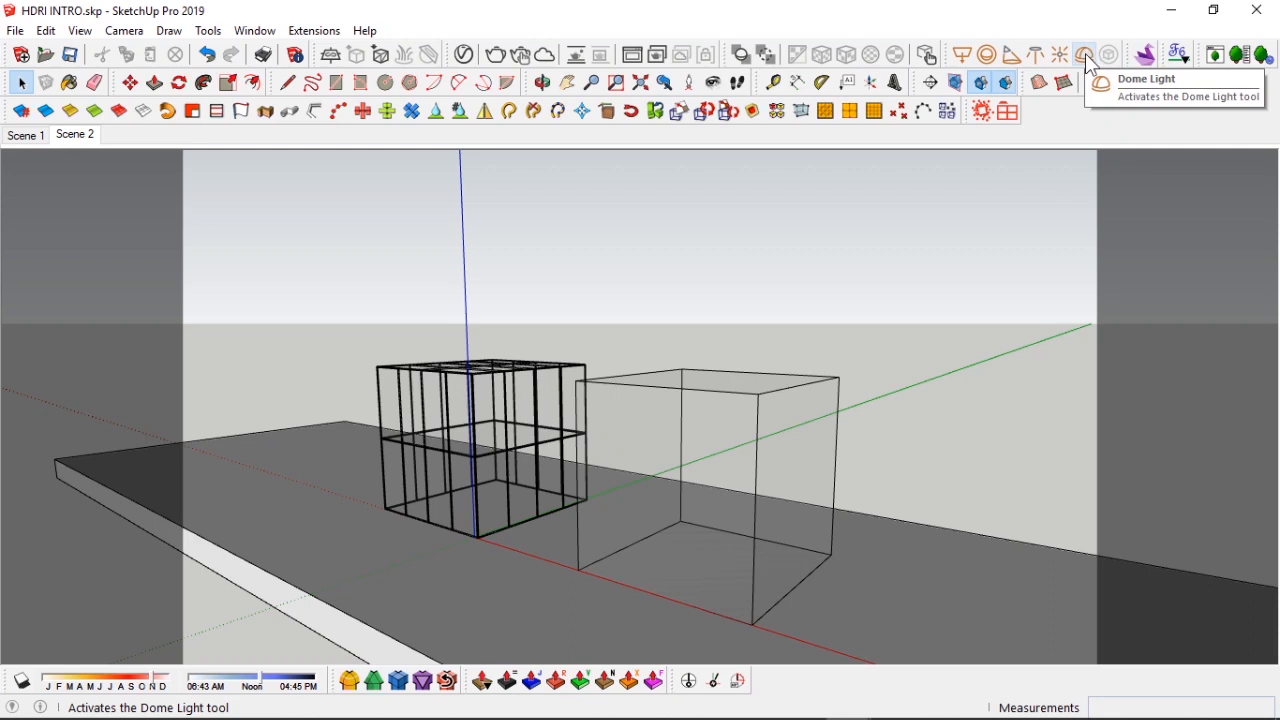
Activate the V-Ray Dome Light tool to place a dome light on the slab.
left_click(1084, 54)
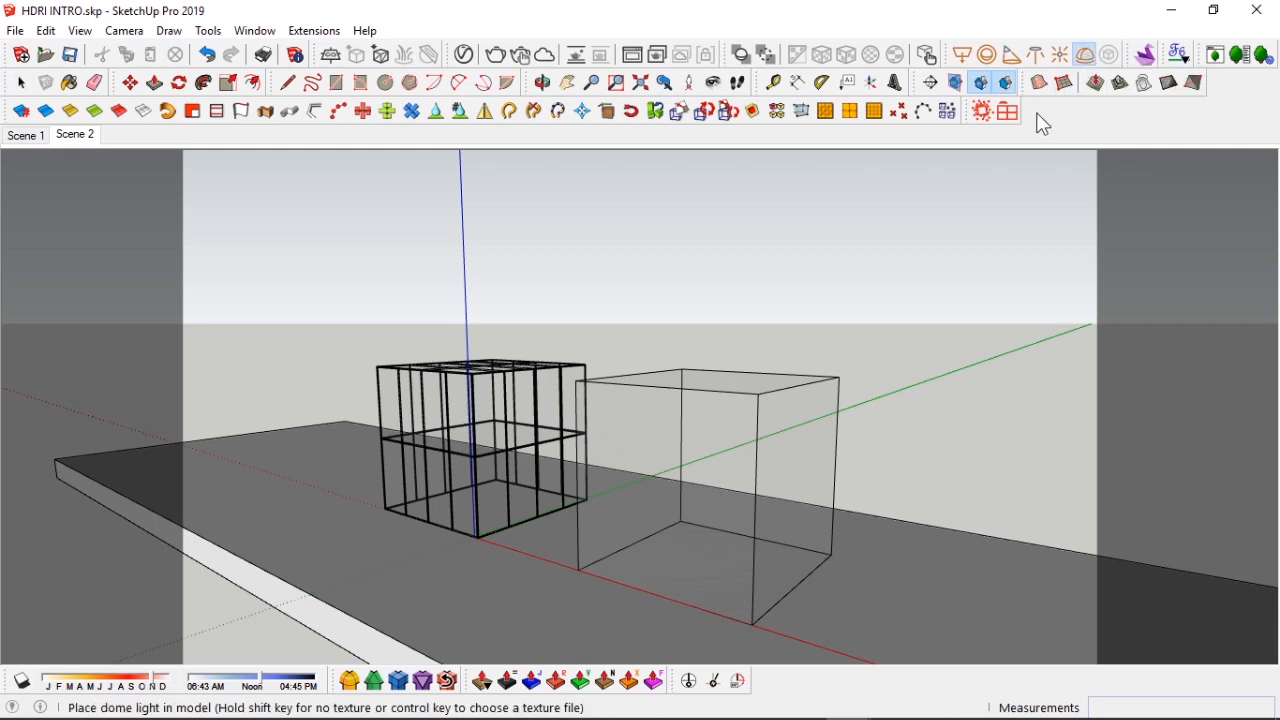
mouse_move(647, 298)
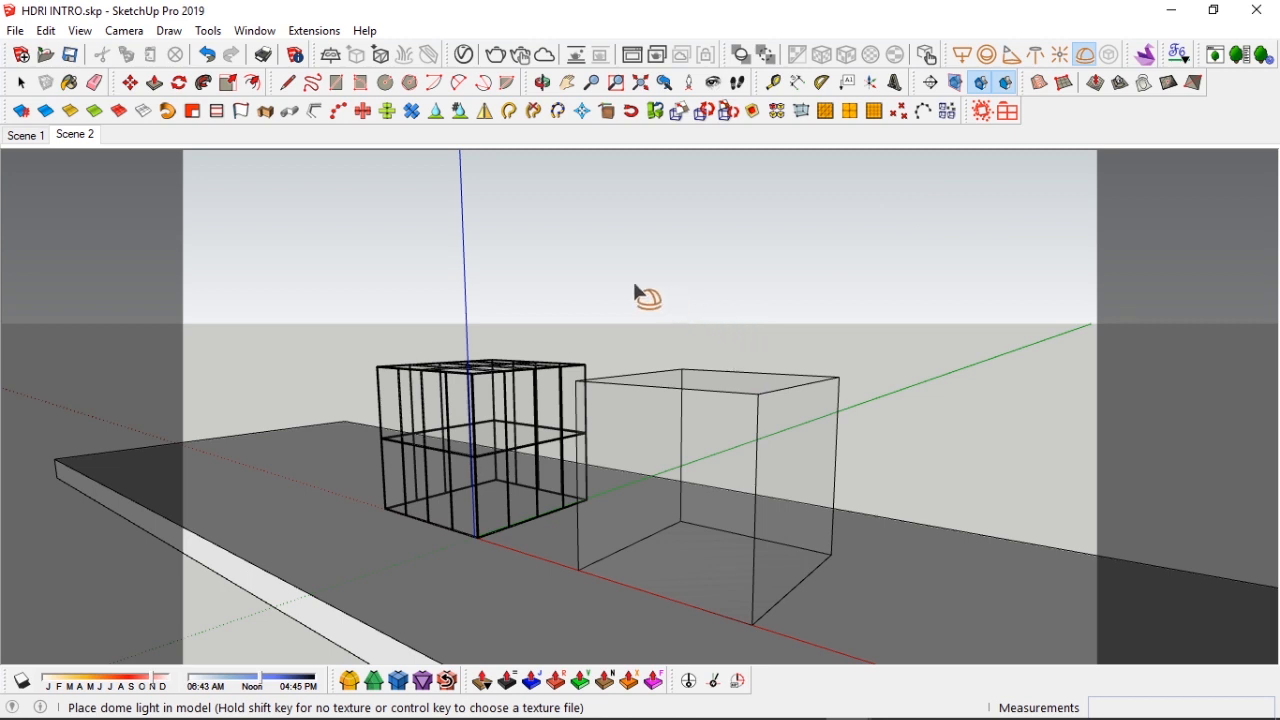
mouse_move(381, 289)
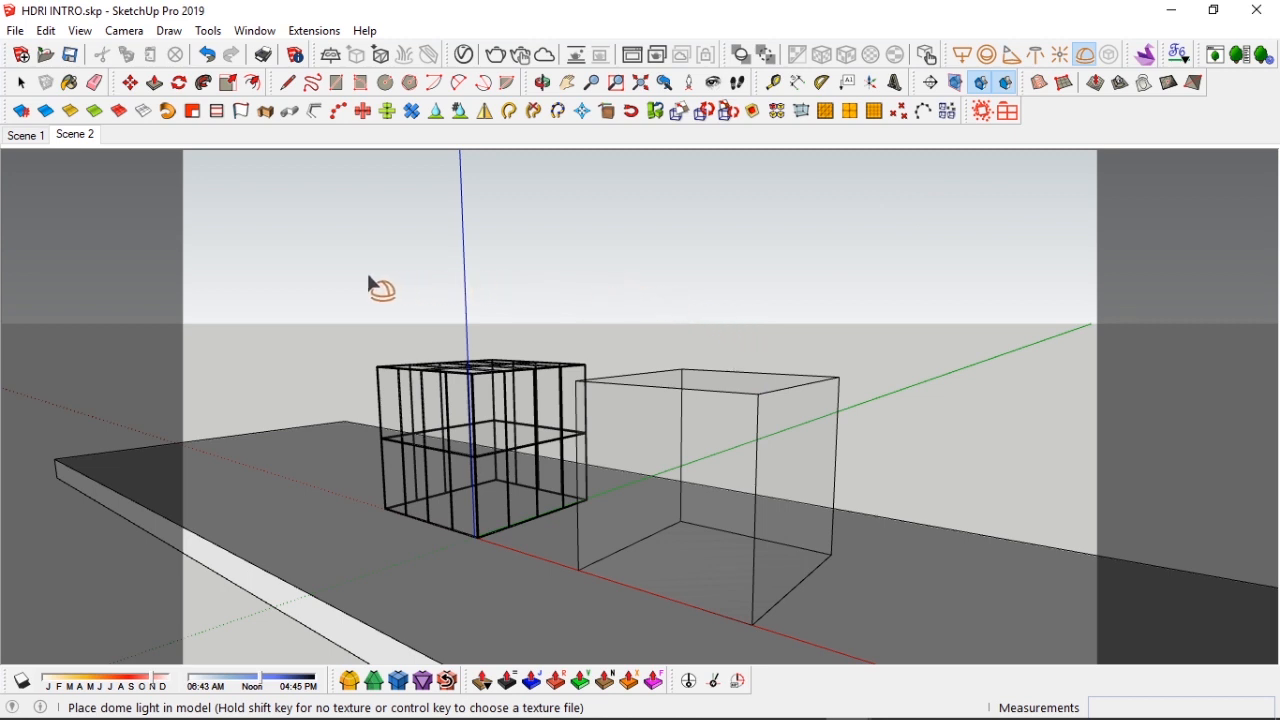
mouse_move(343, 363)
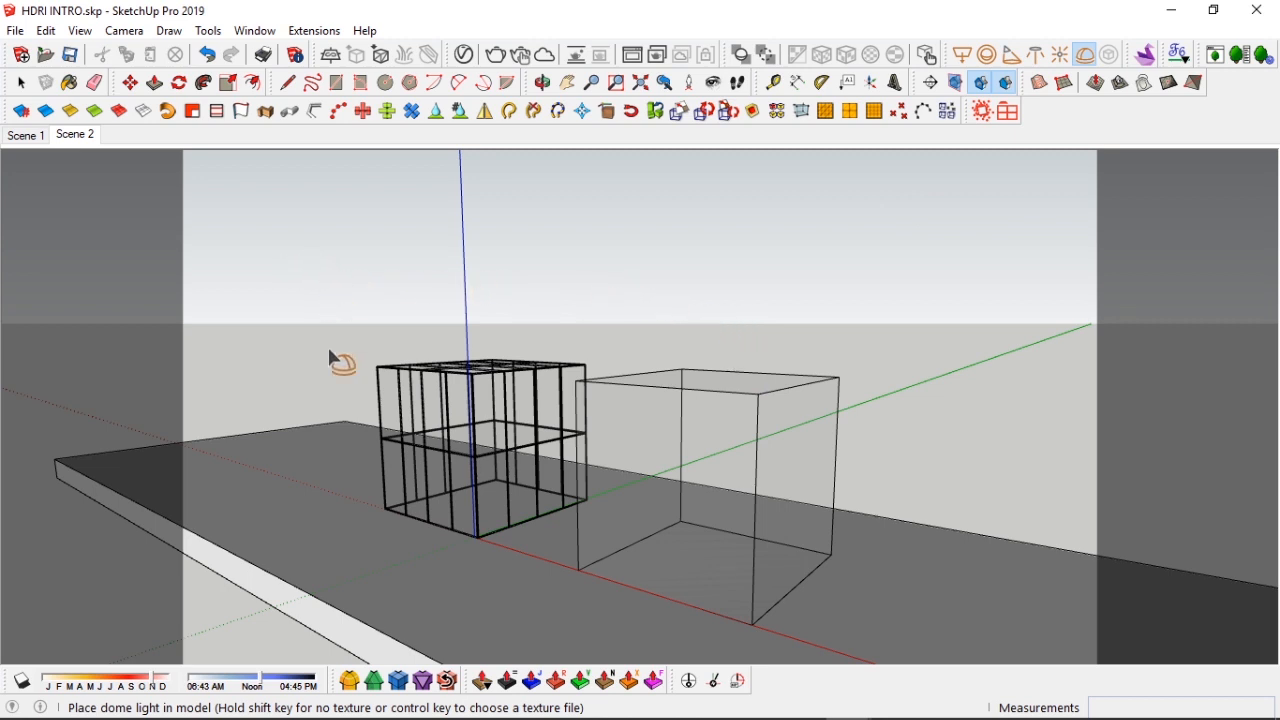
mouse_move(393, 560)
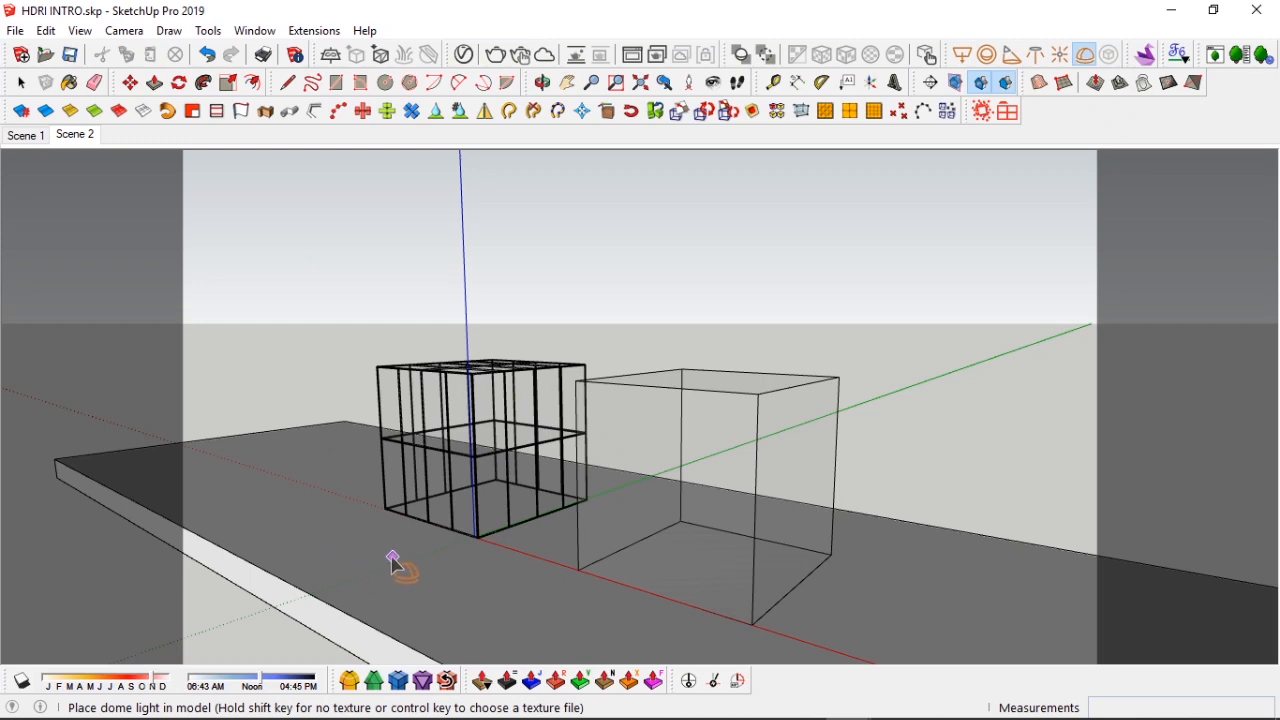
mouse_move(105, 690)
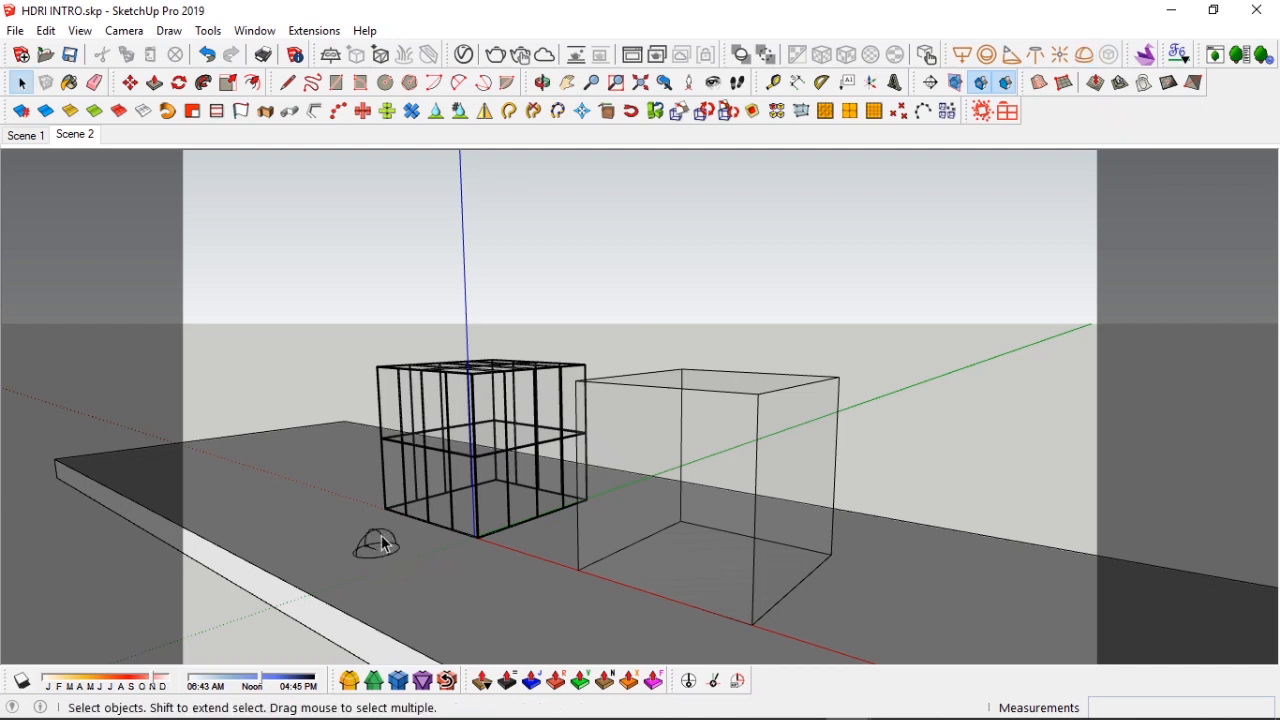
mouse_move(464, 55)
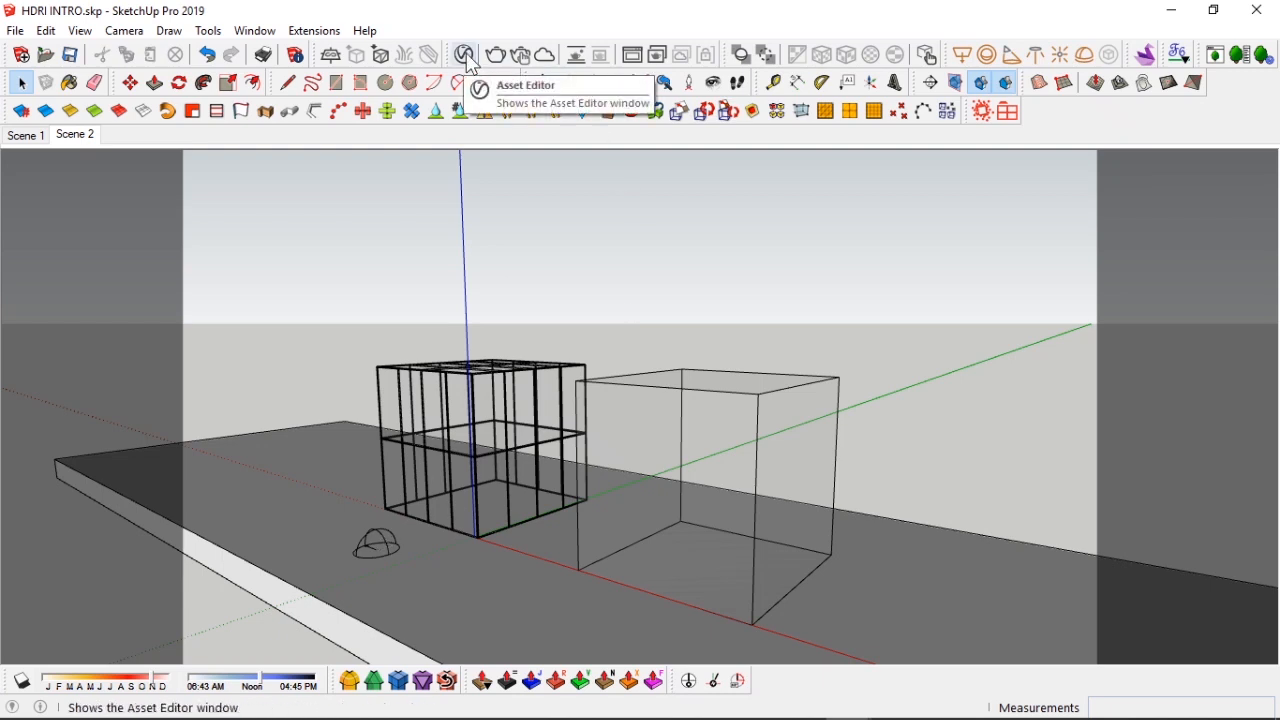
Show the Dome Light's parameters in the Asset Editor's Lights list and move the editor right.
left_click(464, 54)
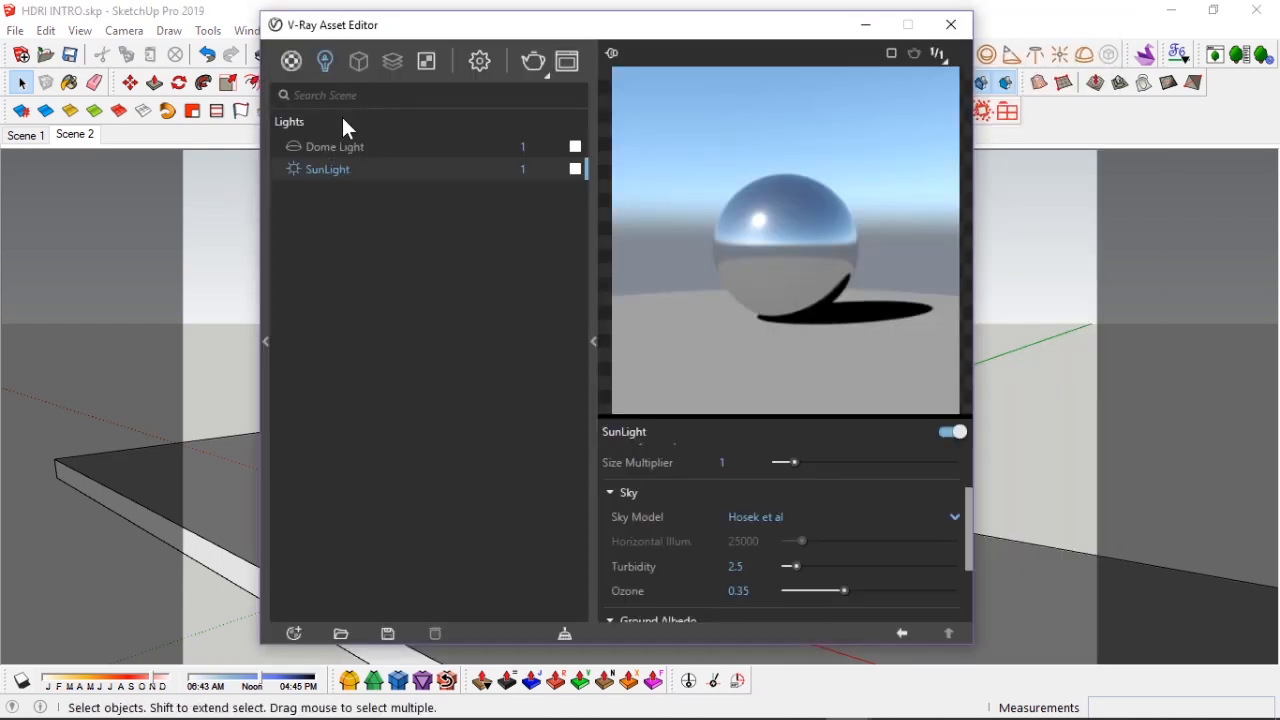
mouse_move(355, 155)
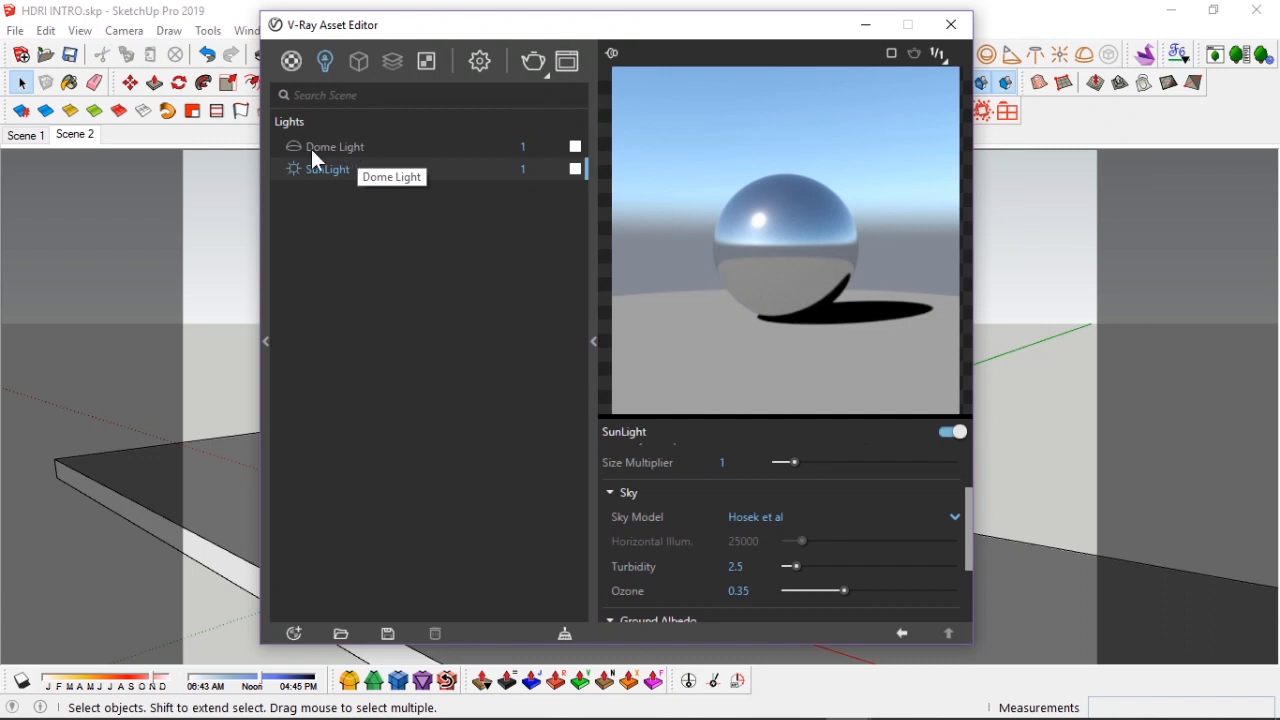
left_click(334, 146)
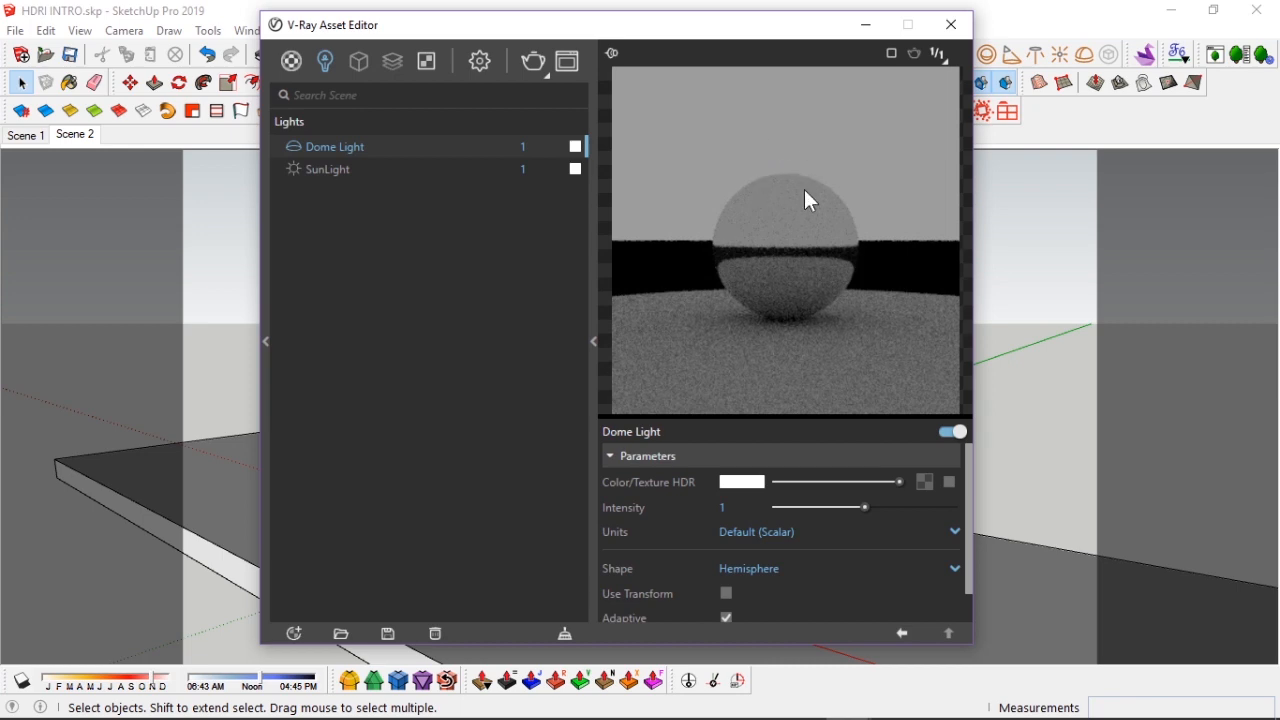
mouse_move(663, 38)
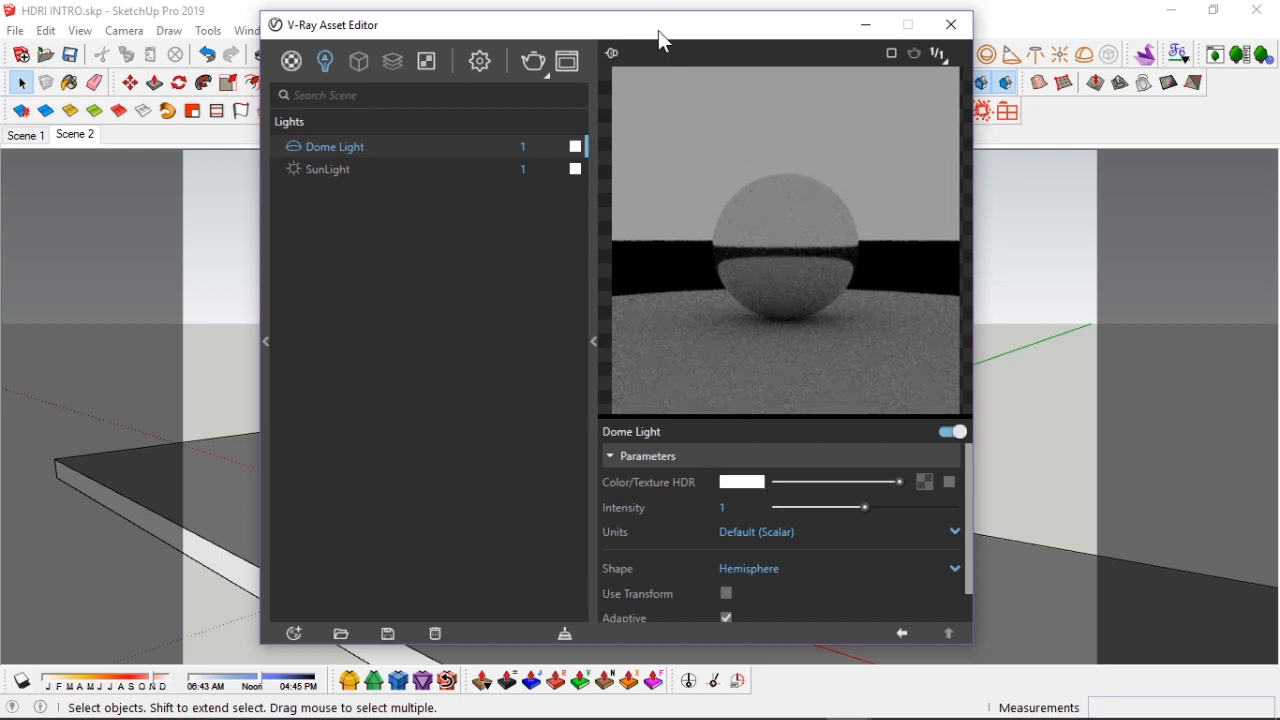
left_click_drag(660, 25, 790, 31)
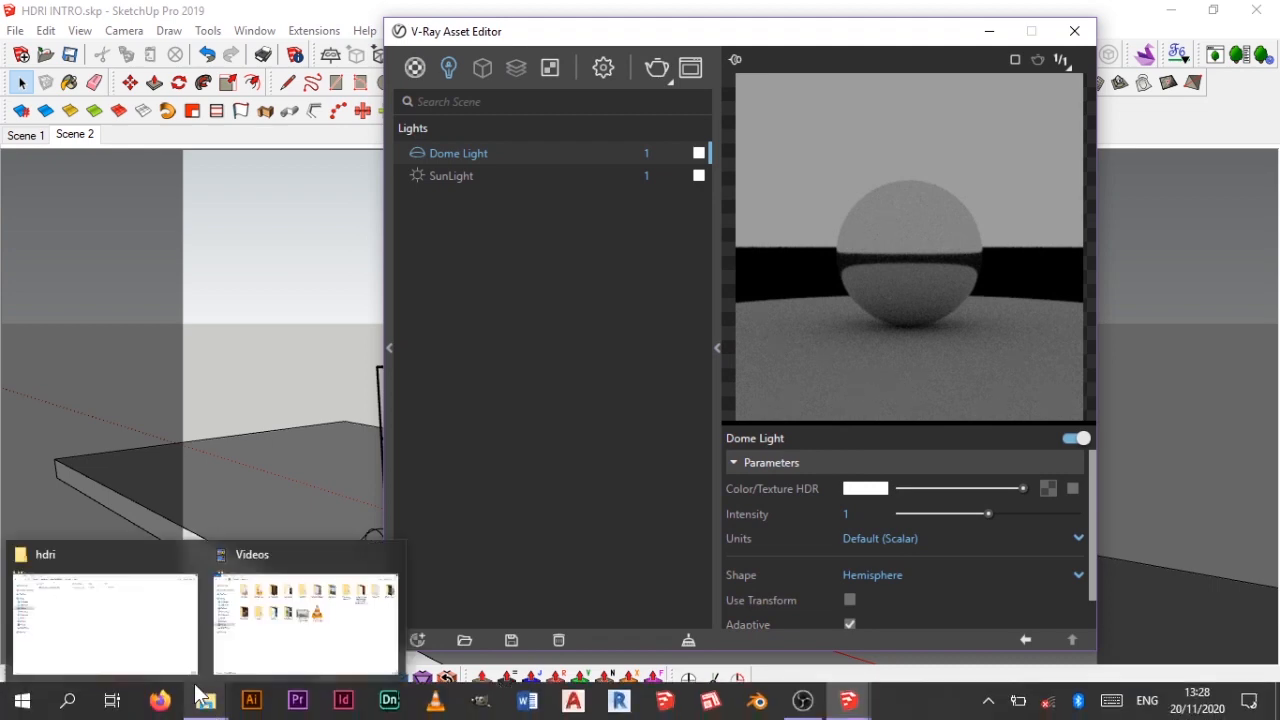
Drag the_sky_is_on_fire_2k.hdr from the hdri folder onto the dome light's HDR texture slot.
left_click(105, 620)
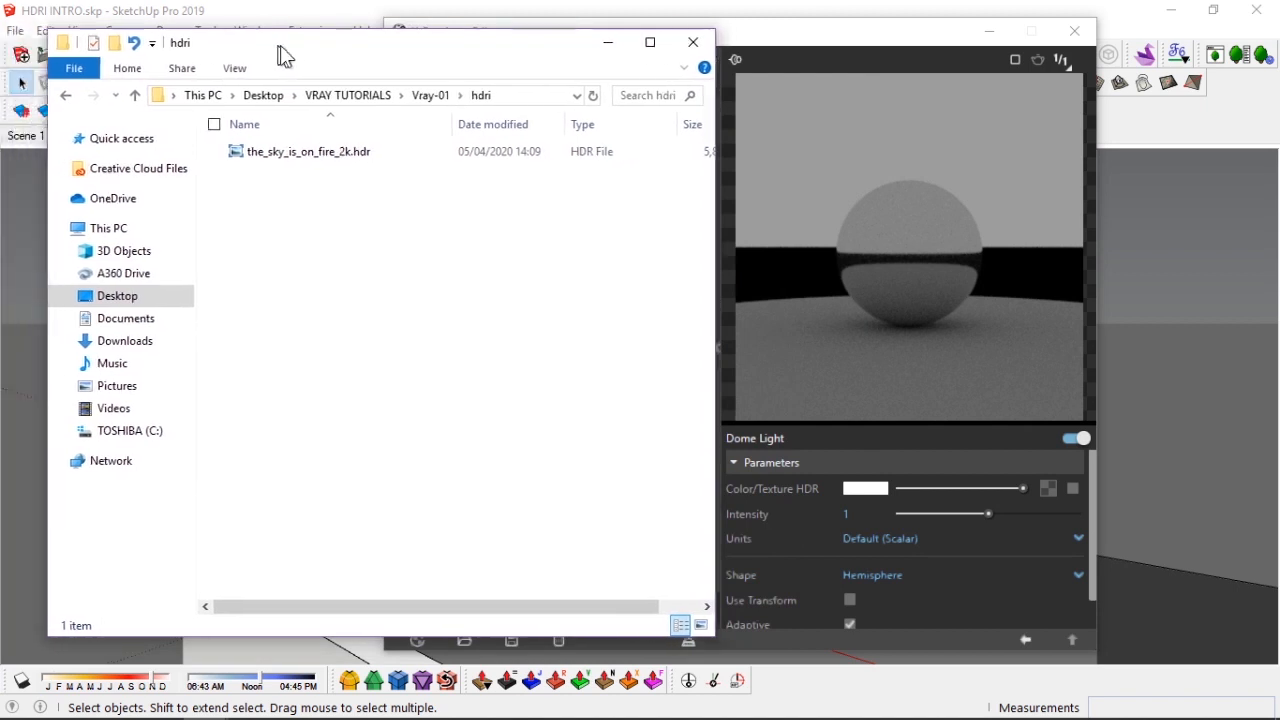
left_click(307, 151)
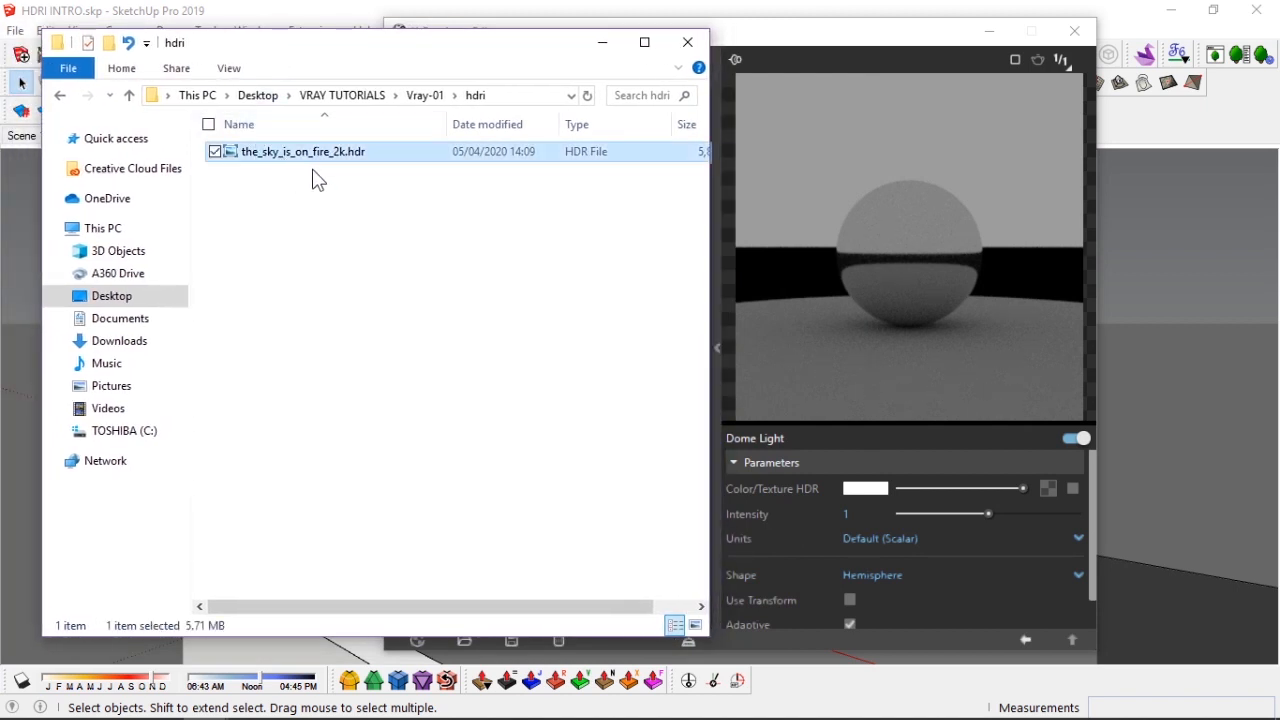
mouse_move(345, 162)
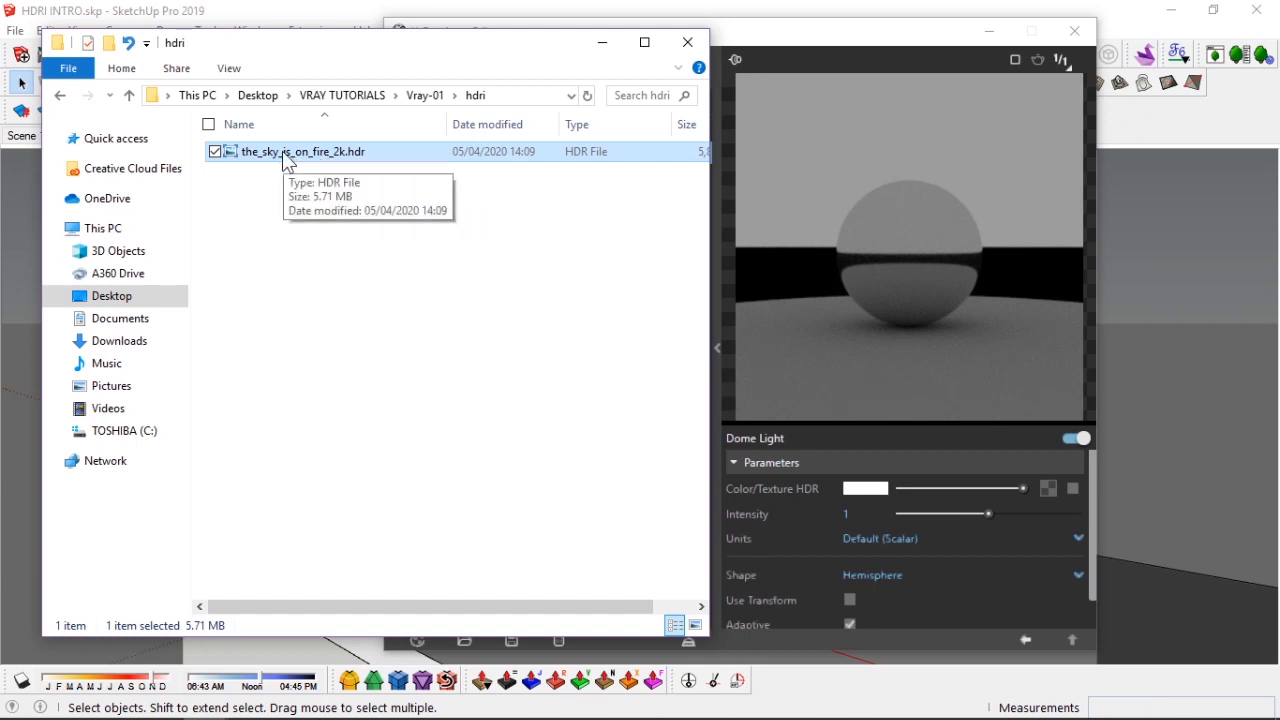
mouse_move(752, 498)
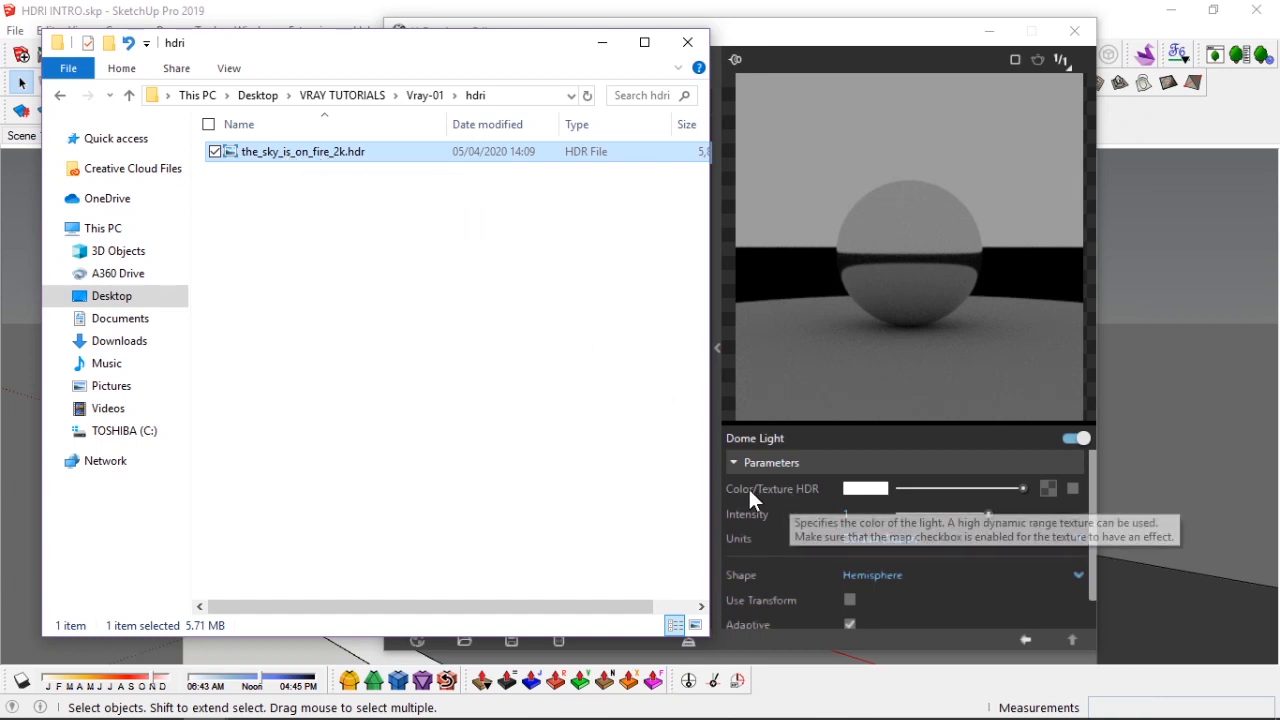
mouse_move(1045, 497)
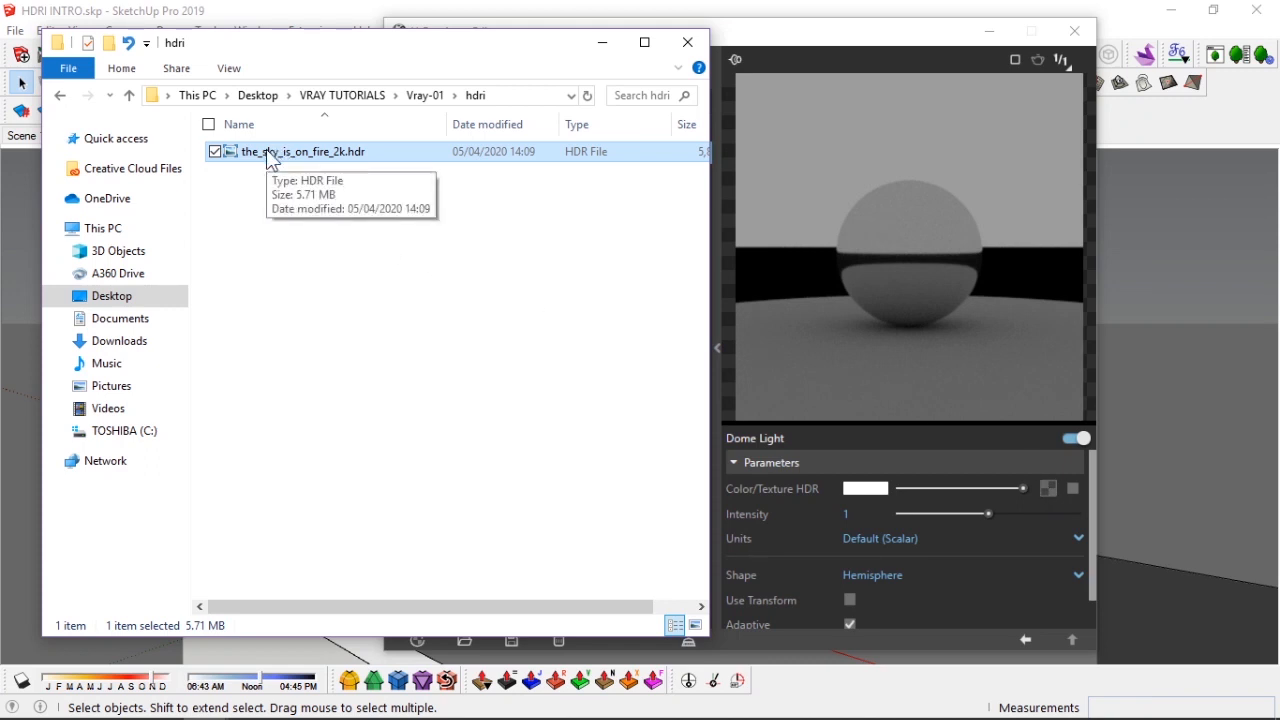
left_click_drag(300, 151, 1050, 490)
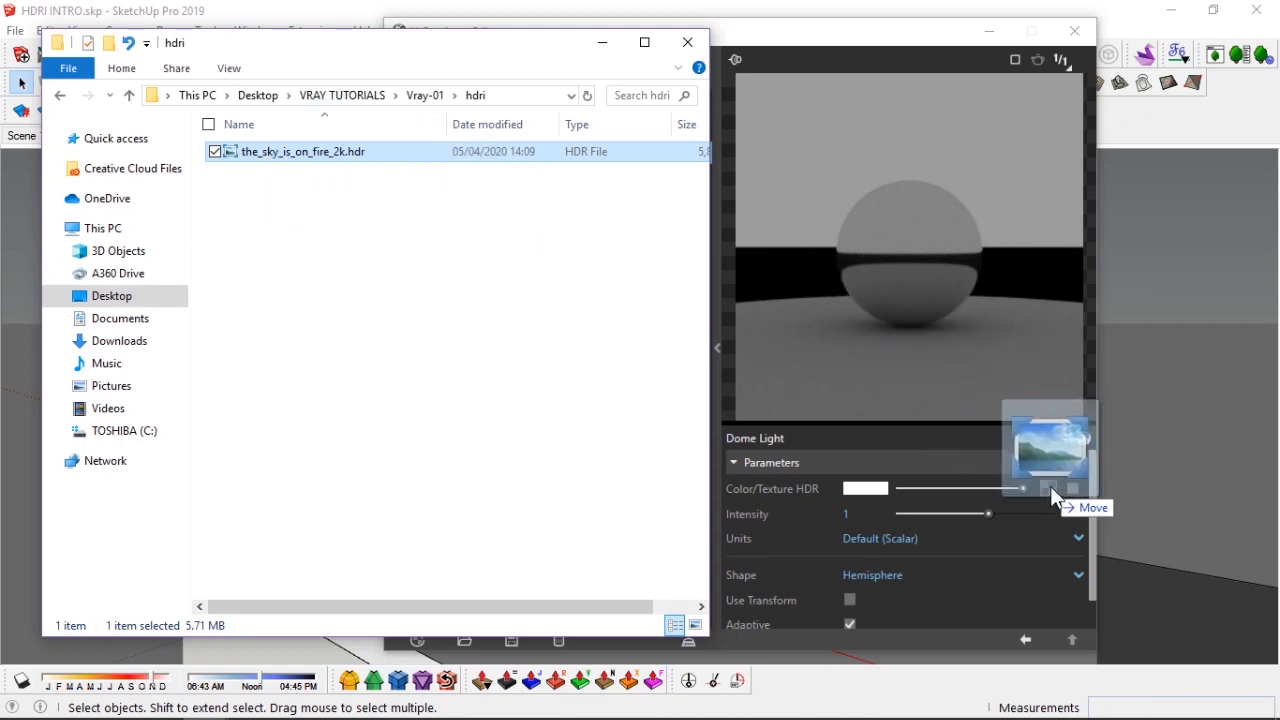
left_click(1077, 438)
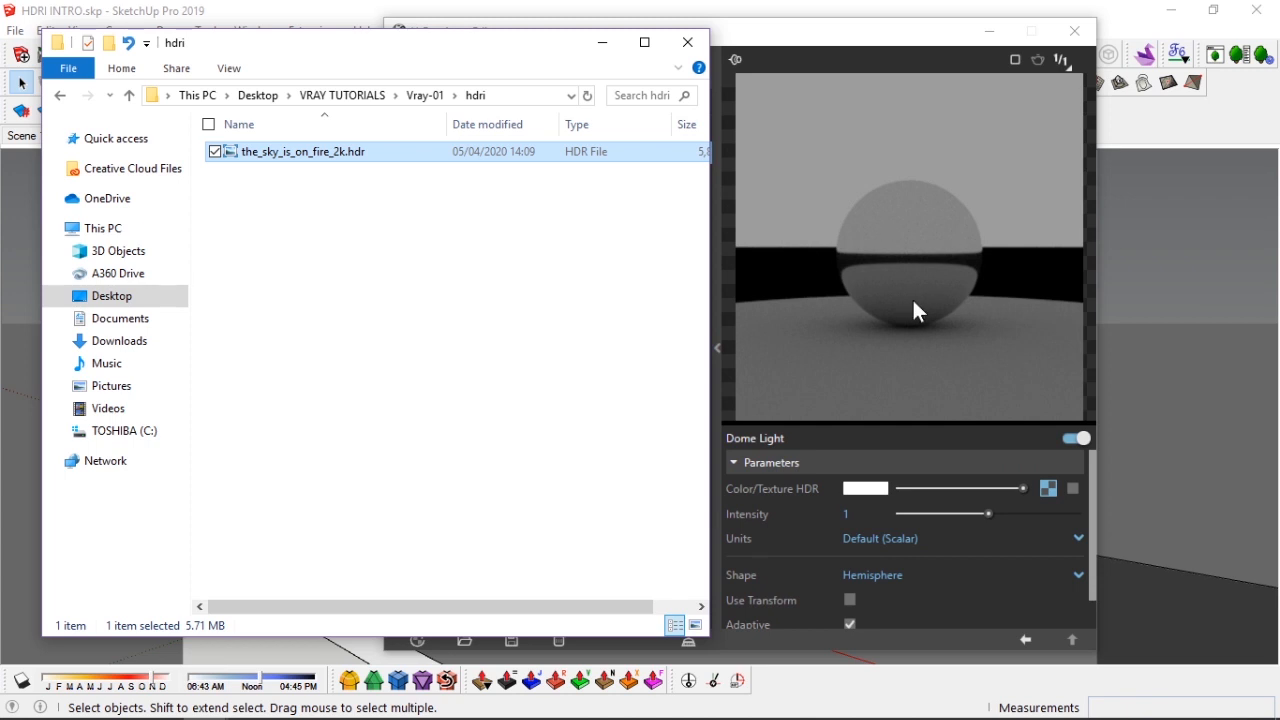
mouse_move(575, 52)
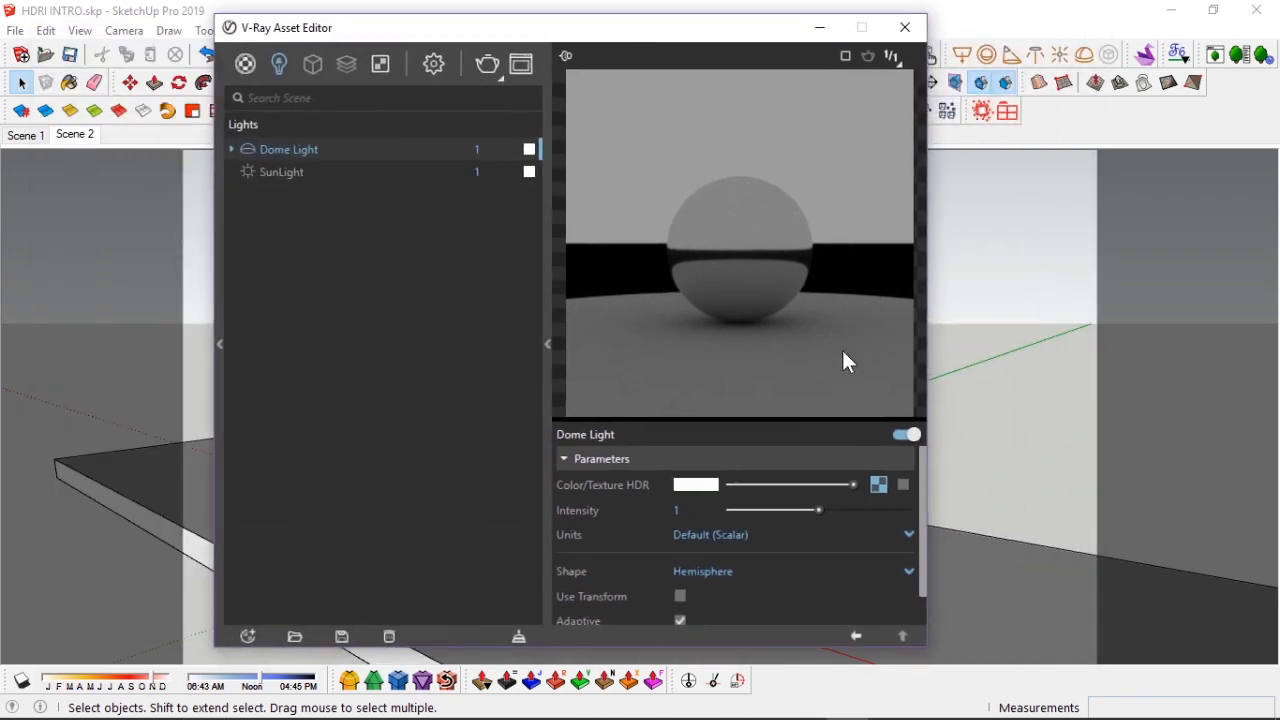
Preview the sunset HDR bitmap settings, then go back to the Dome Light parameters.
left_click(878, 484)
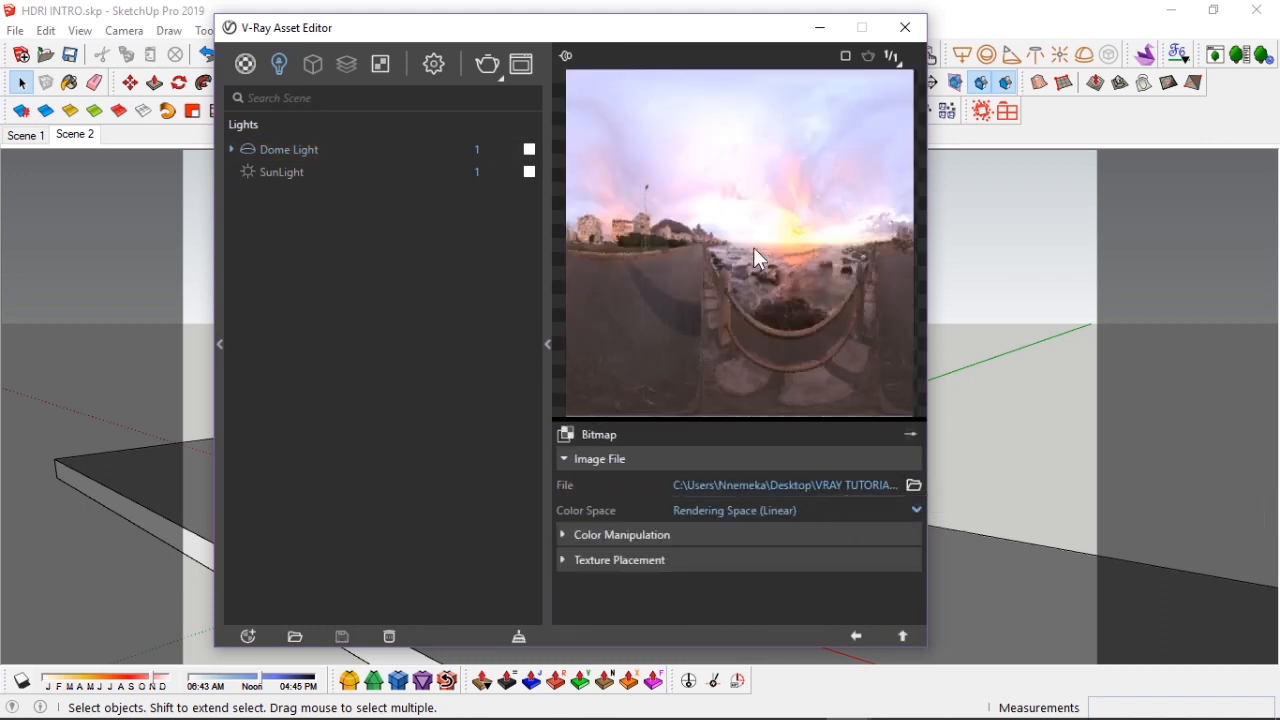
mouse_move(755, 275)
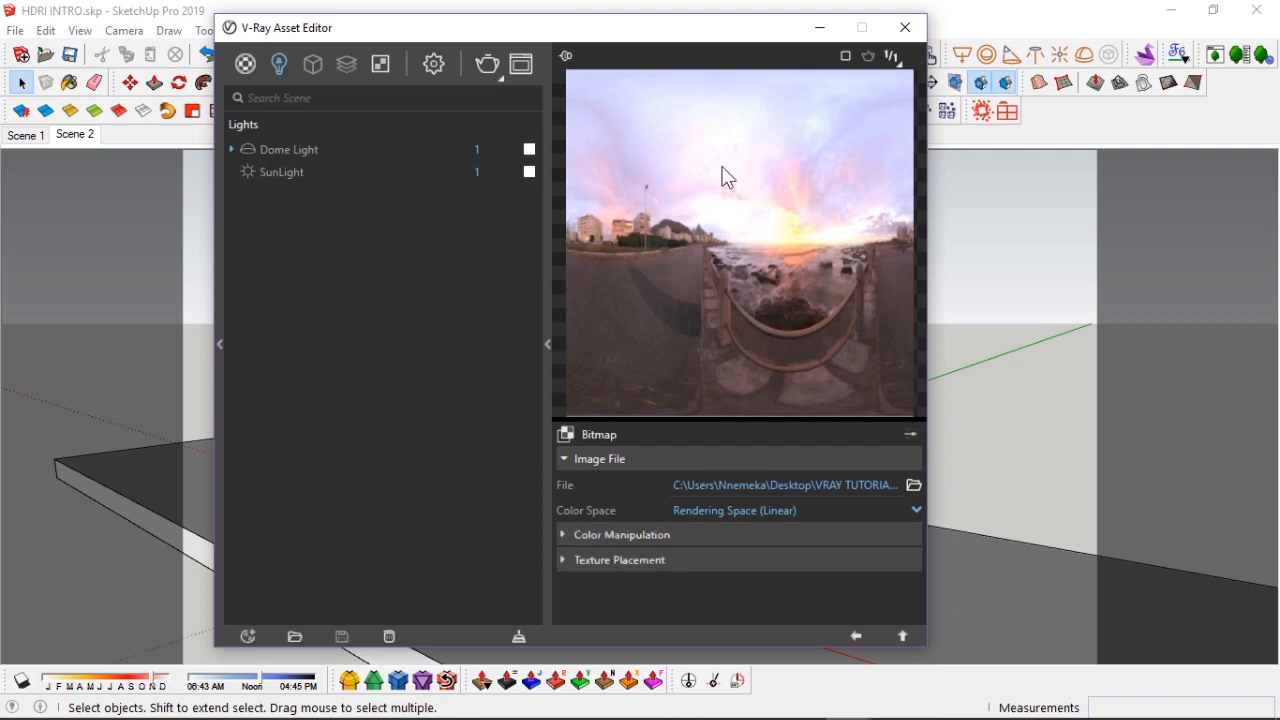
mouse_move(845, 196)
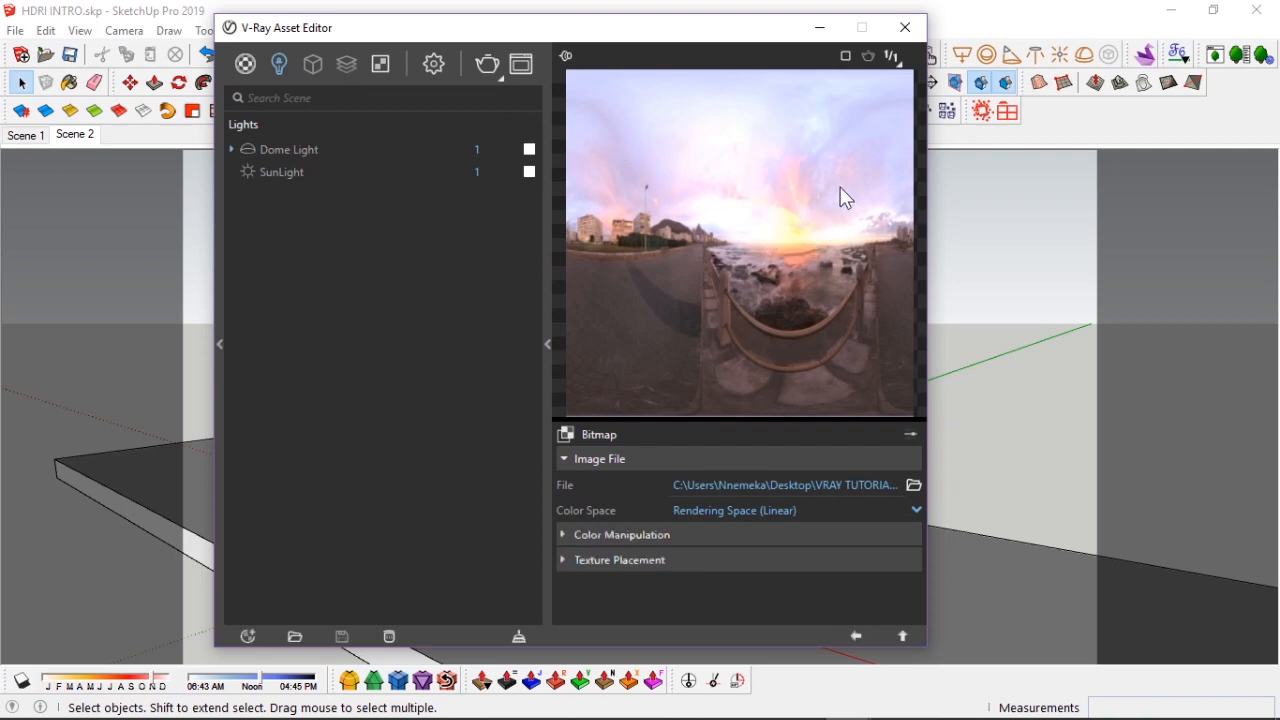
mouse_move(650, 190)
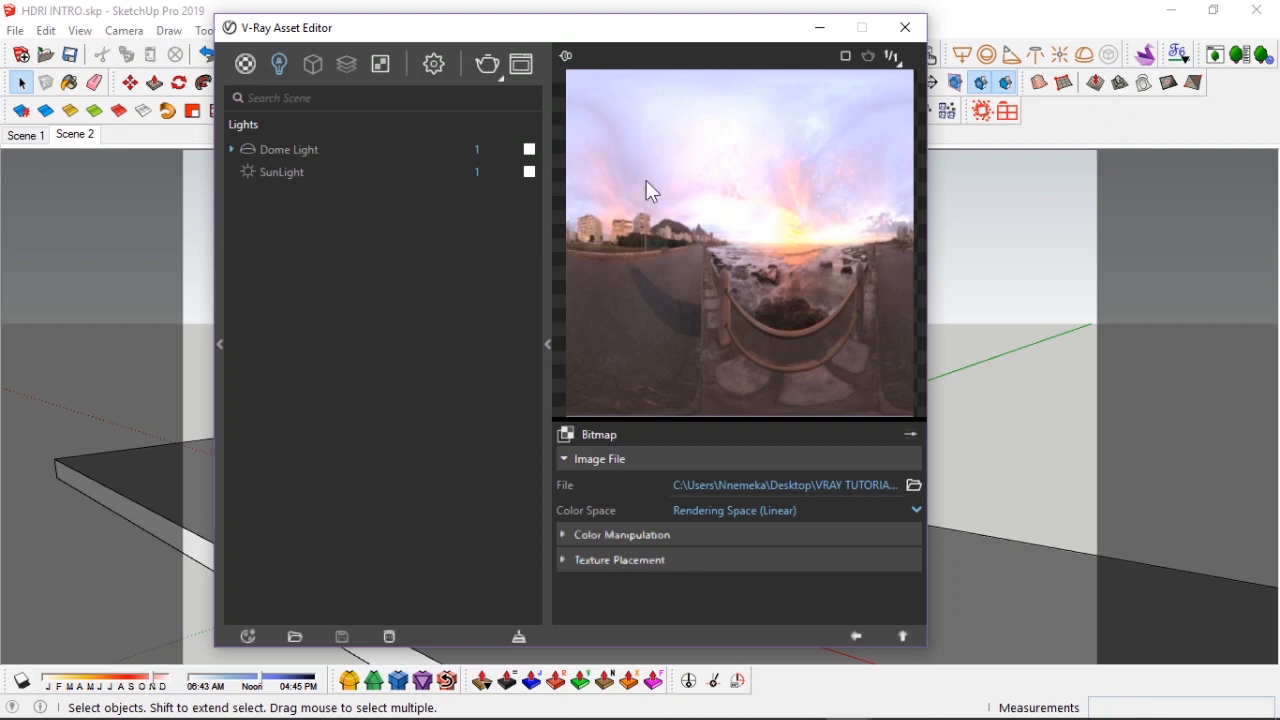
mouse_move(818, 218)
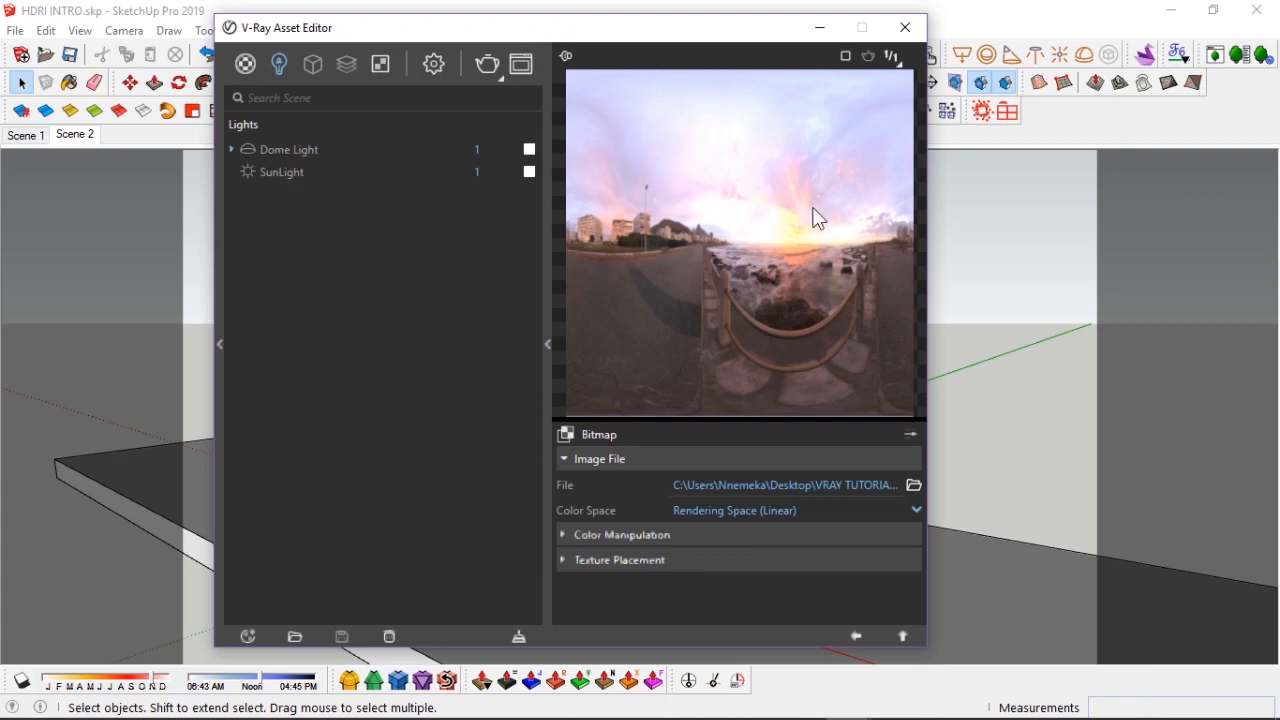
left_click(289, 149)
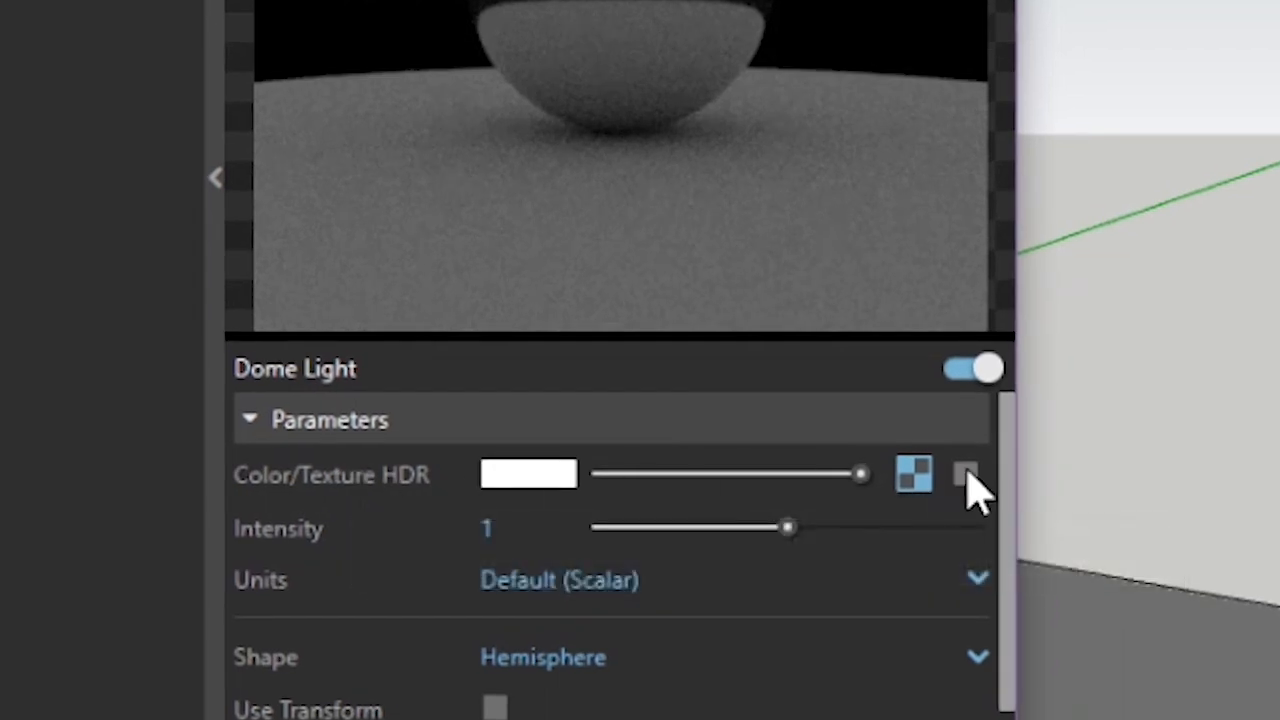
Switch on the HDR texture map in the Dome Light parameters.
left_click(965, 474)
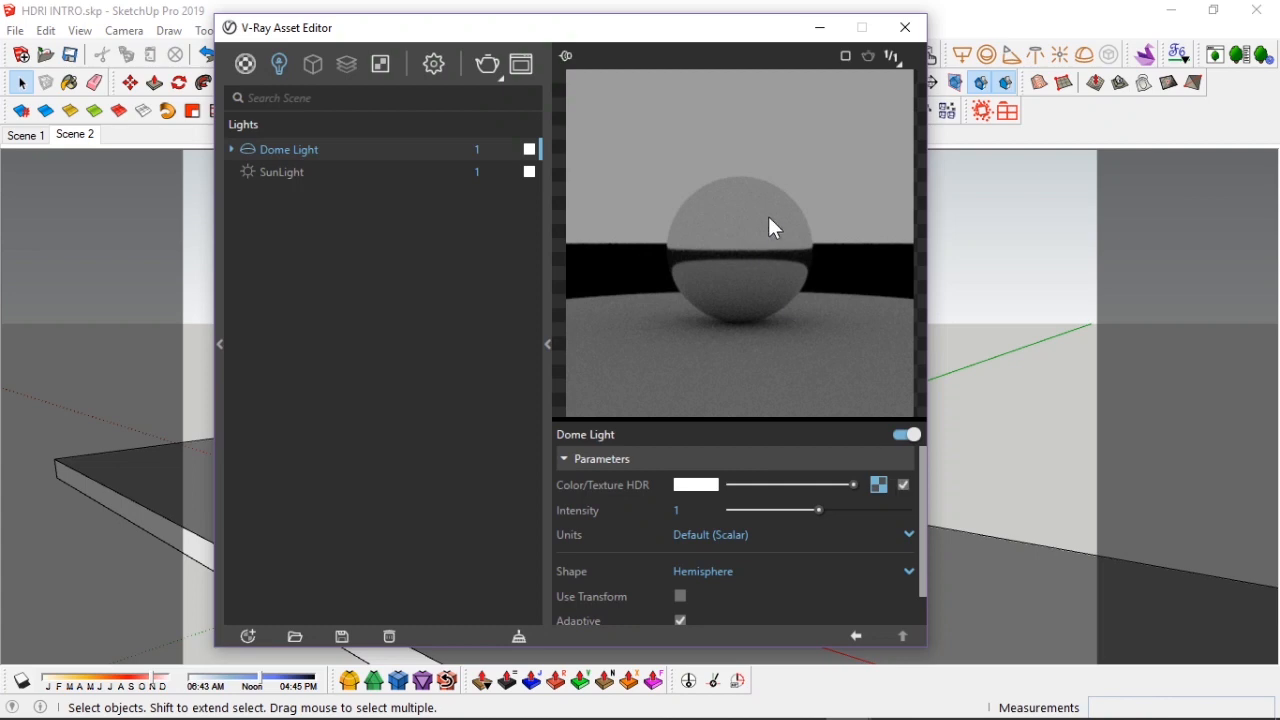
mouse_move(778, 222)
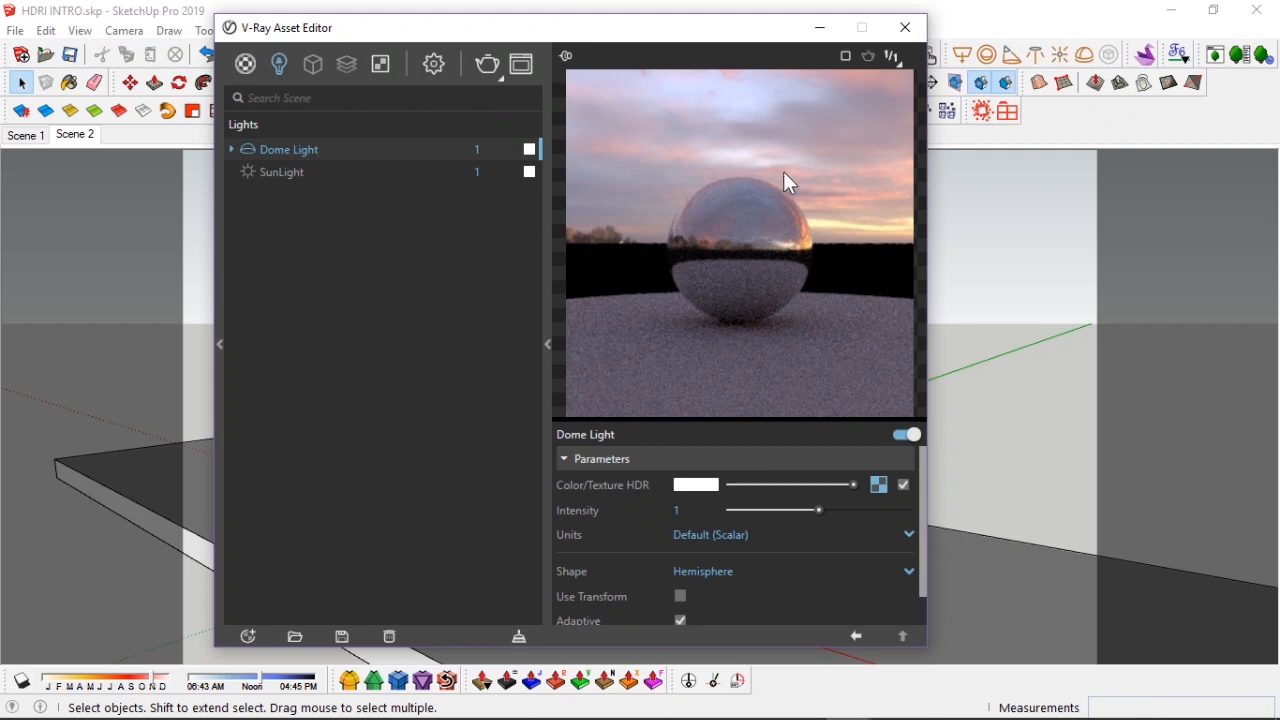
mouse_move(740, 330)
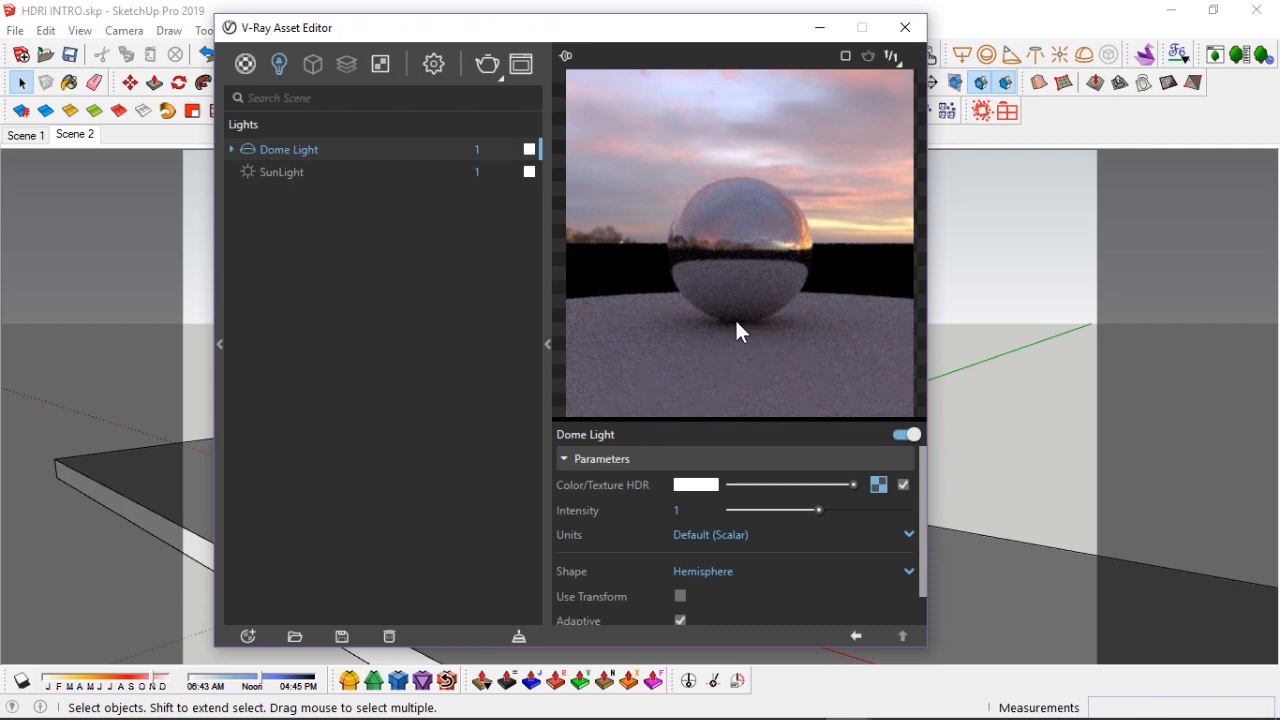
mouse_move(706, 490)
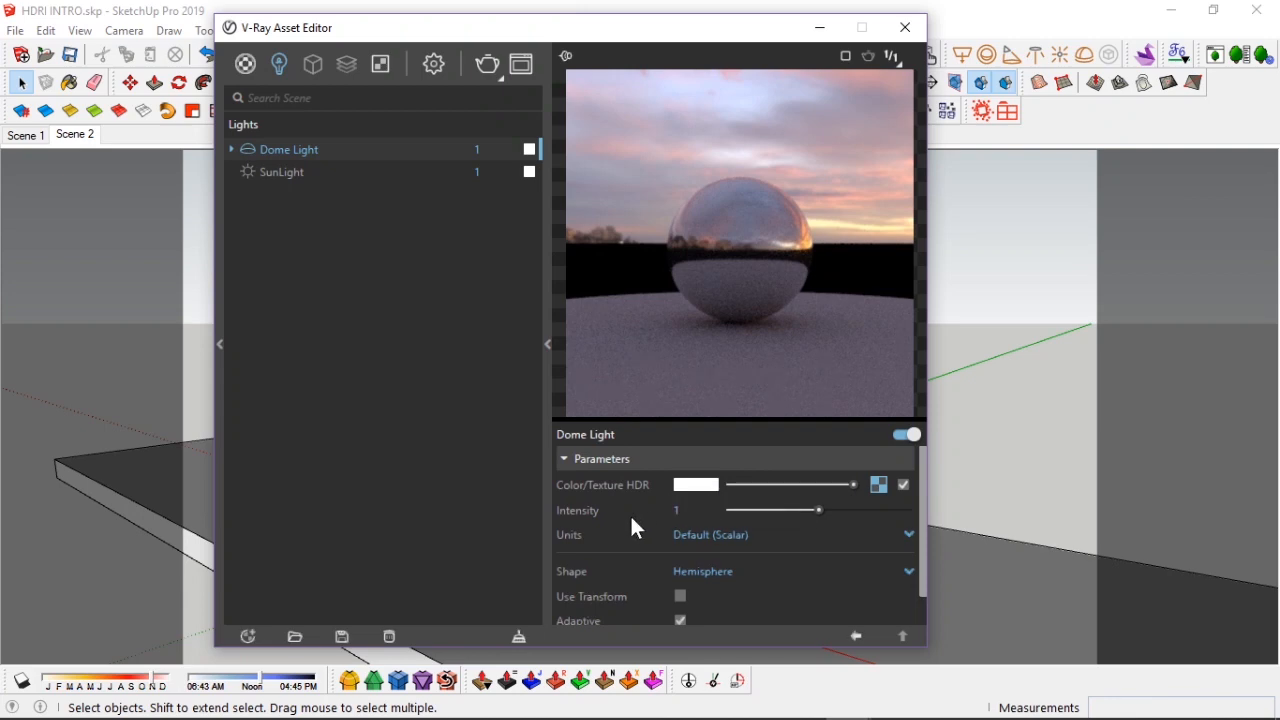
mouse_move(567, 543)
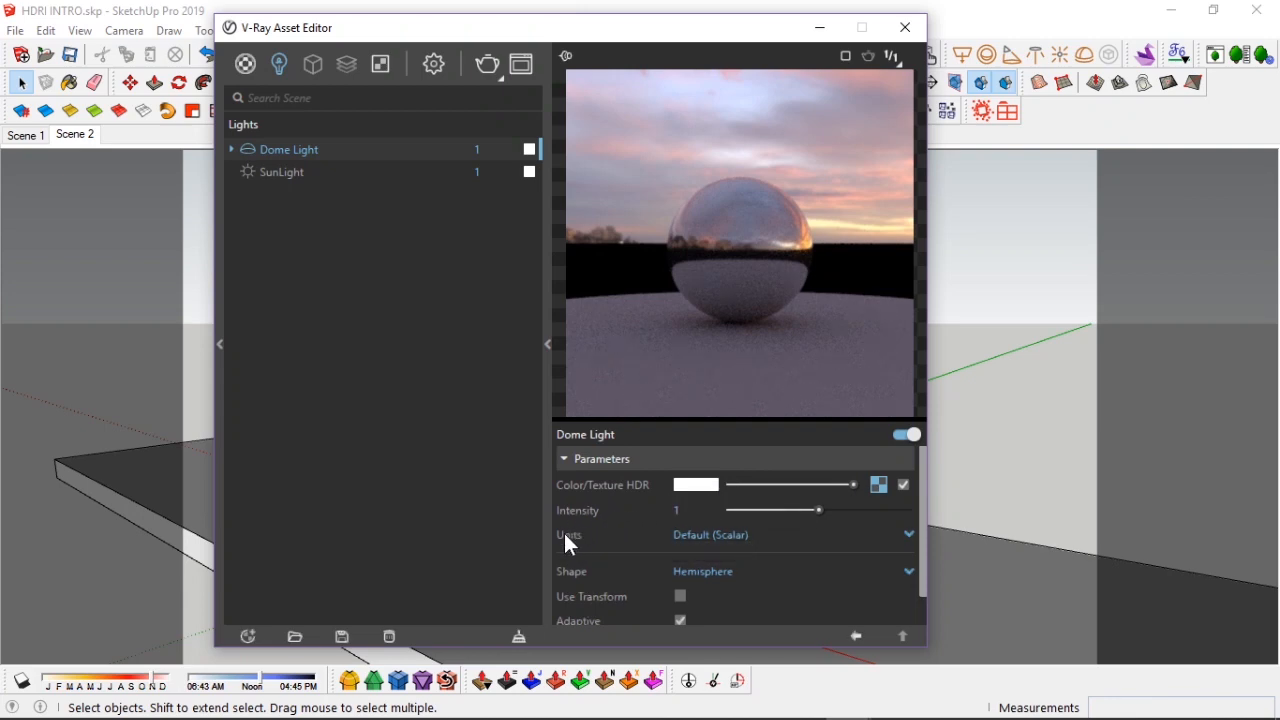
scroll("down", 3)
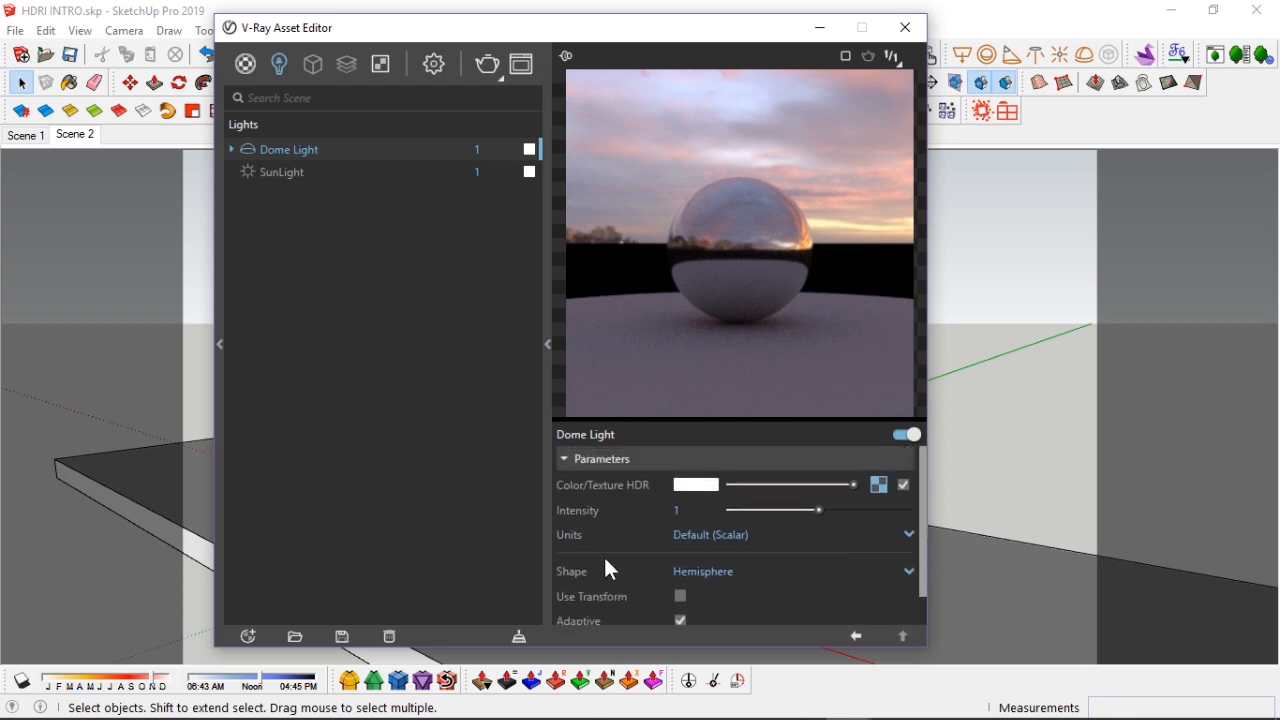
mouse_move(578, 519)
type("0")
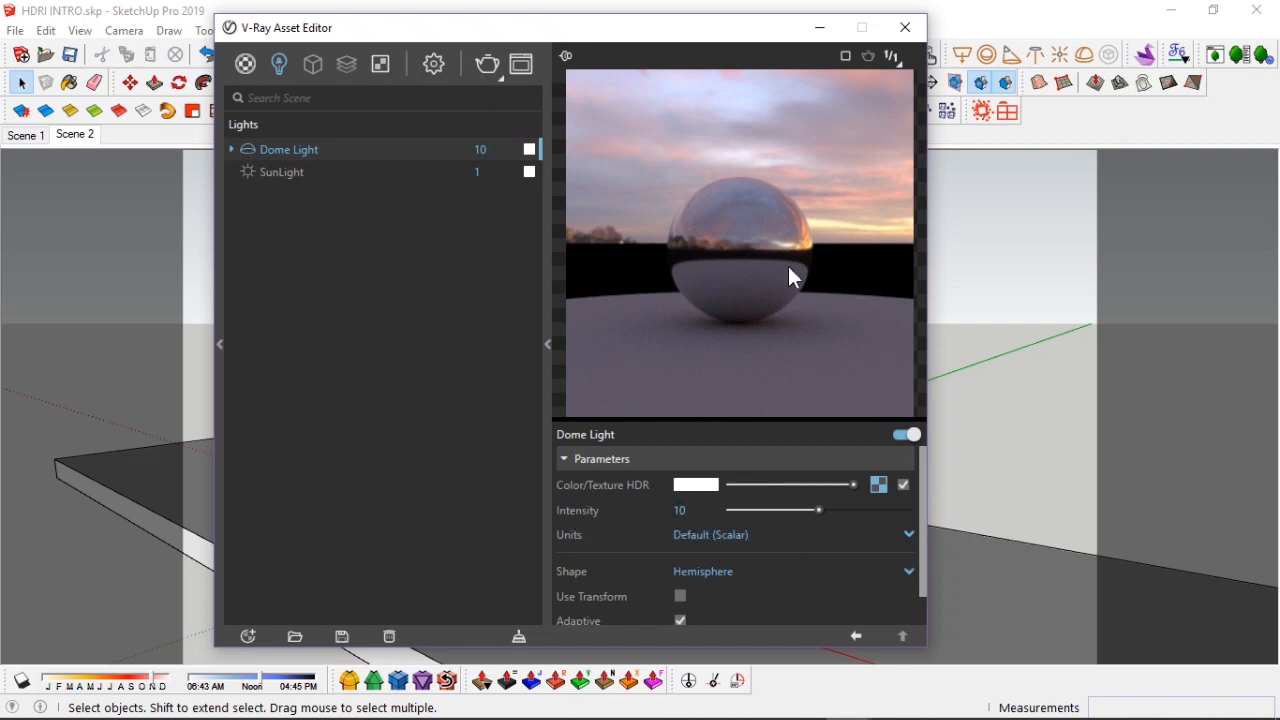
mouse_move(830, 216)
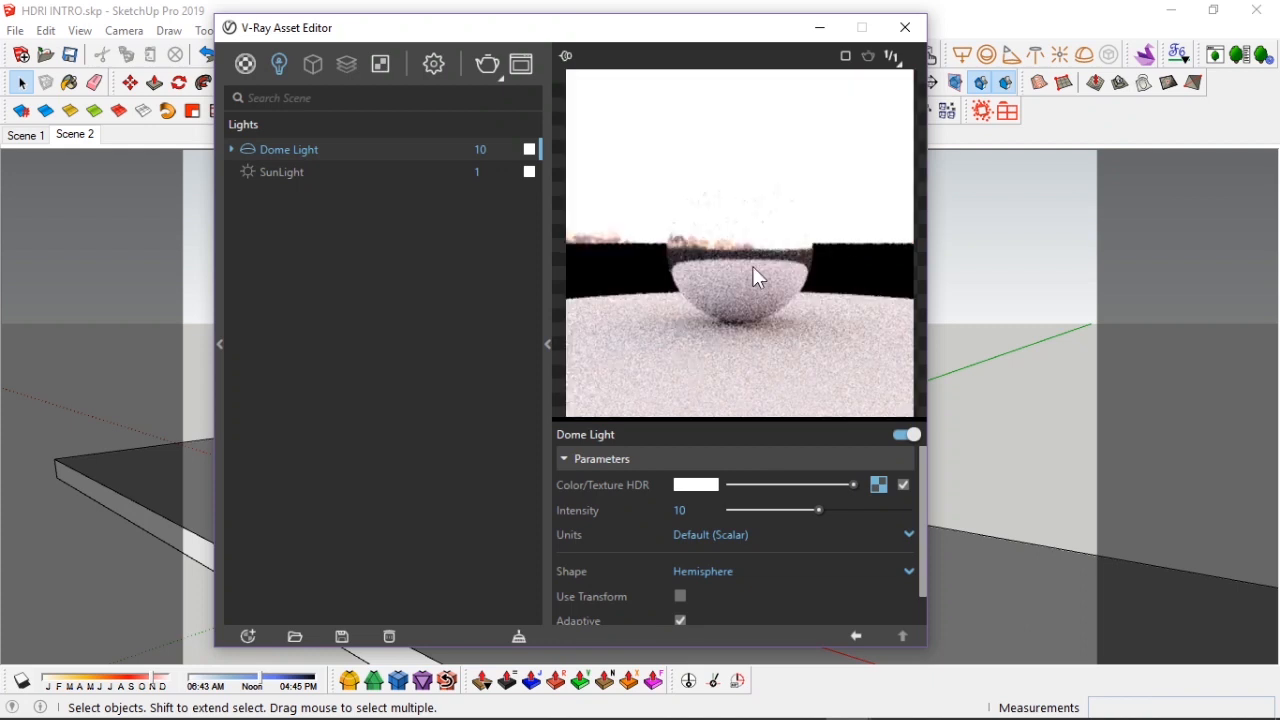
mouse_move(745, 222)
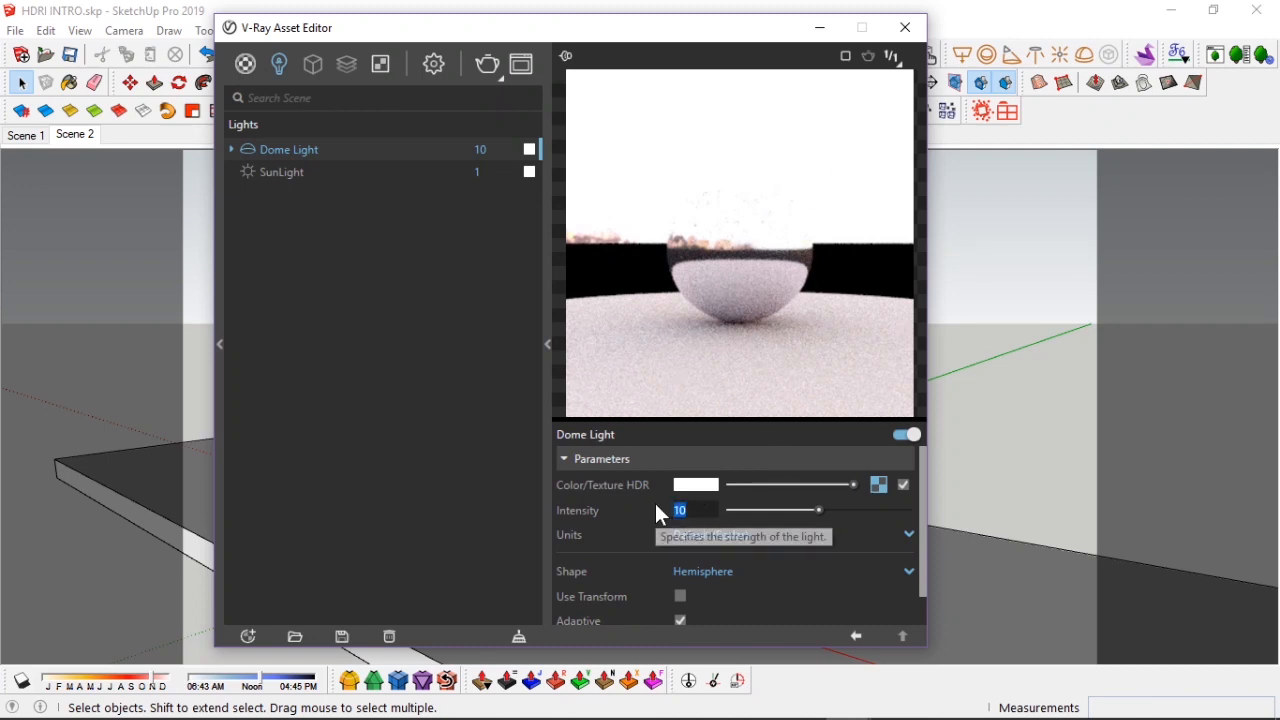
type("1")
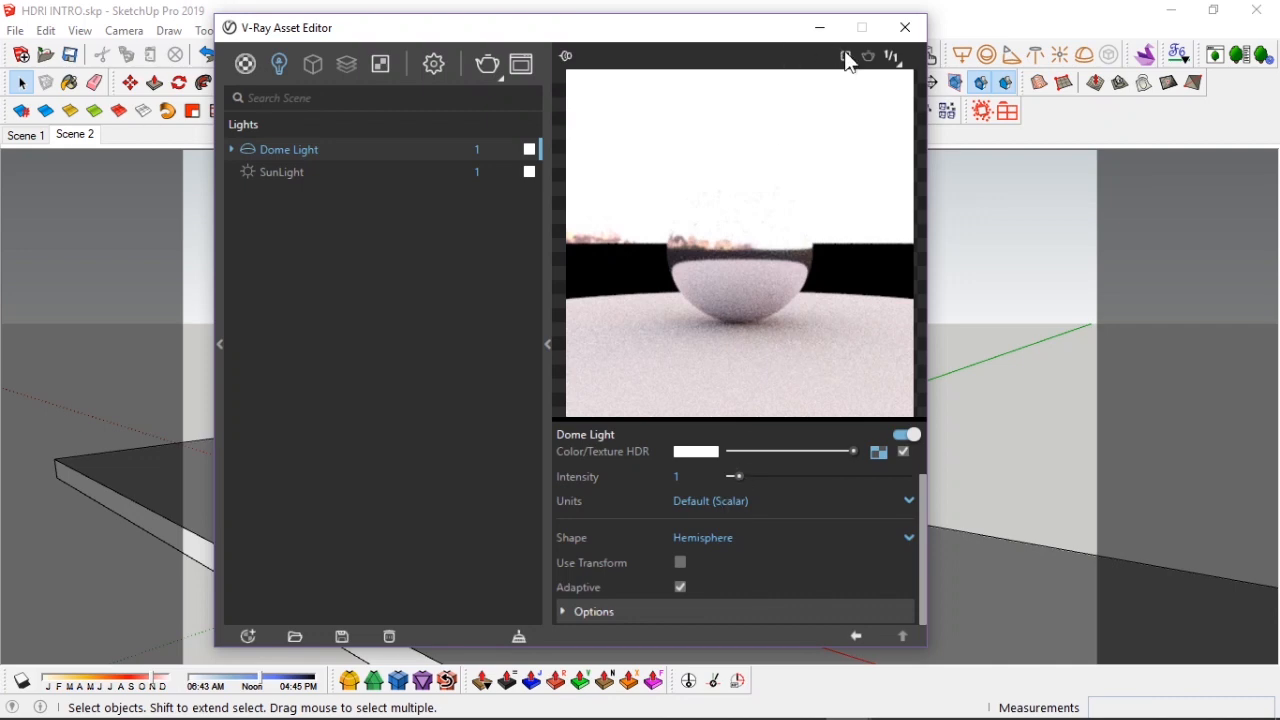
mouse_move(662, 252)
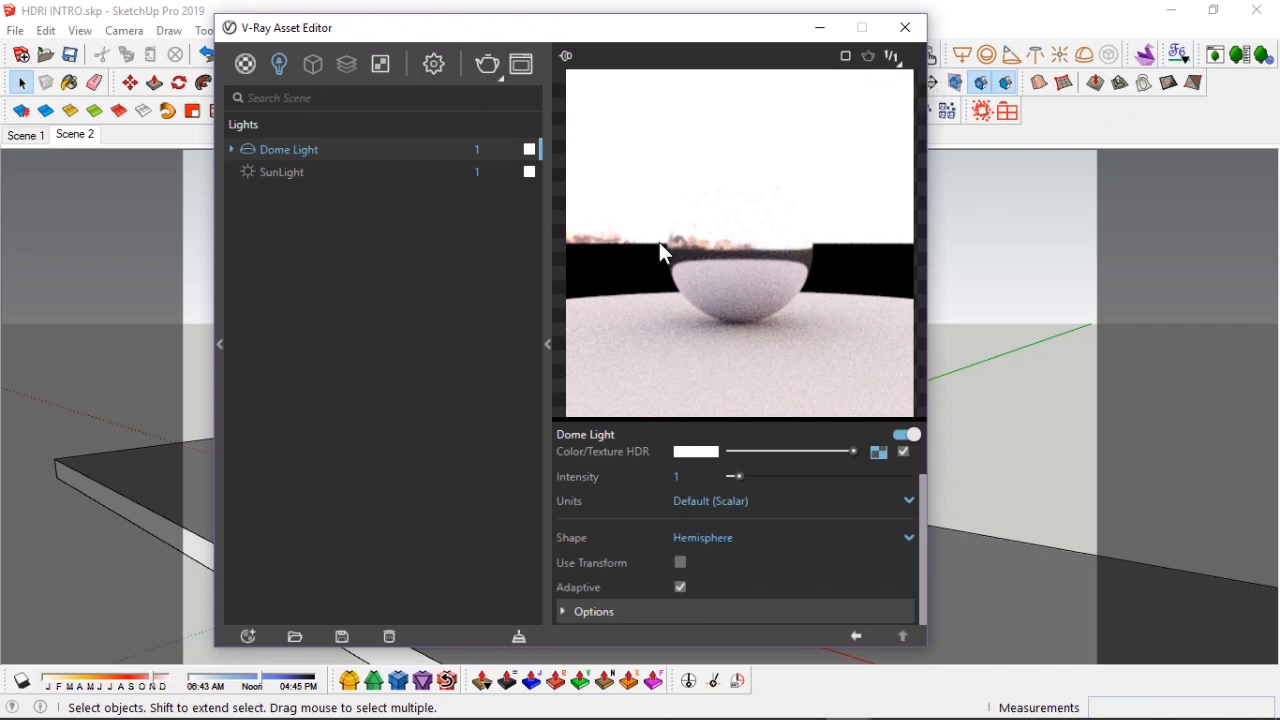
mouse_move(575, 545)
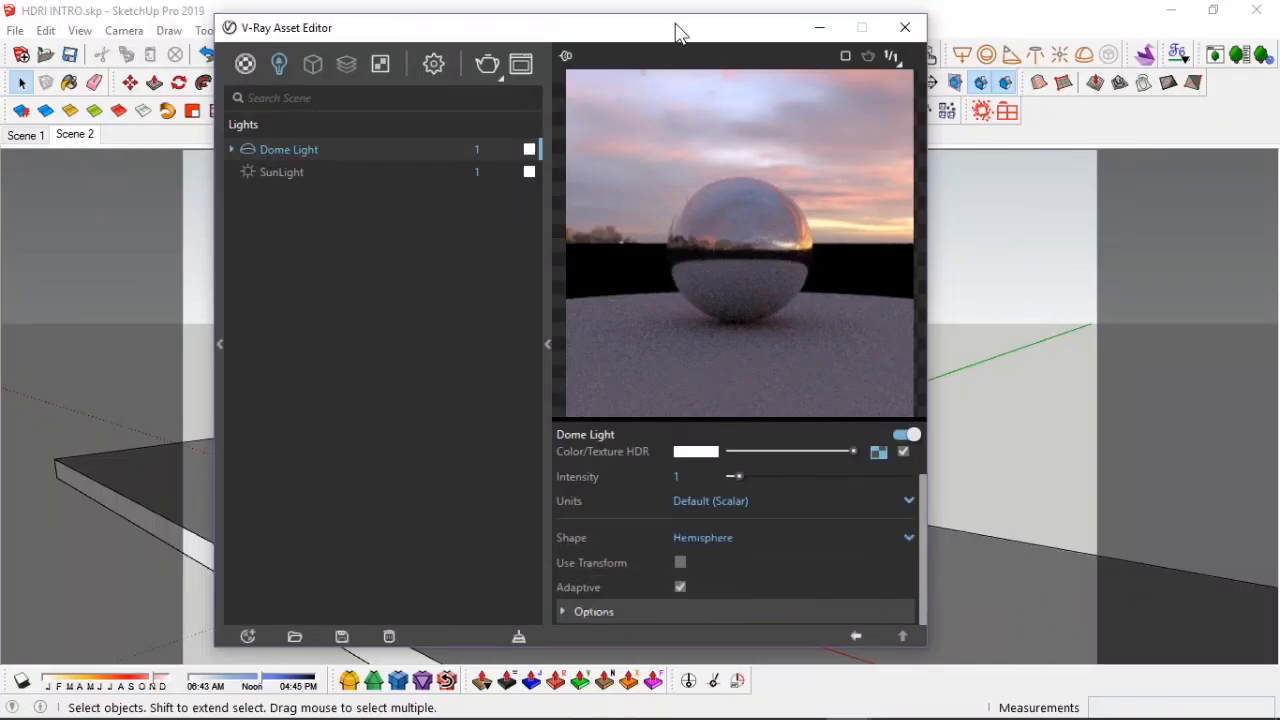
Move the V-Ray Asset Editor window lower on screen.
left_click_drag(680, 27, 710, 105)
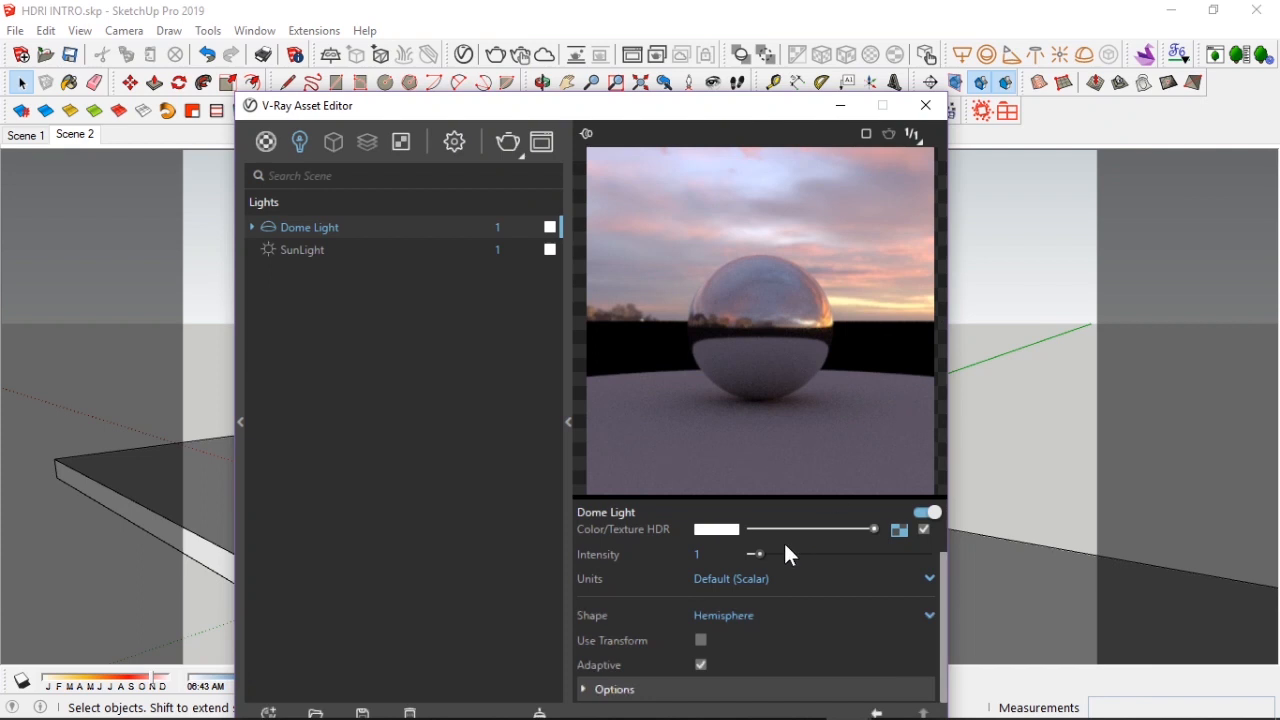
mouse_move(925, 293)
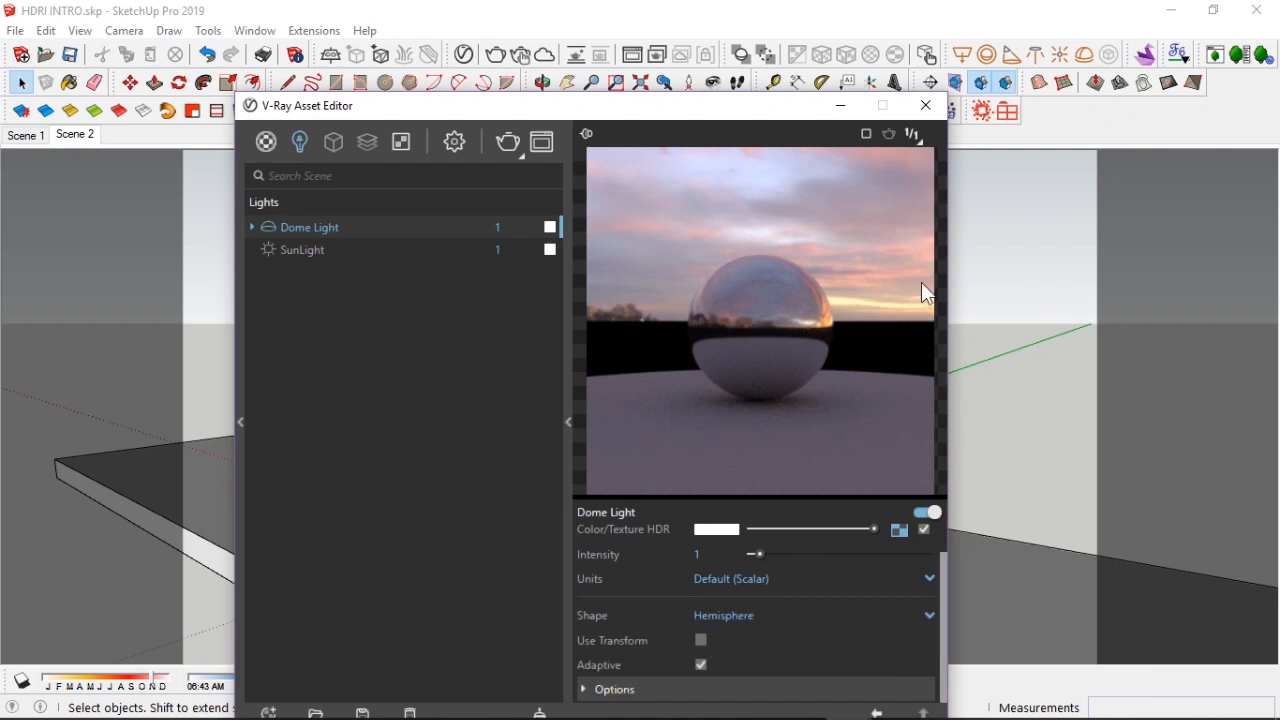
mouse_move(897, 298)
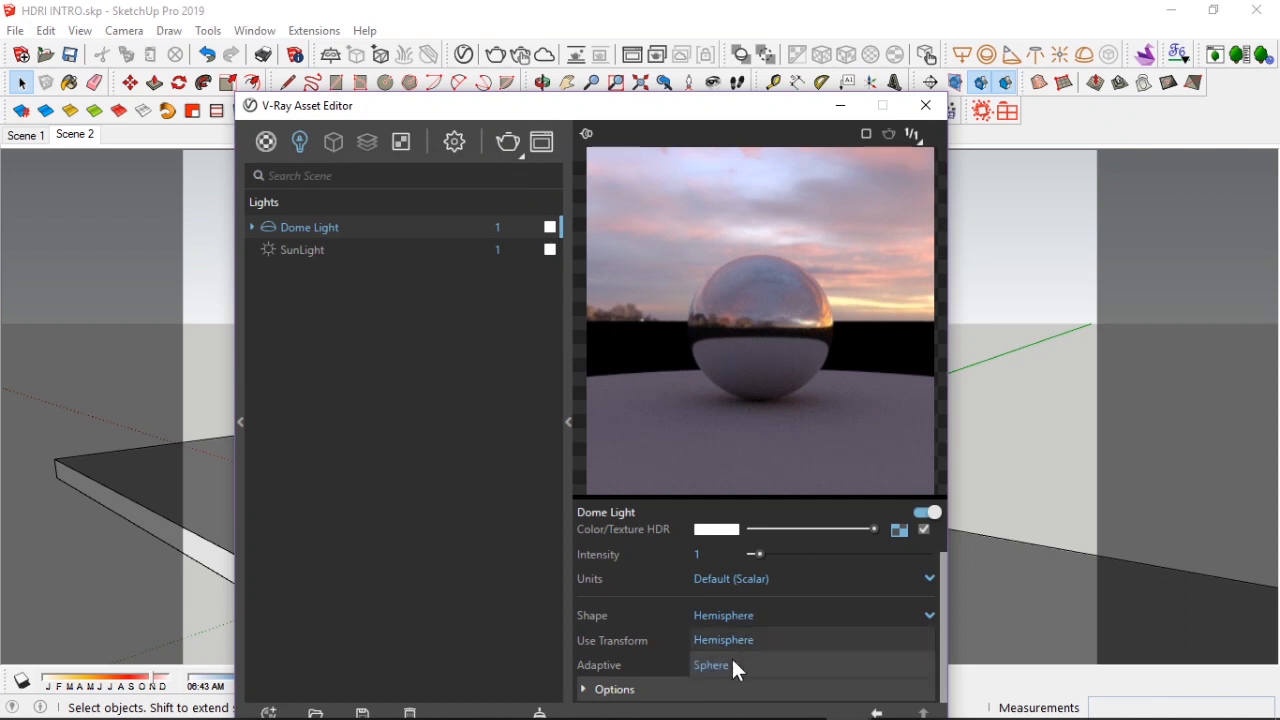
Set the Dome Light shape to Sphere.
left_click(711, 664)
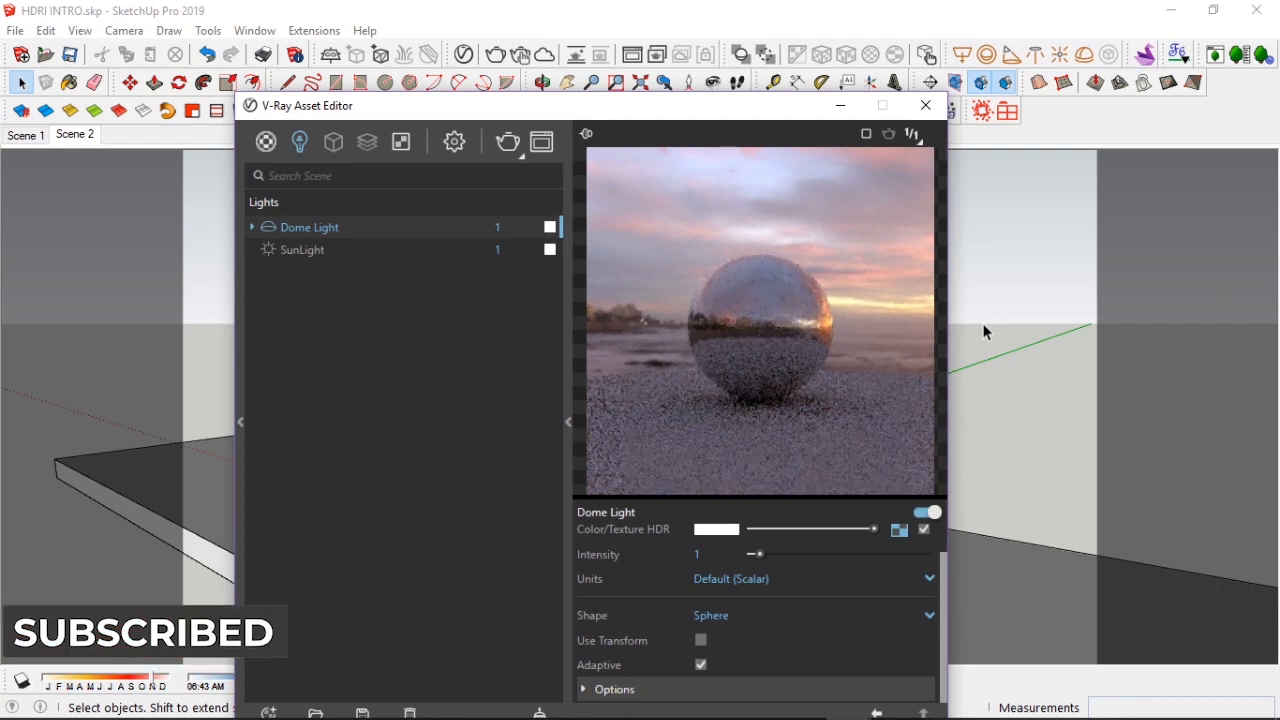
mouse_move(880, 347)
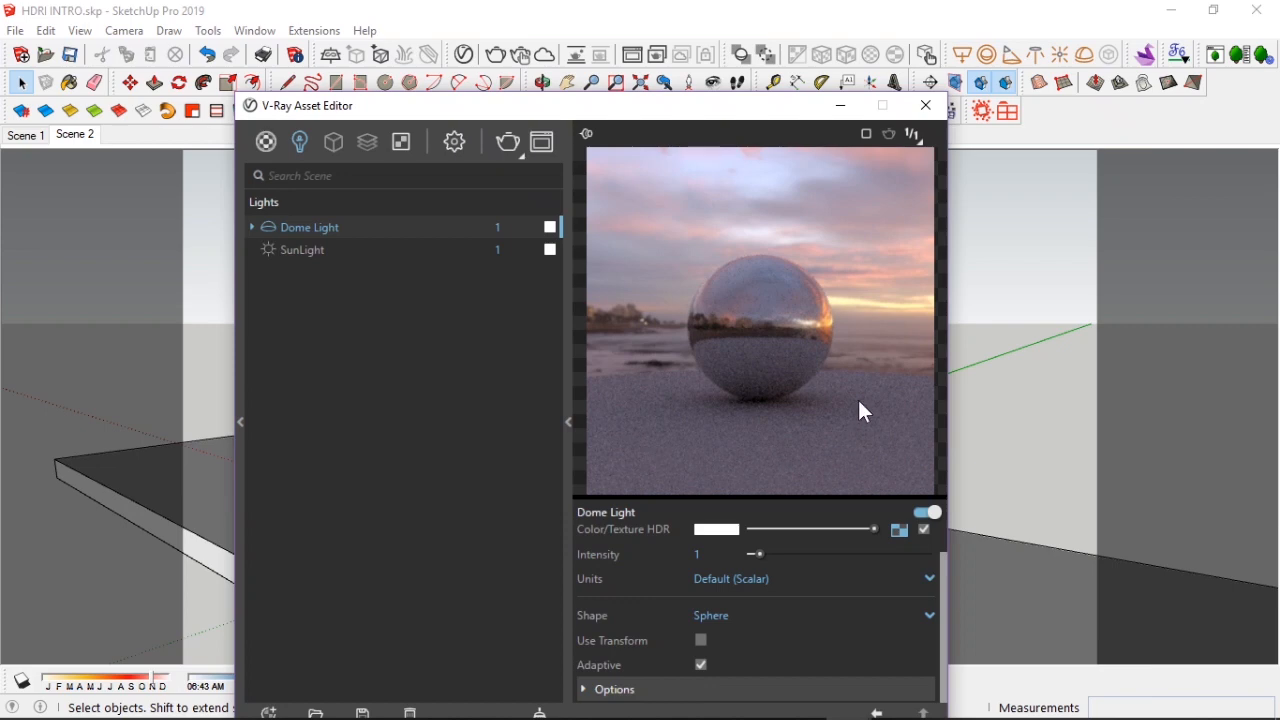
mouse_move(860, 398)
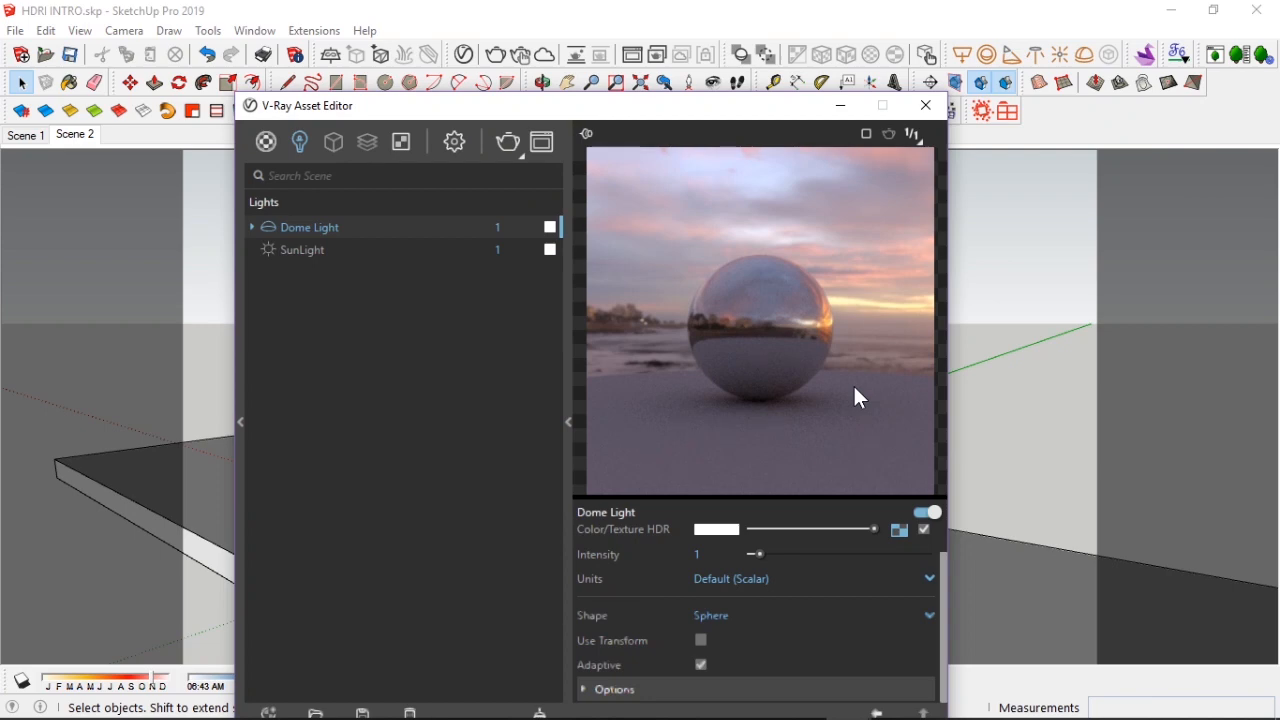
mouse_move(778, 360)
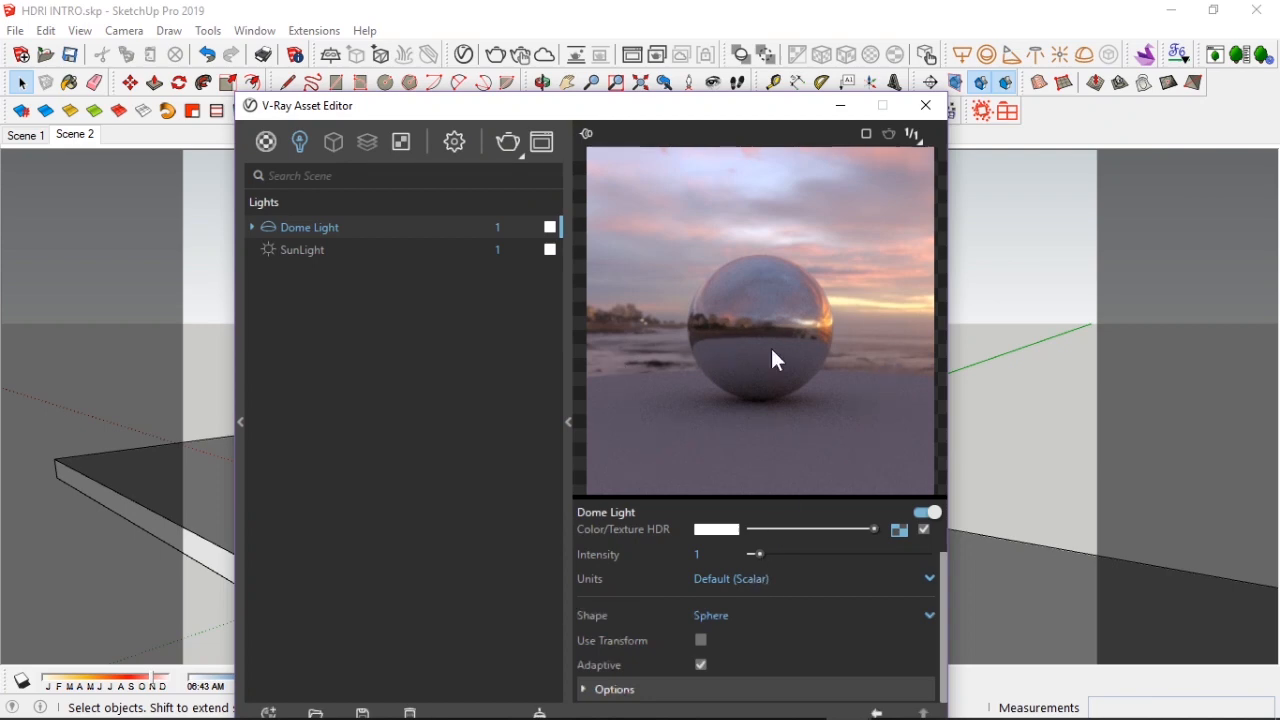
mouse_move(828, 360)
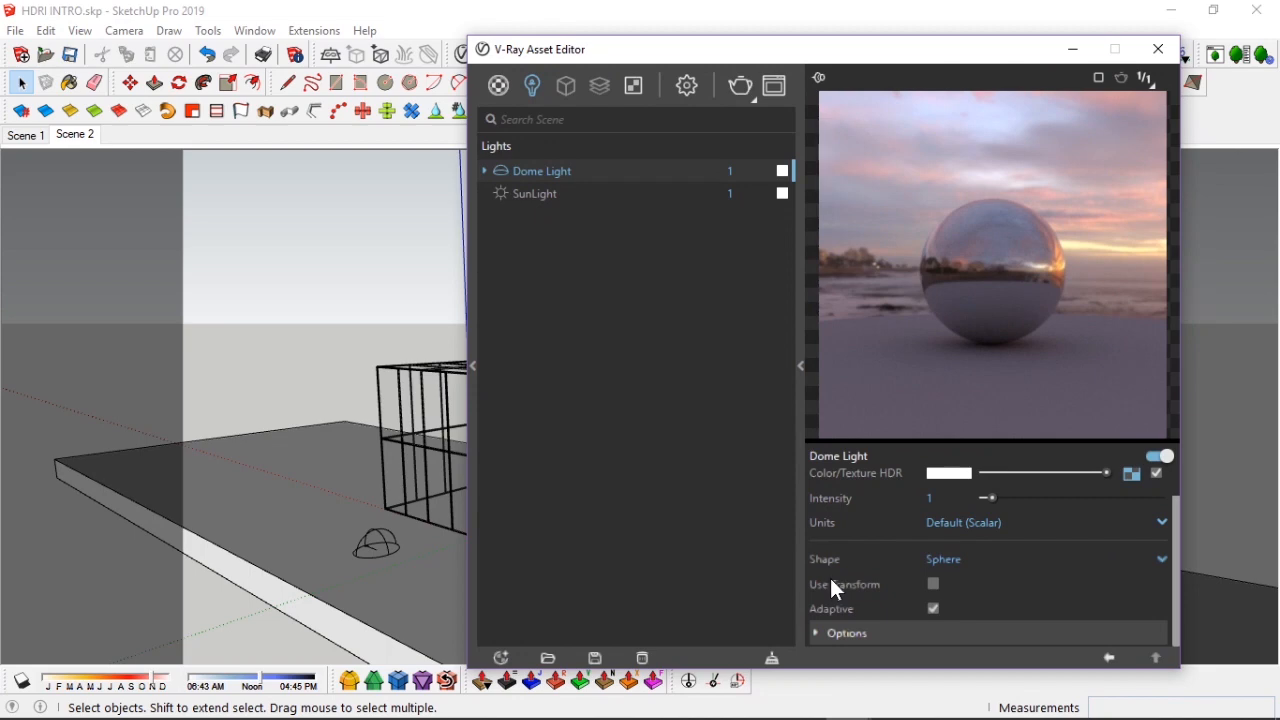
mouse_move(835, 590)
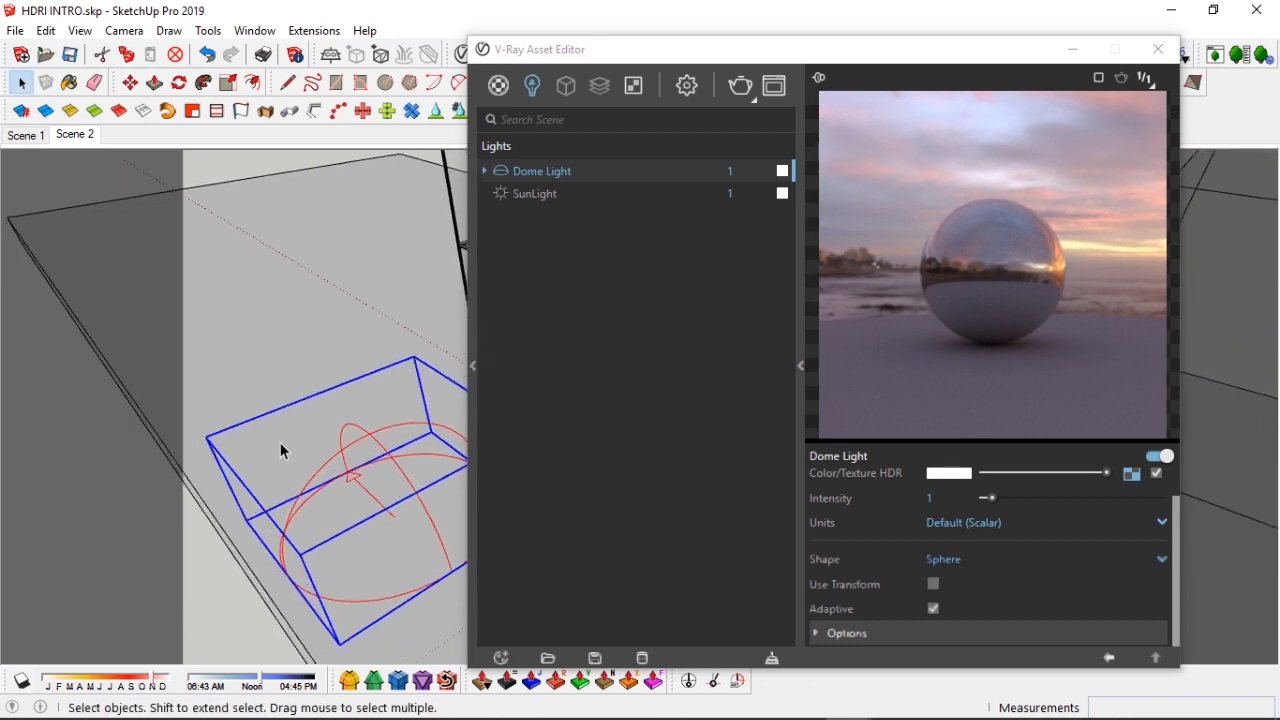
mouse_move(363, 472)
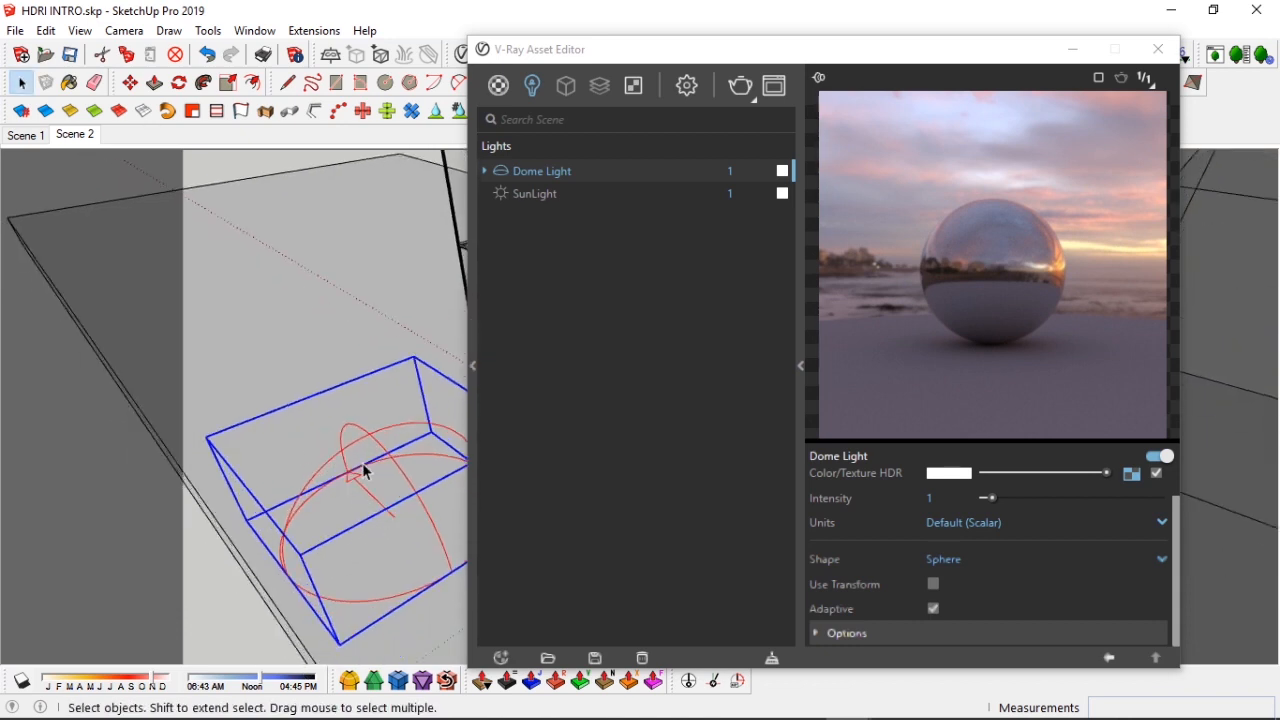
mouse_move(1143, 253)
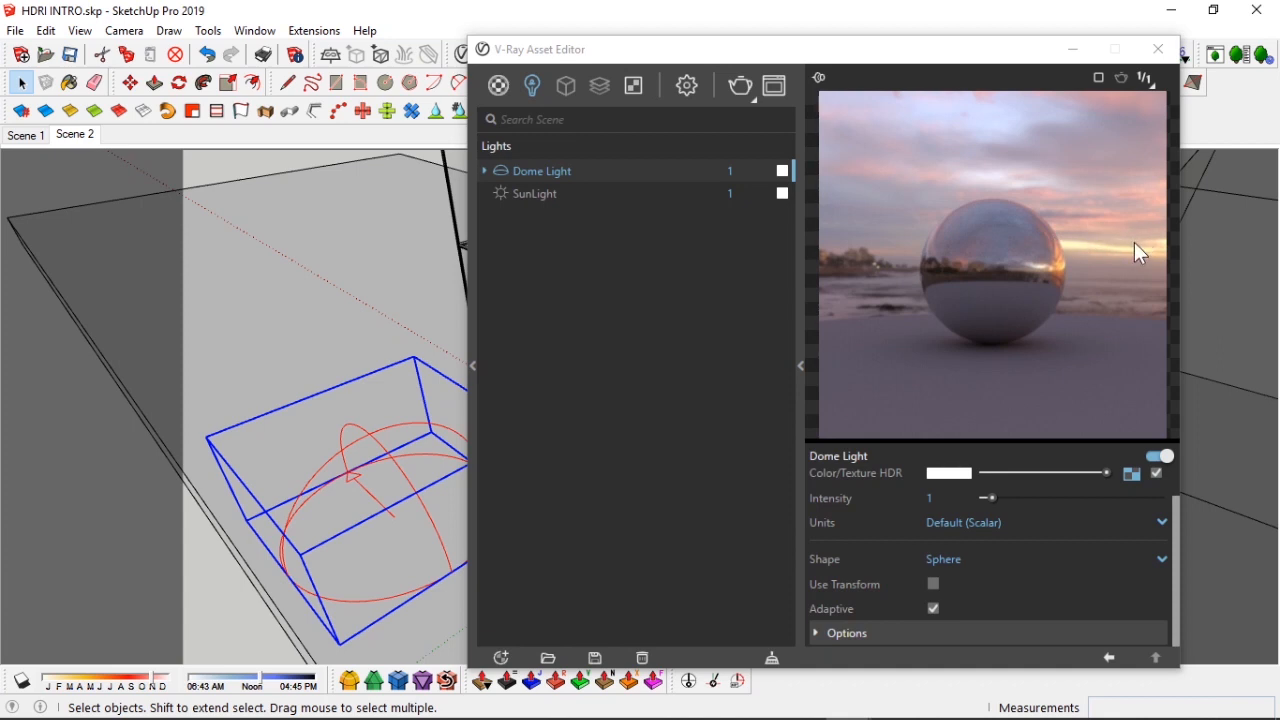
mouse_move(280, 366)
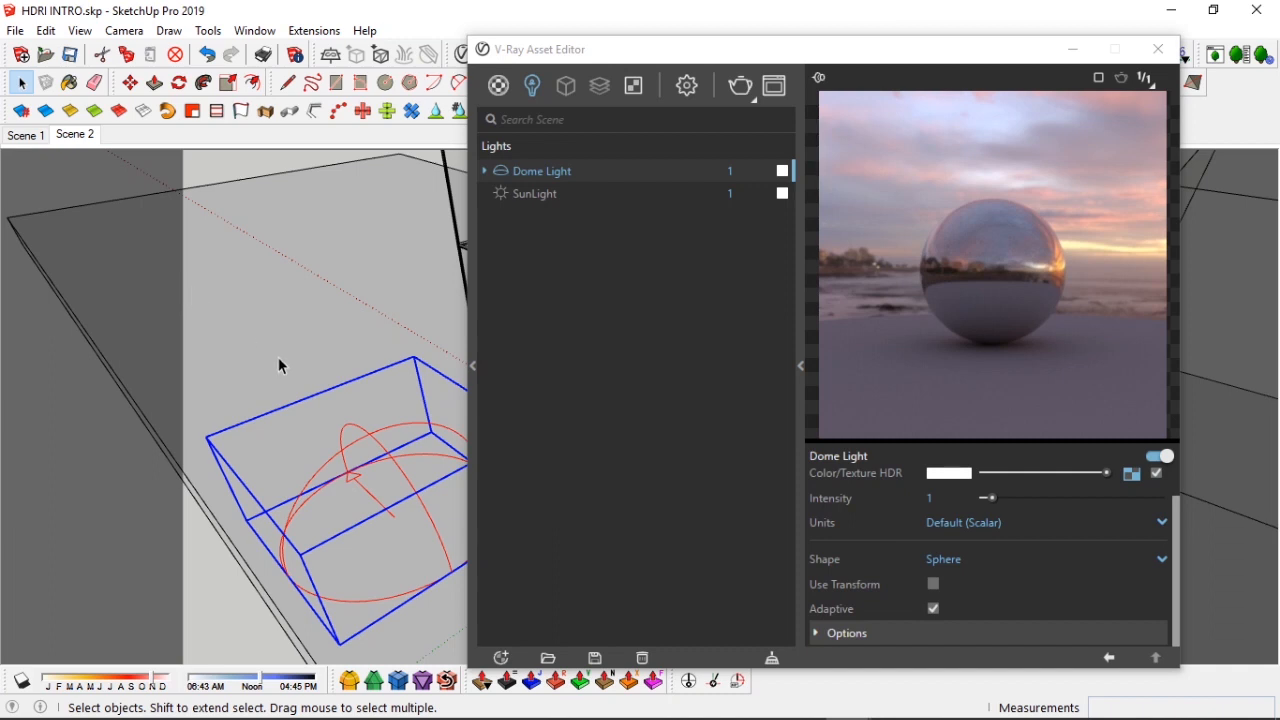
mouse_move(238, 341)
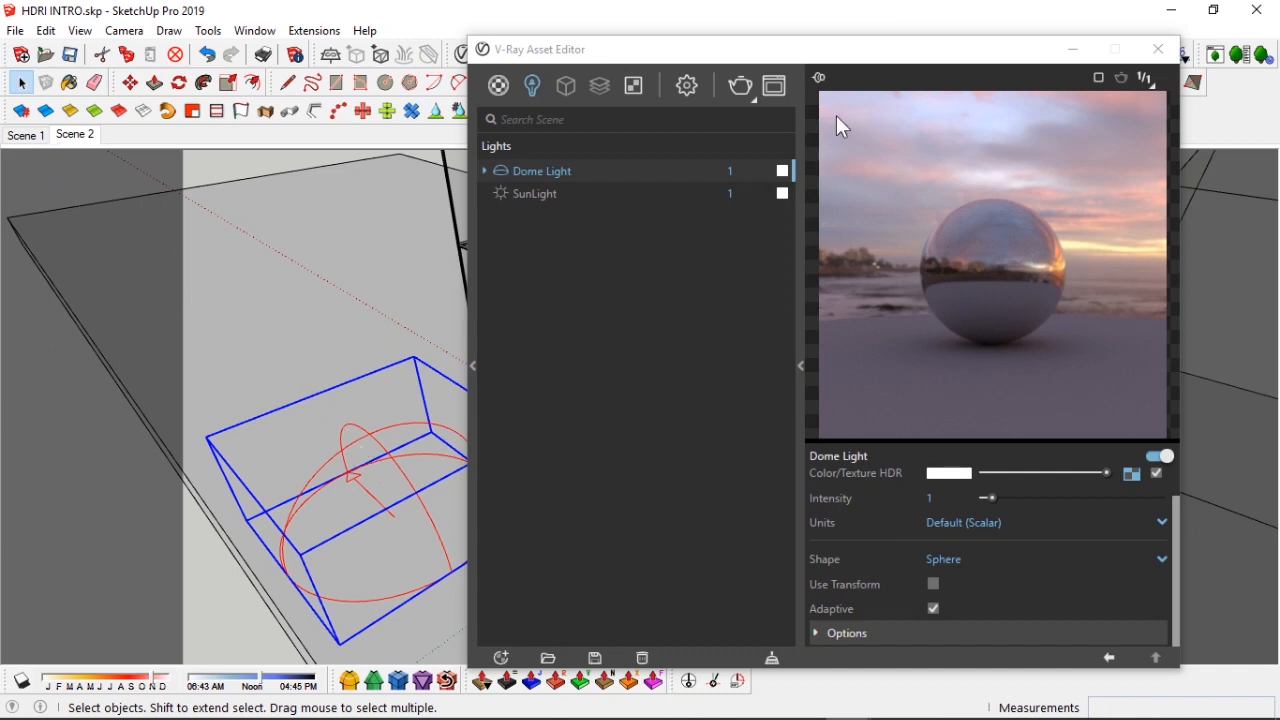
mouse_move(388, 497)
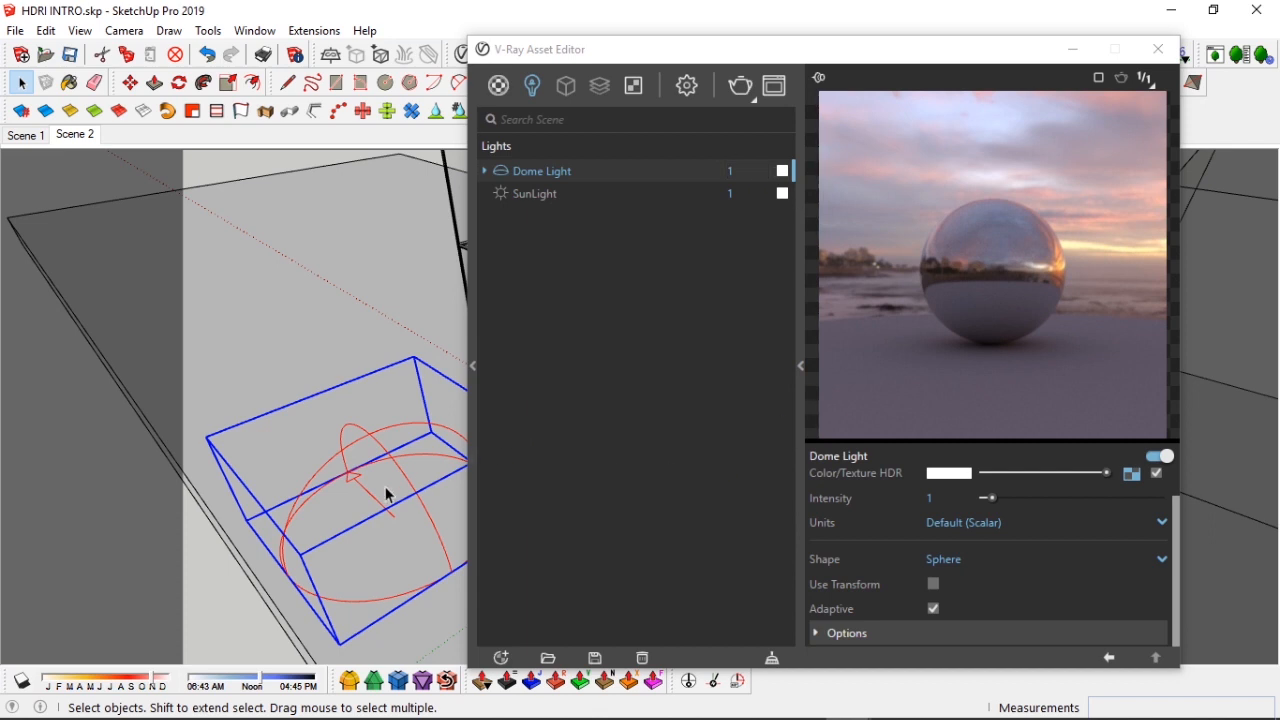
mouse_move(920, 620)
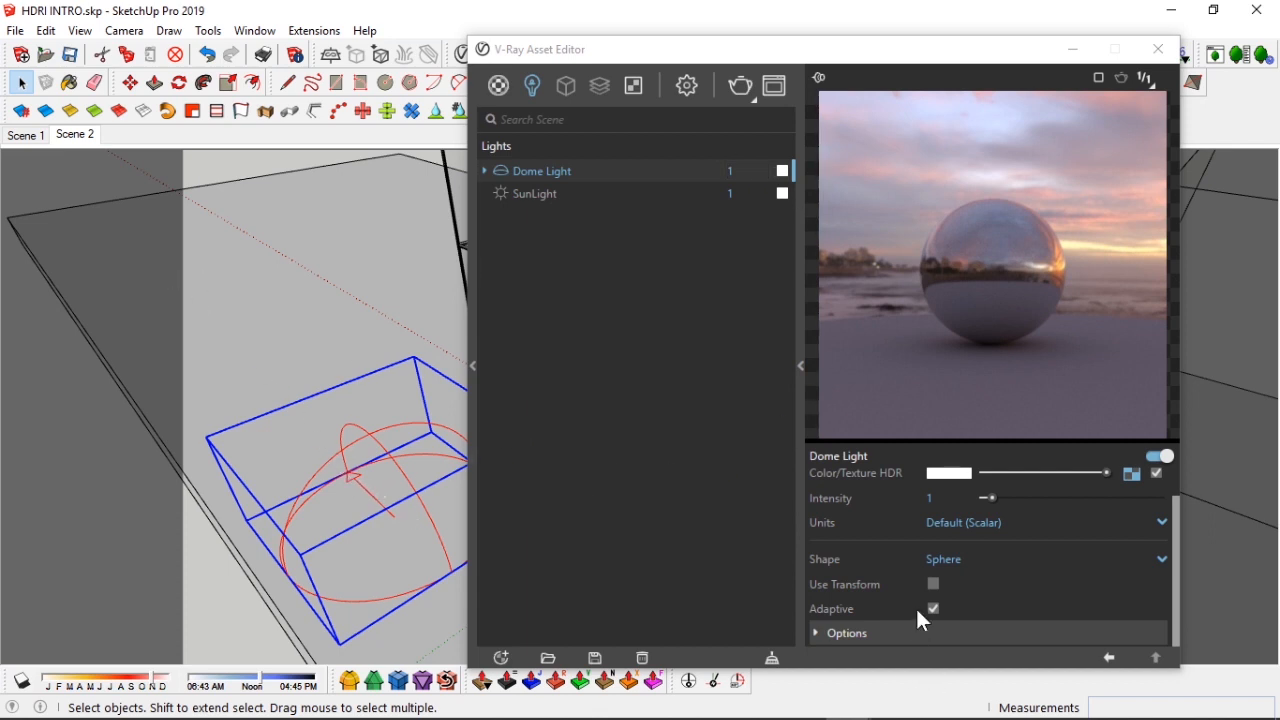
mouse_move(933, 584)
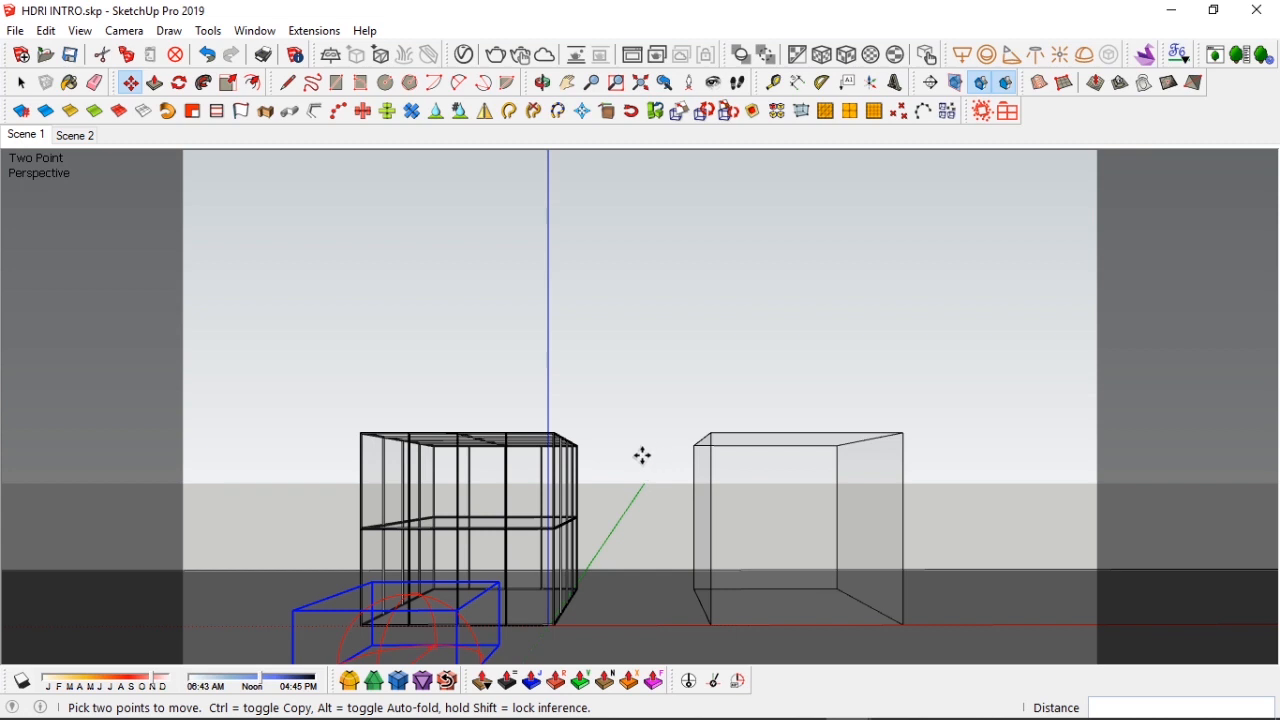
mouse_move(463, 595)
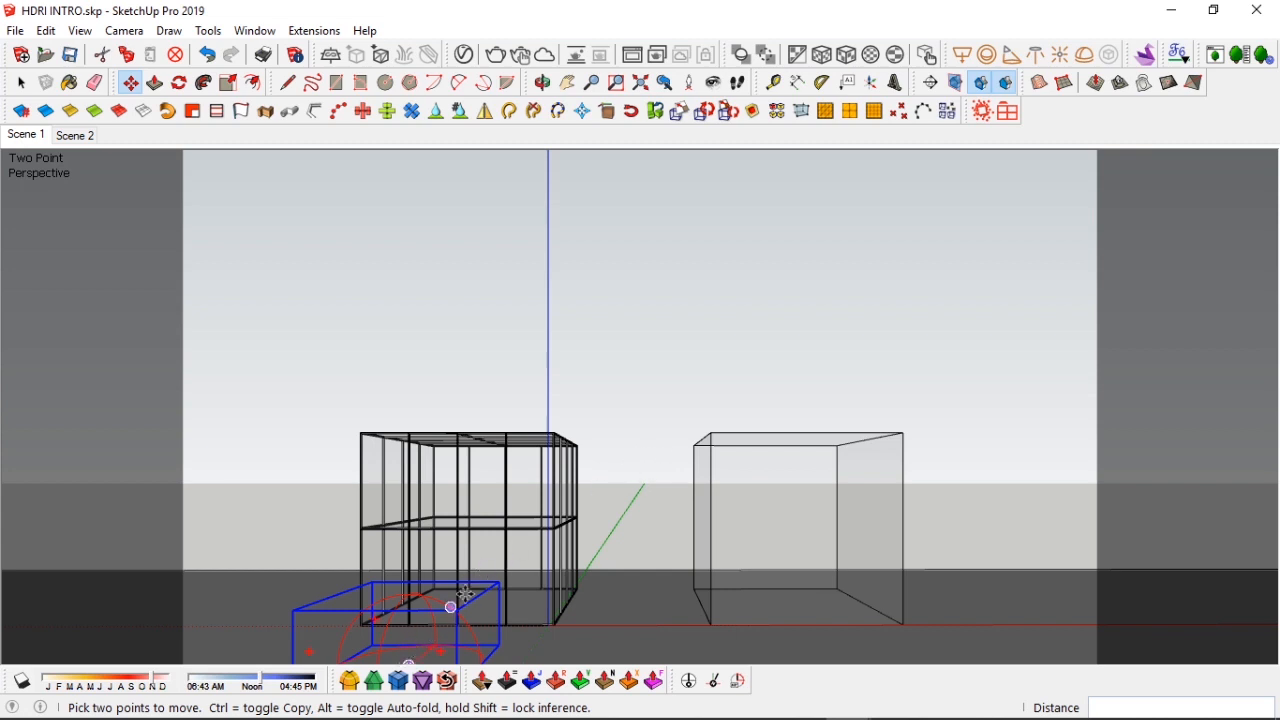
mouse_move(638, 472)
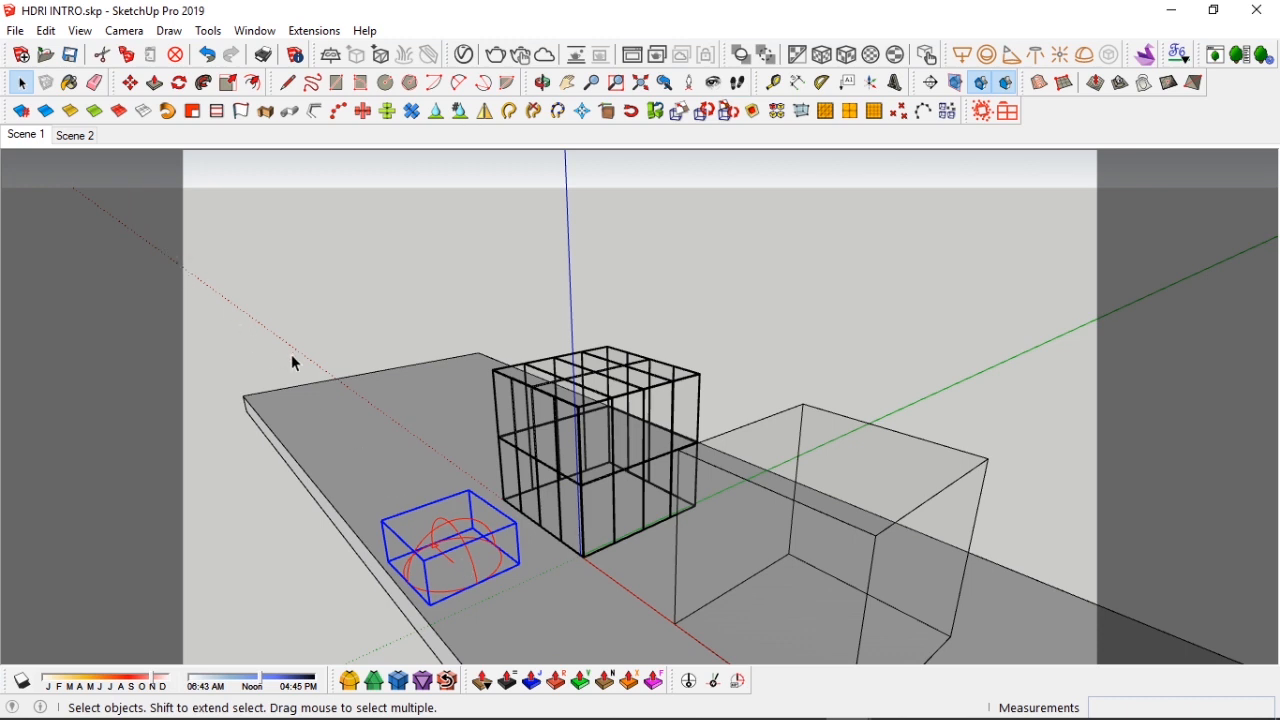
mouse_move(743, 635)
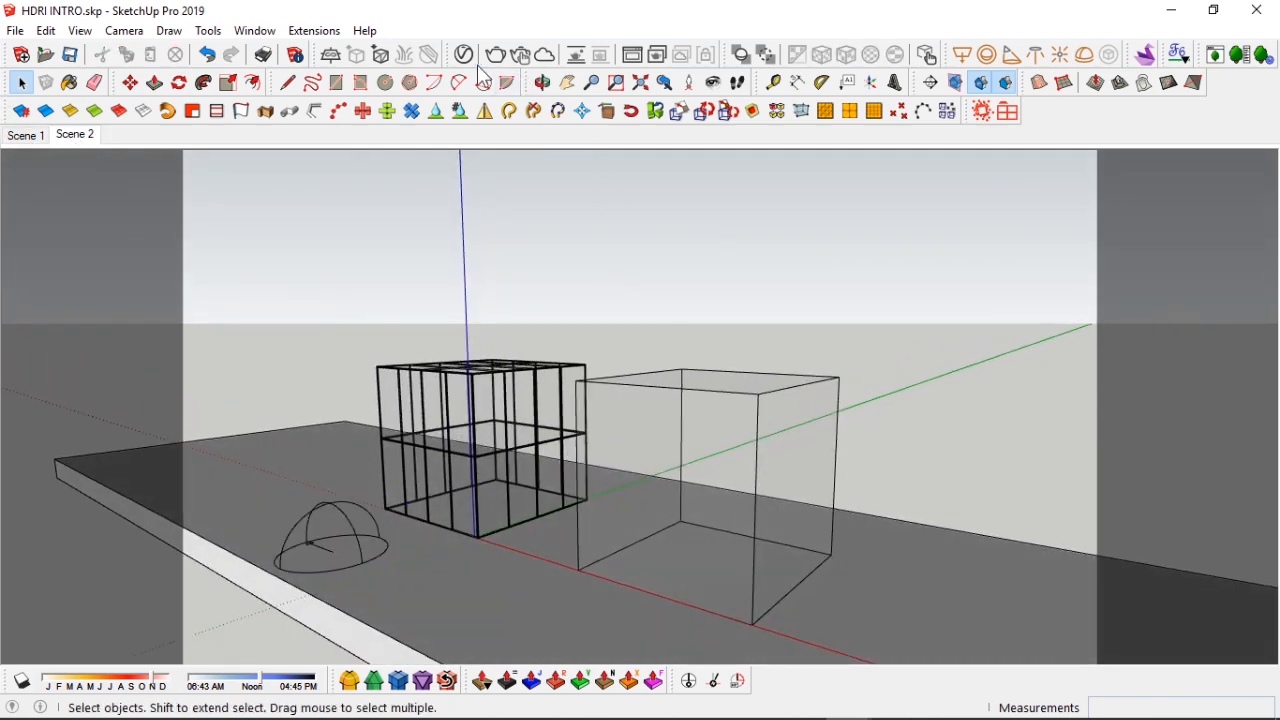
mouse_move(493, 55)
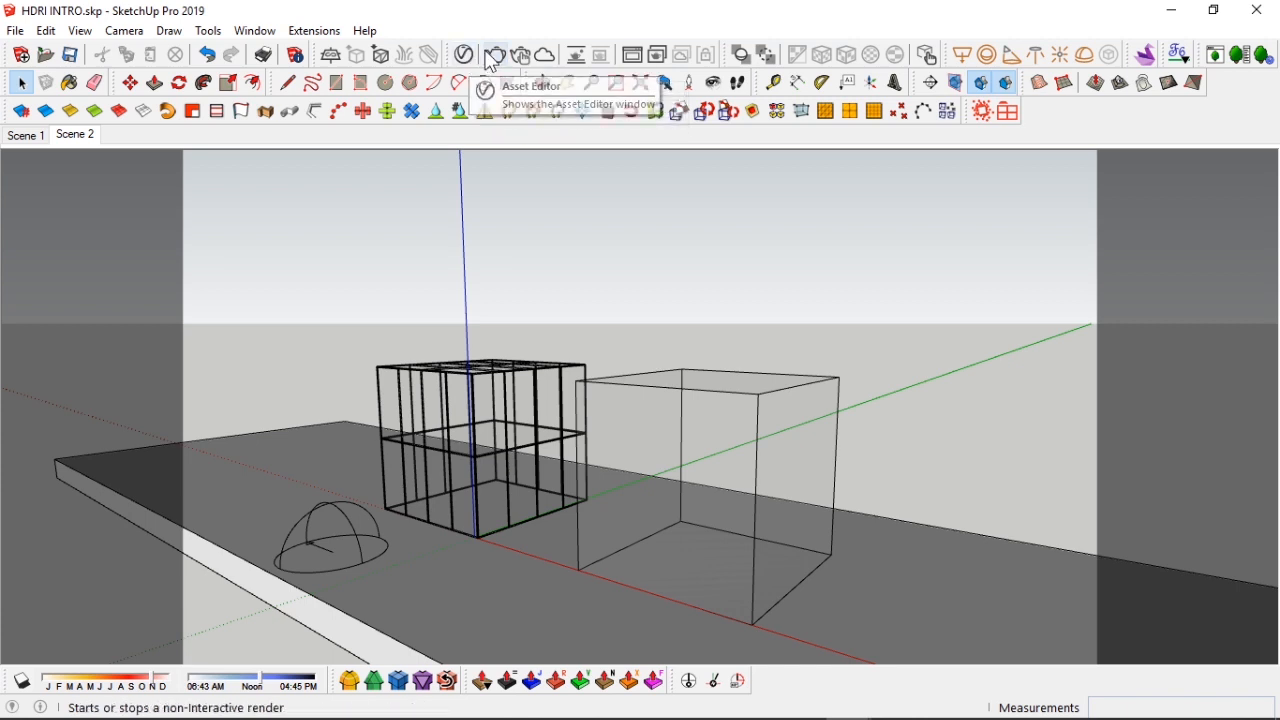
Reopen the Asset Editor, view the Dome Light and SunLight, and start rendering.
left_click(464, 55)
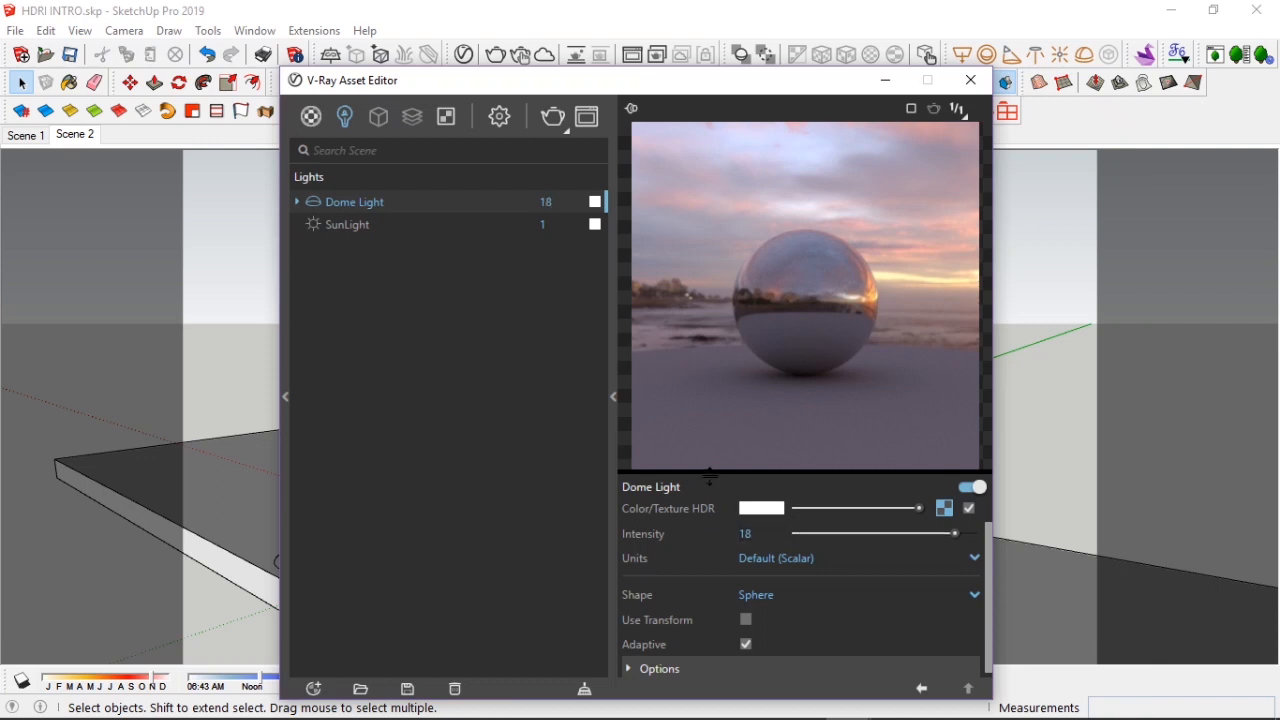
mouse_move(884, 80)
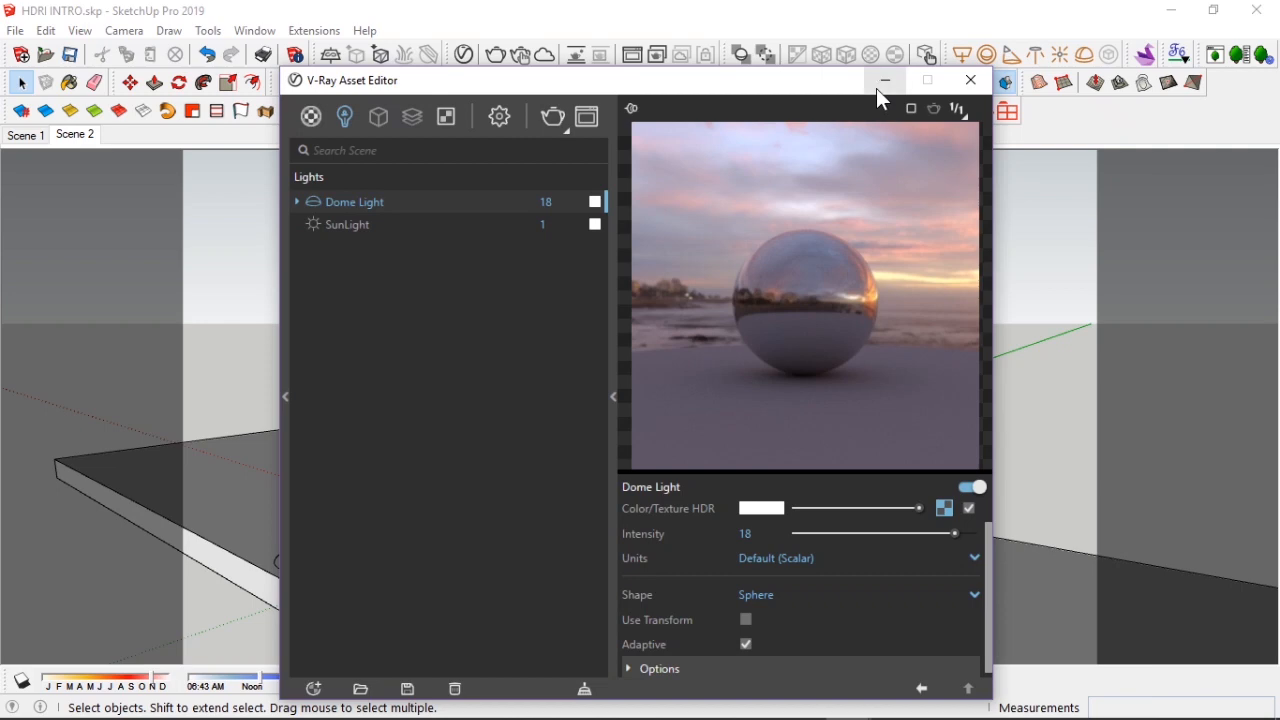
left_click(968, 80)
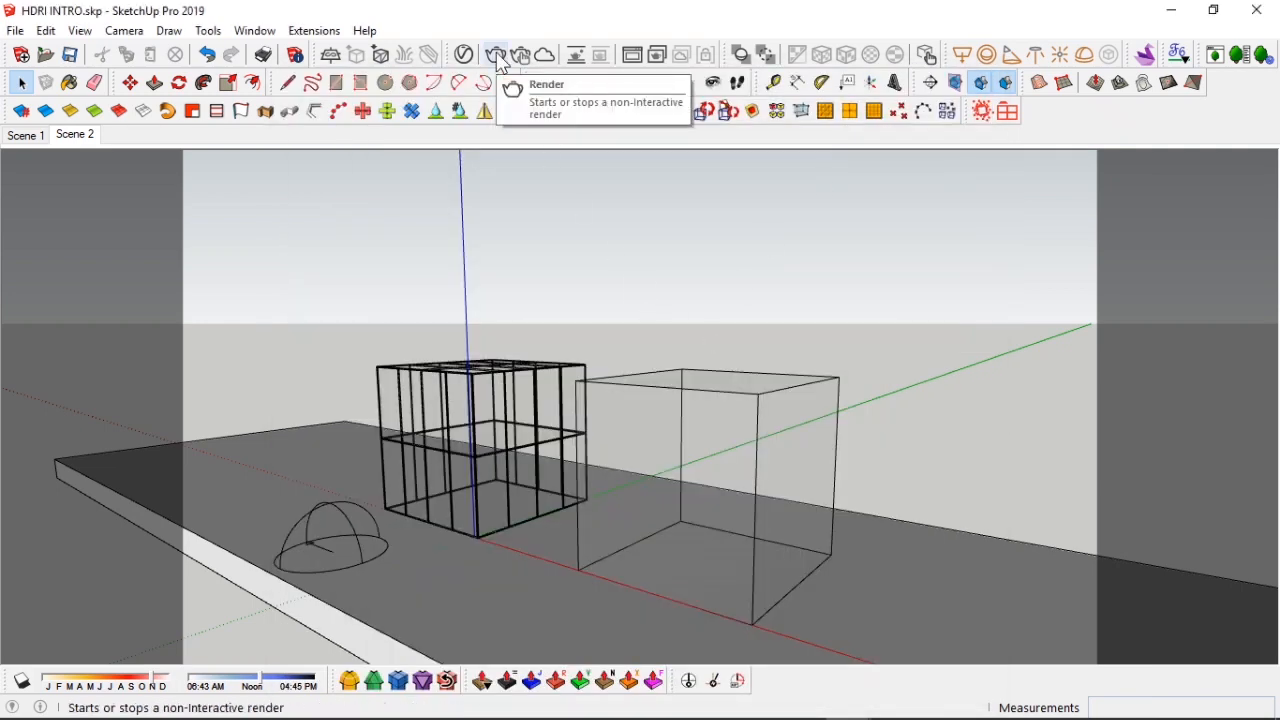
left_click(463, 55)
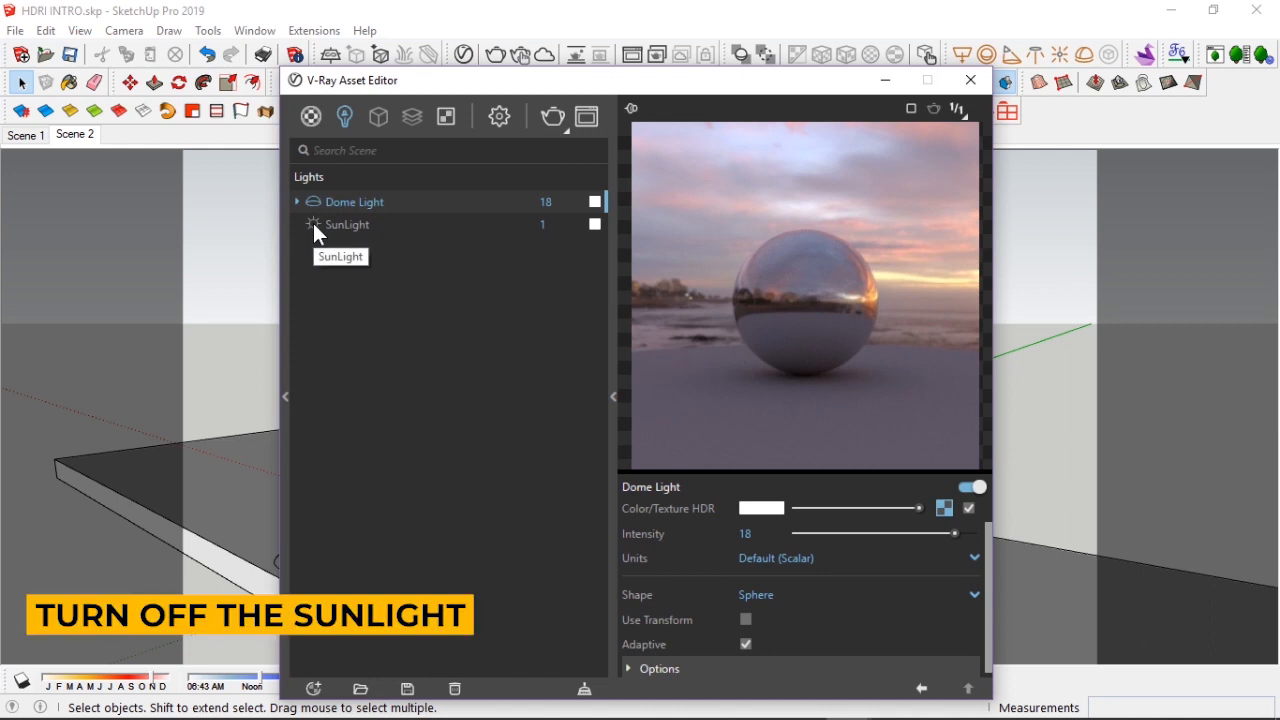
mouse_move(512, 318)
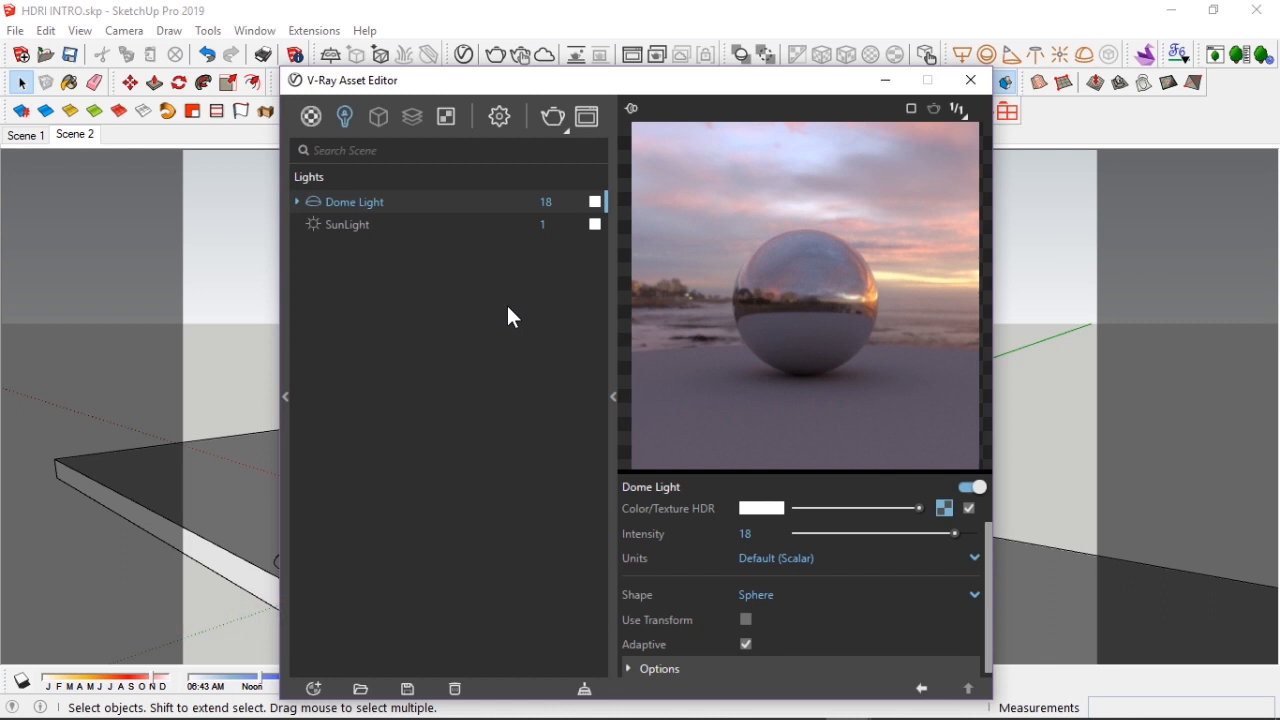
mouse_move(320, 203)
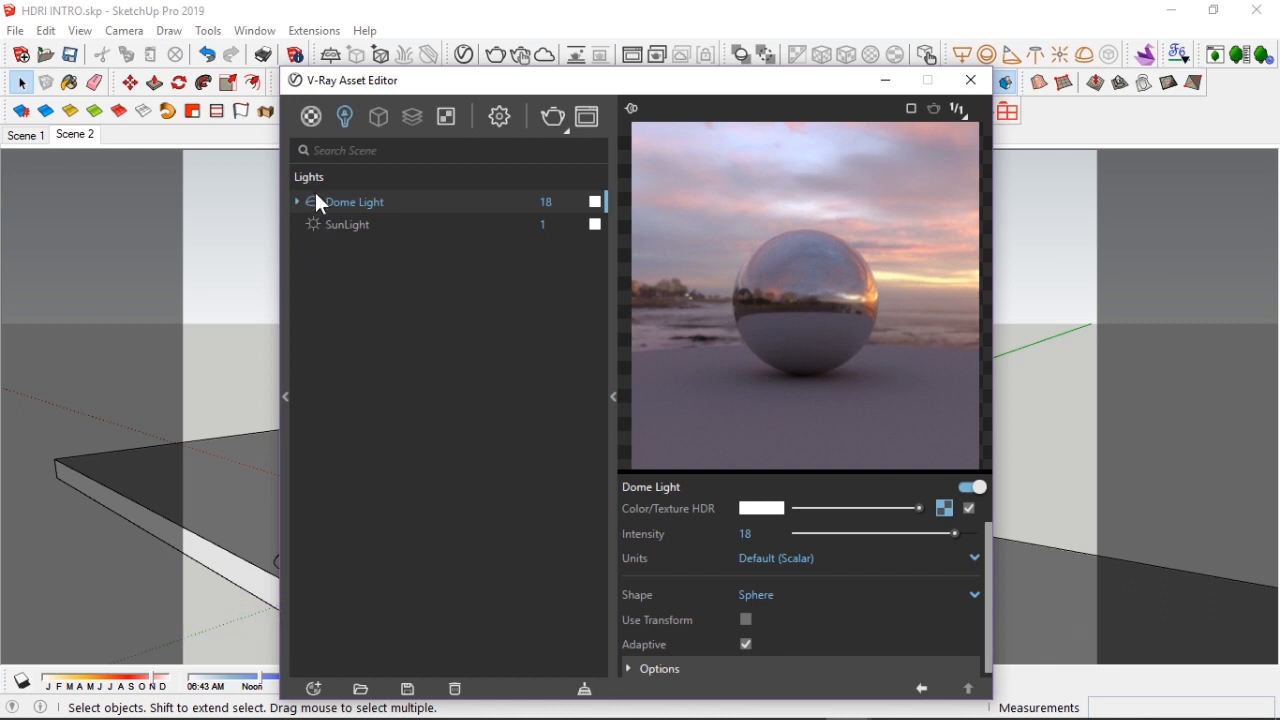
mouse_move(347, 224)
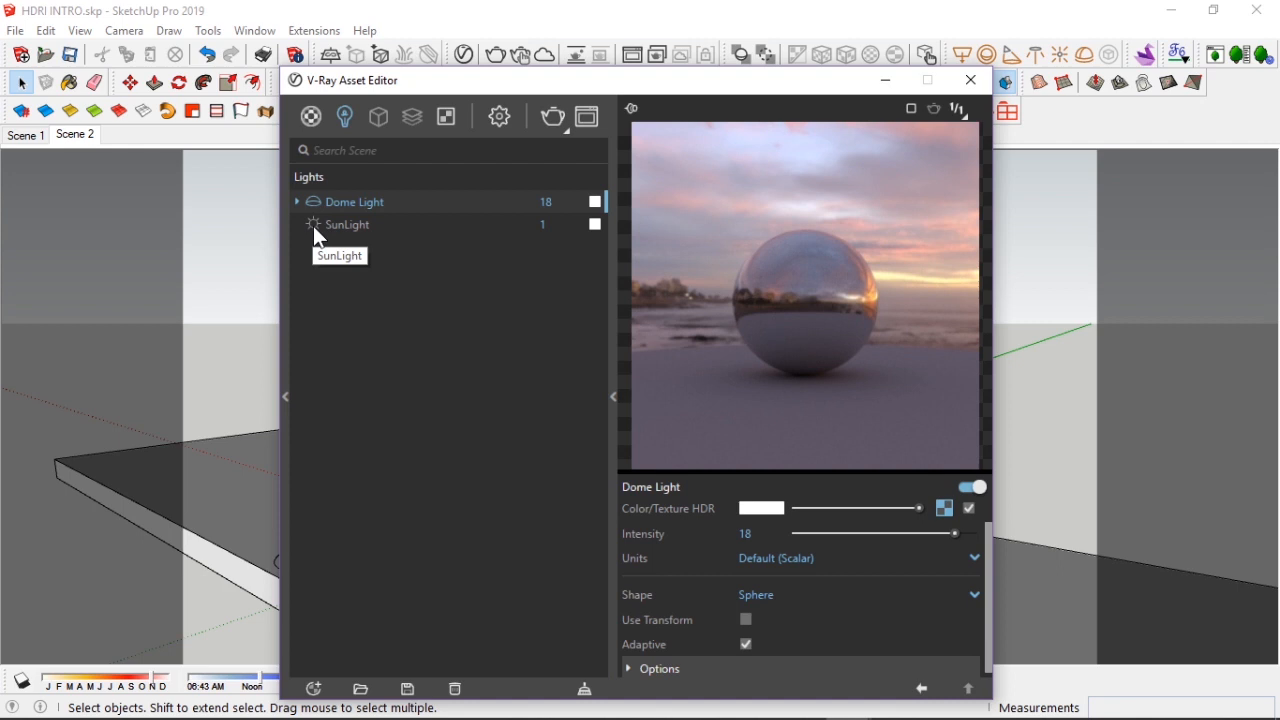
mouse_move(330, 263)
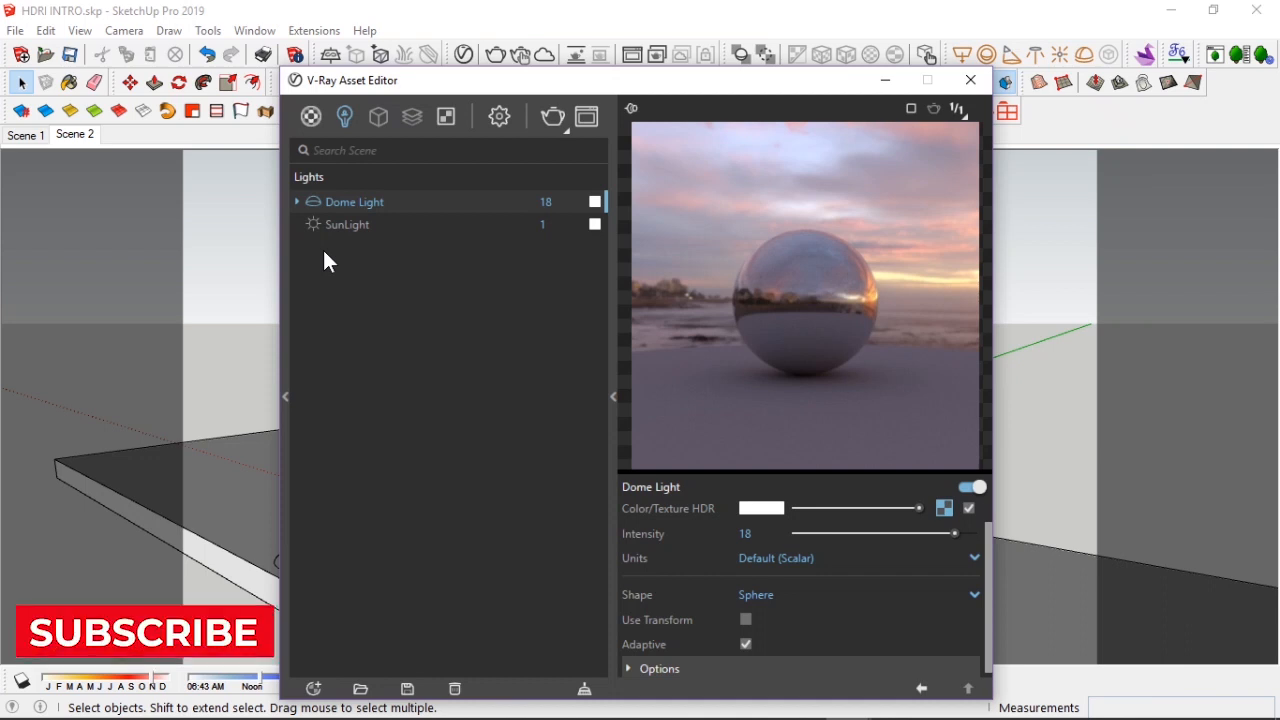
mouse_move(318, 233)
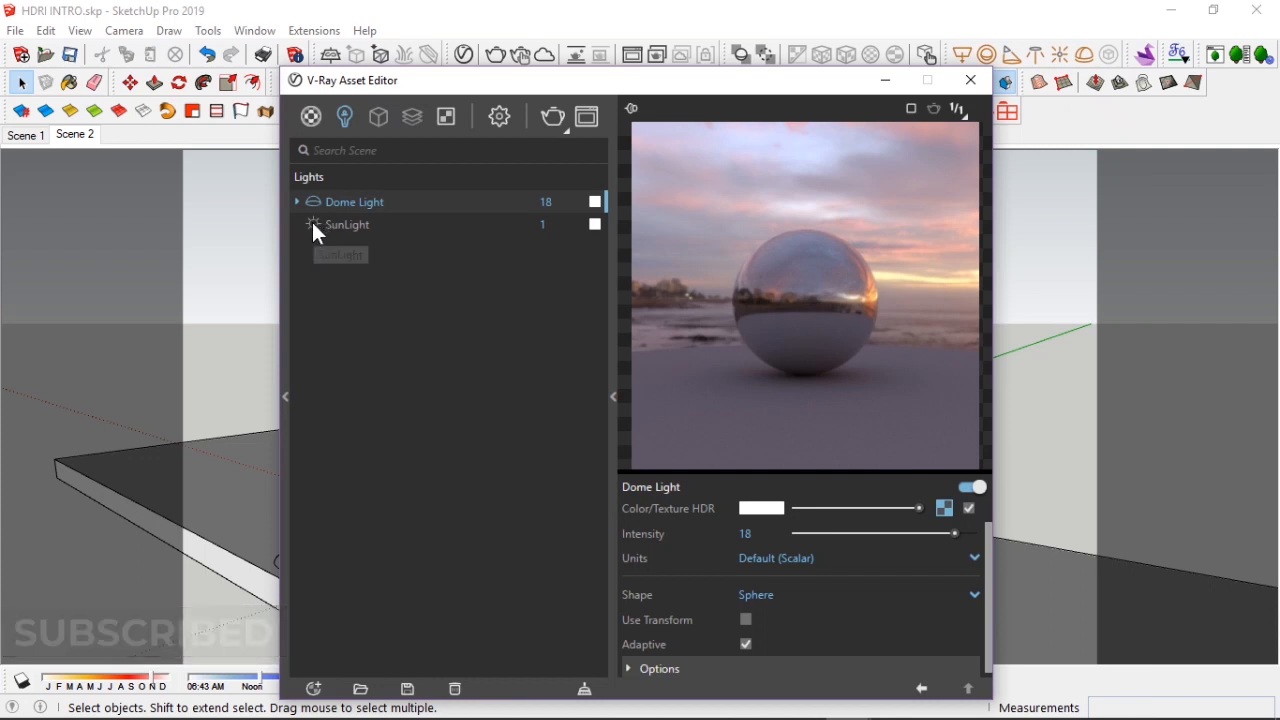
mouse_move(500, 283)
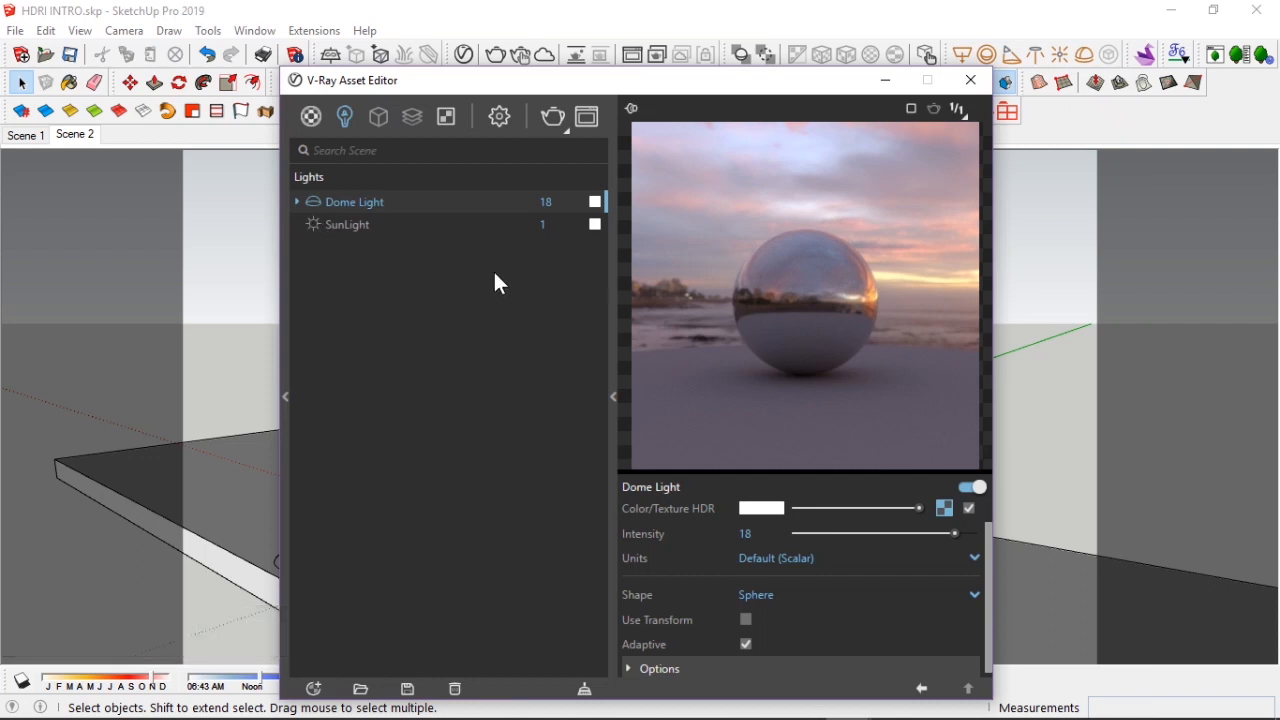
mouse_move(320, 228)
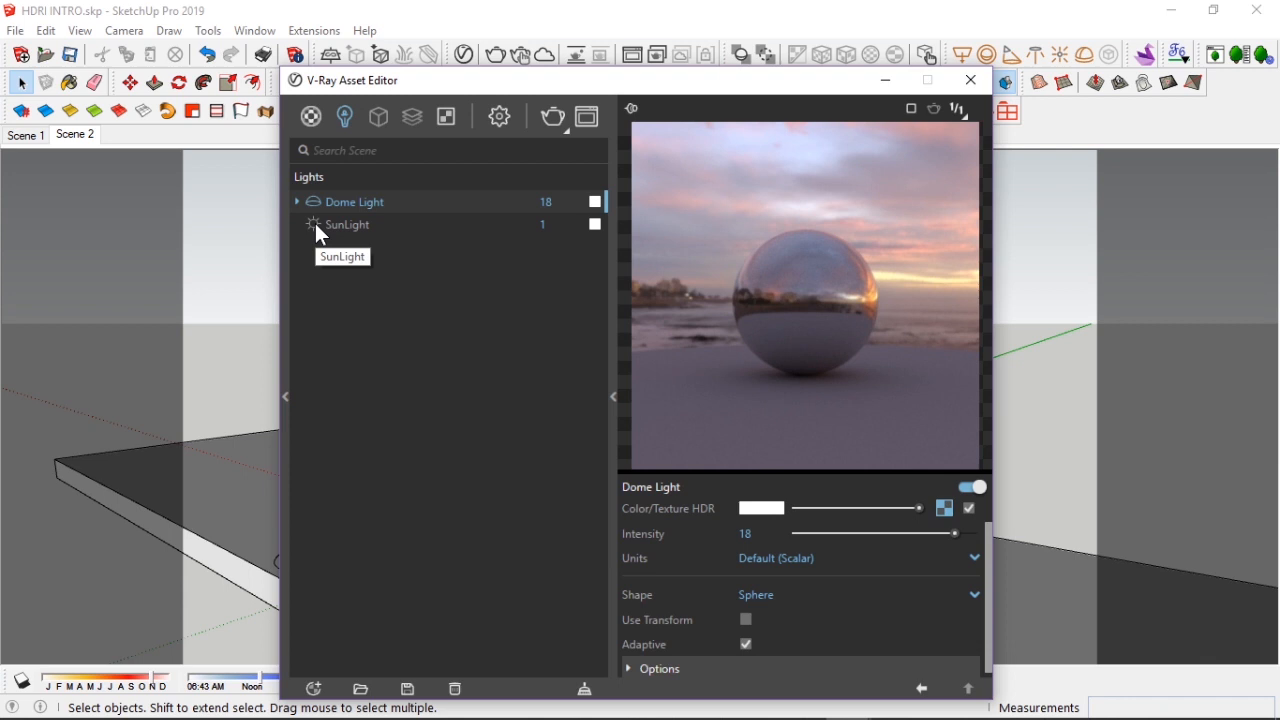
mouse_move(448, 434)
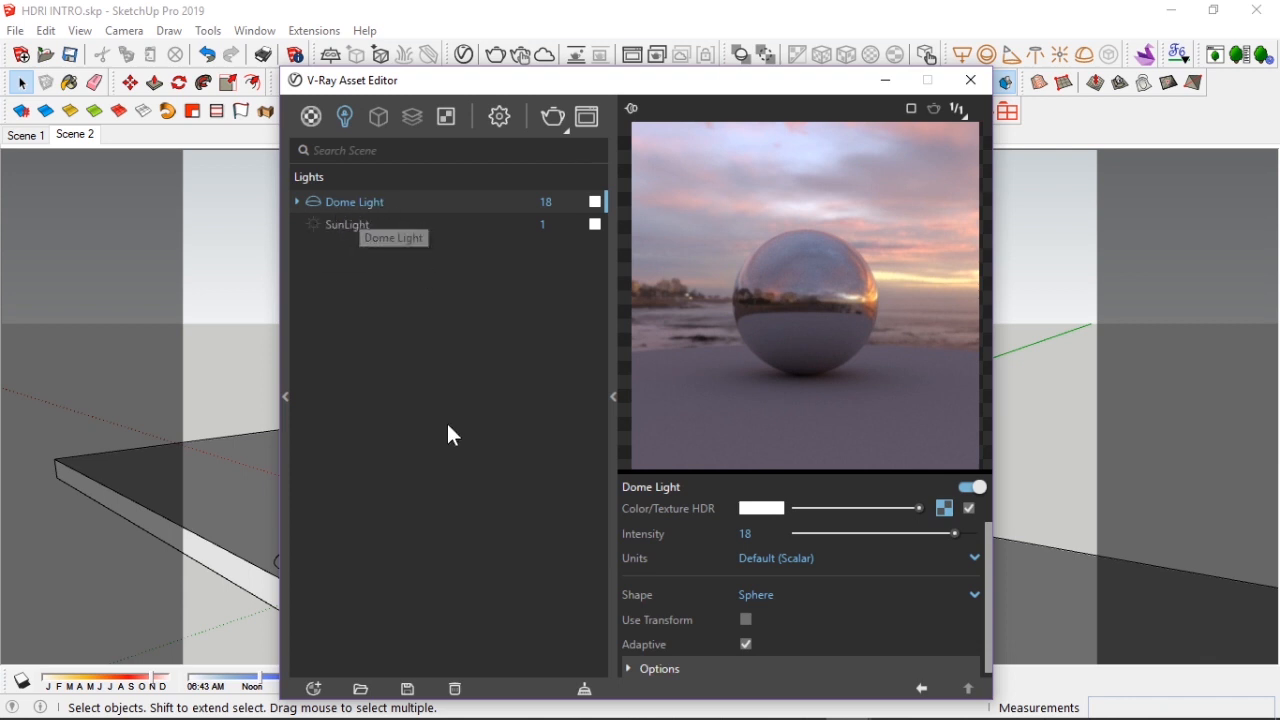
mouse_move(500, 298)
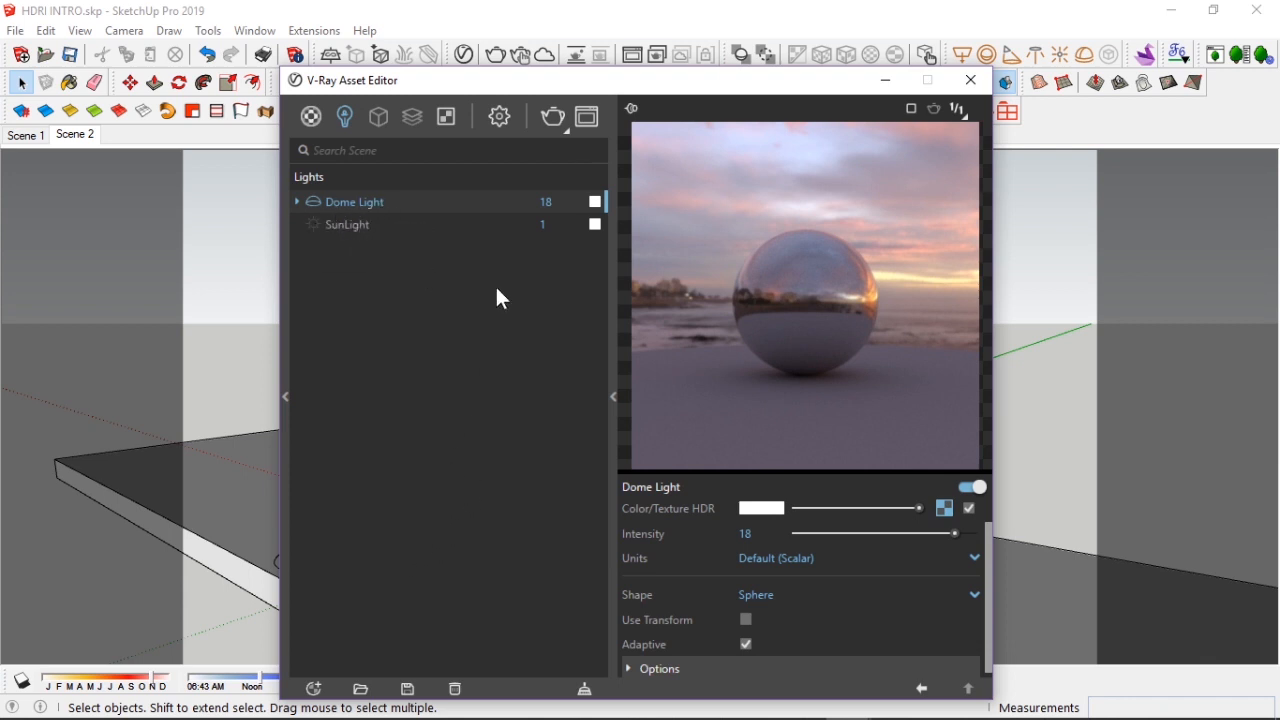
left_click(969, 79)
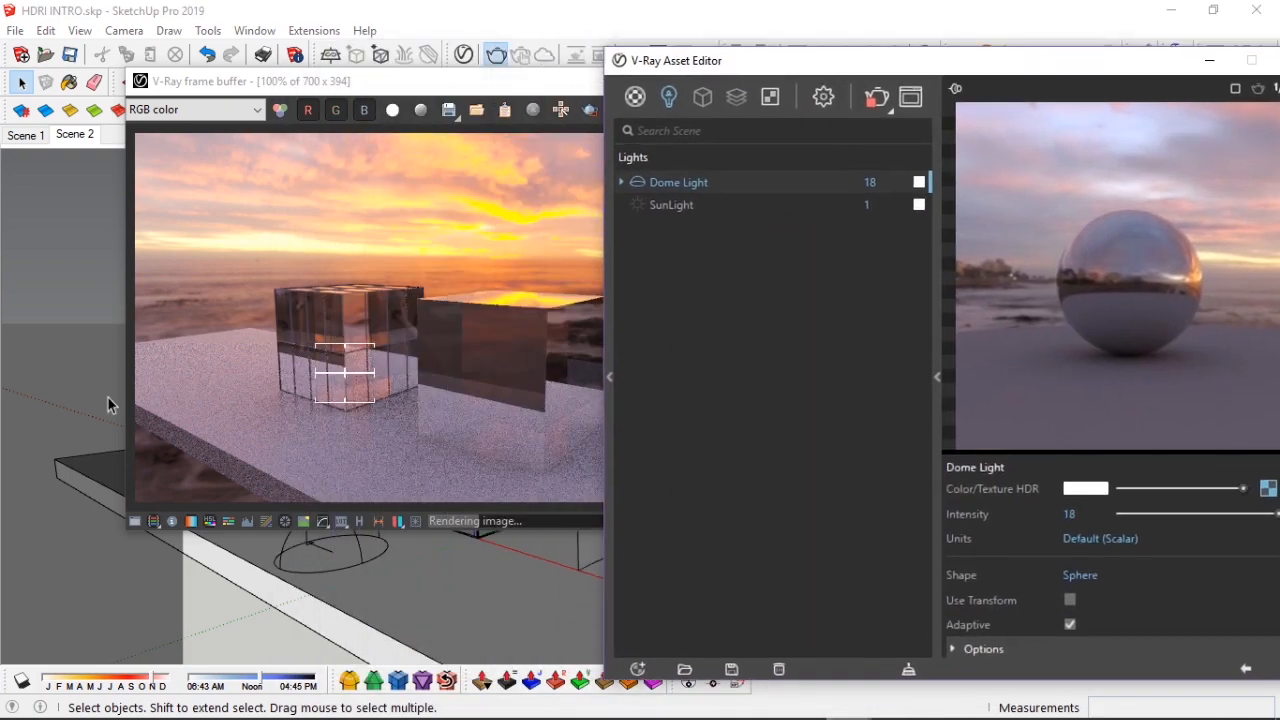
mouse_move(470, 410)
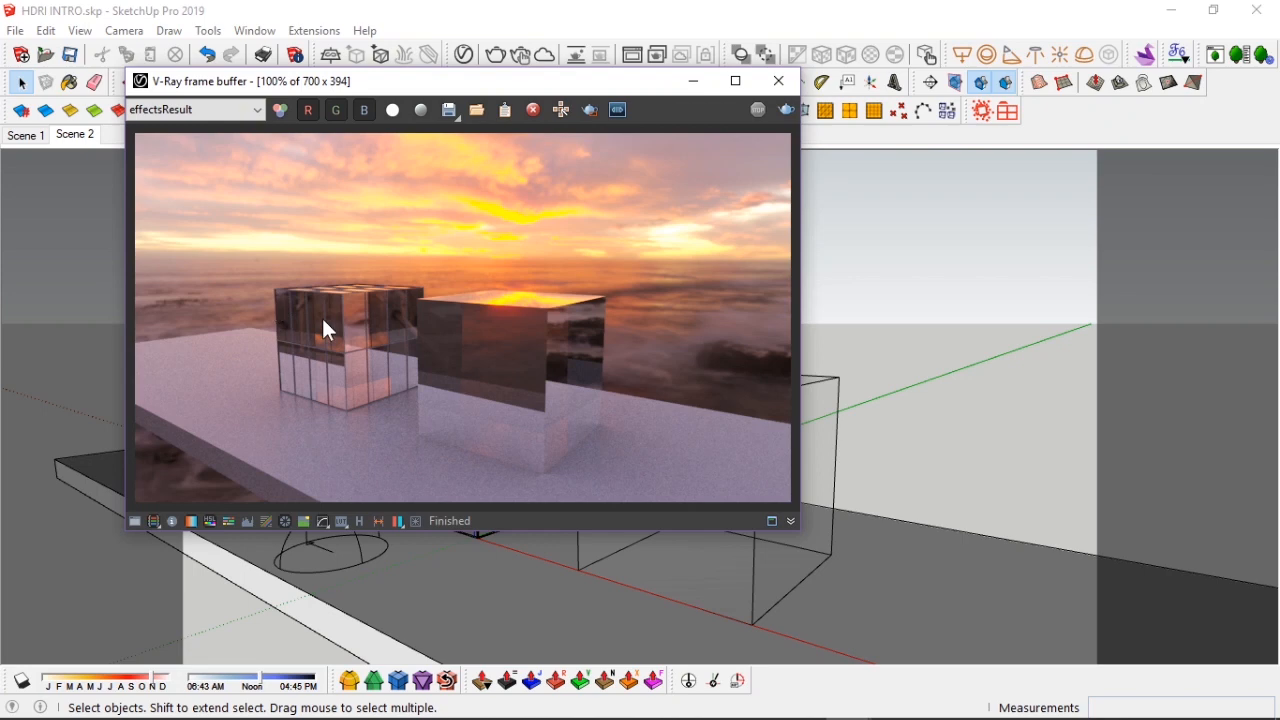
mouse_move(397, 390)
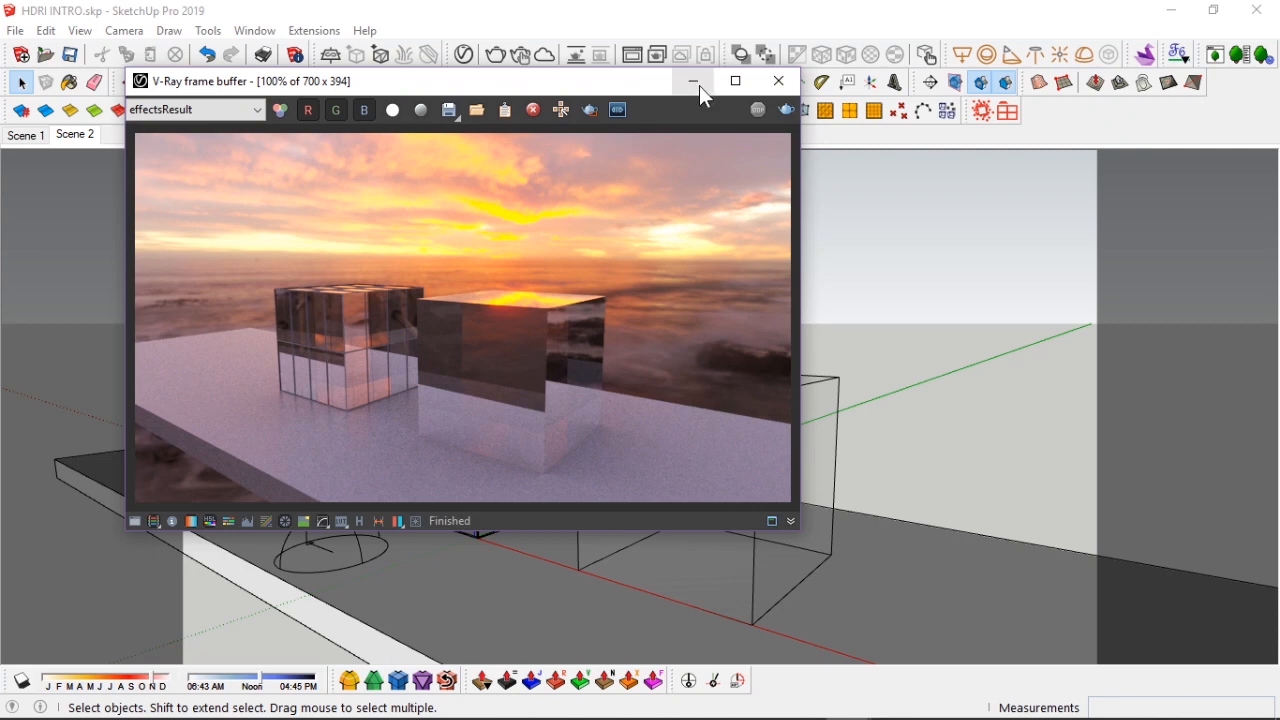
Hide the finished sunset render window.
left_click(778, 80)
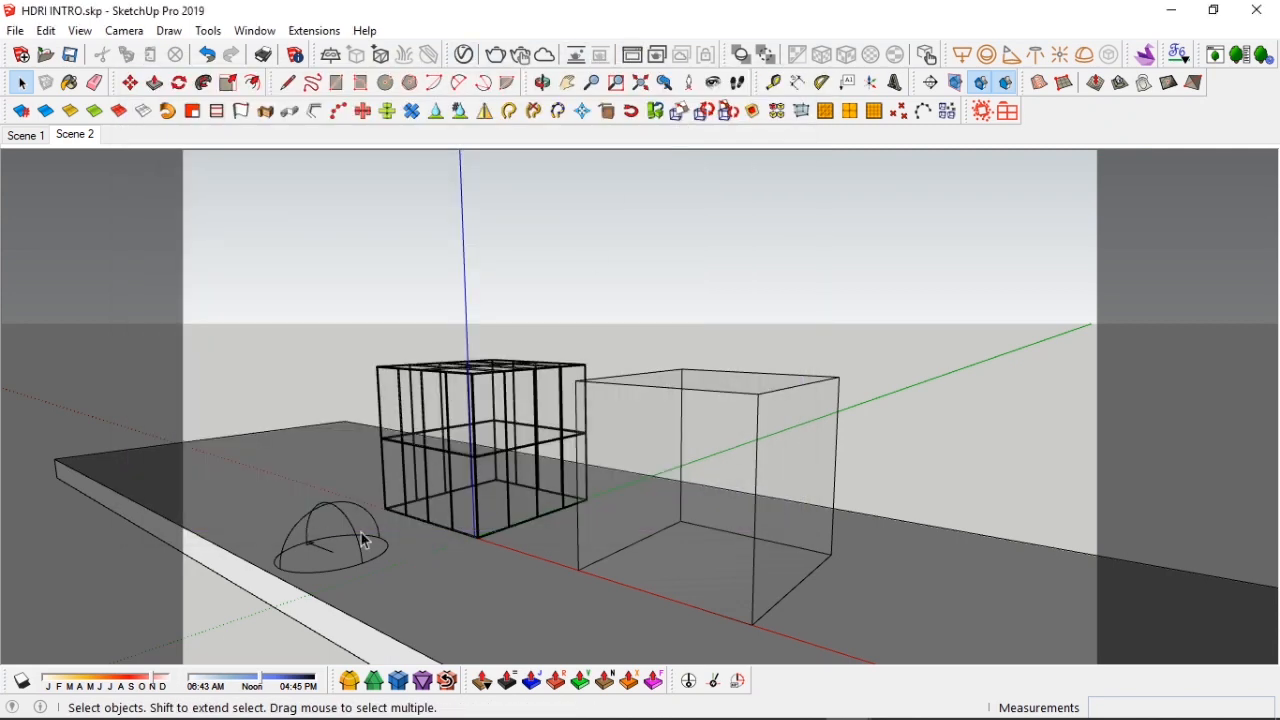
Select the dome light in the model and start a fresh render.
left_click(543, 83)
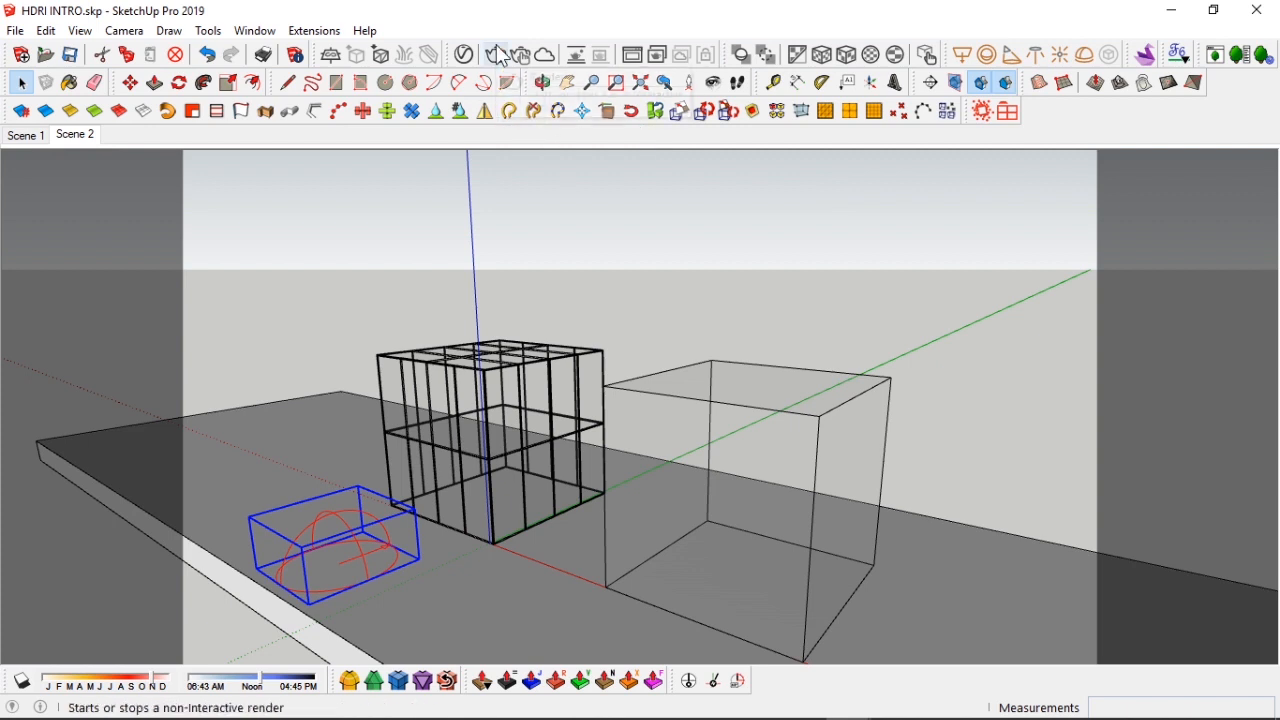
left_click(496, 54)
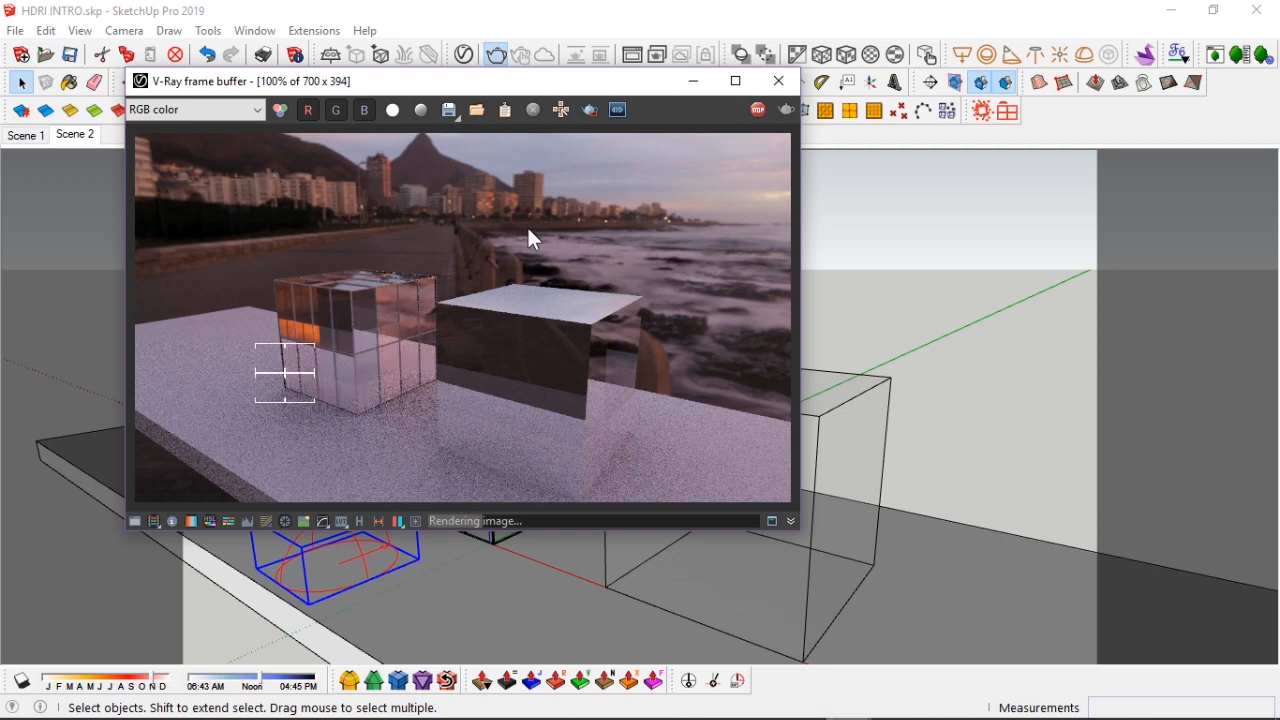
mouse_move(257, 345)
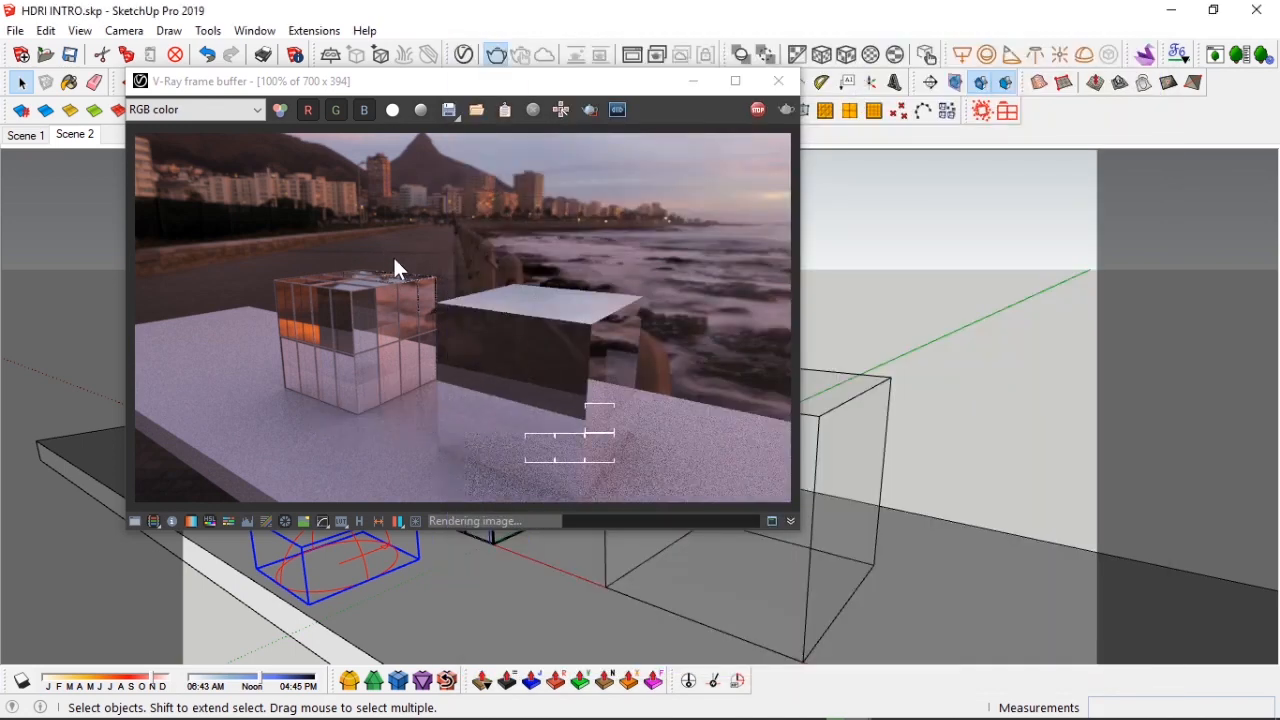
mouse_move(420, 229)
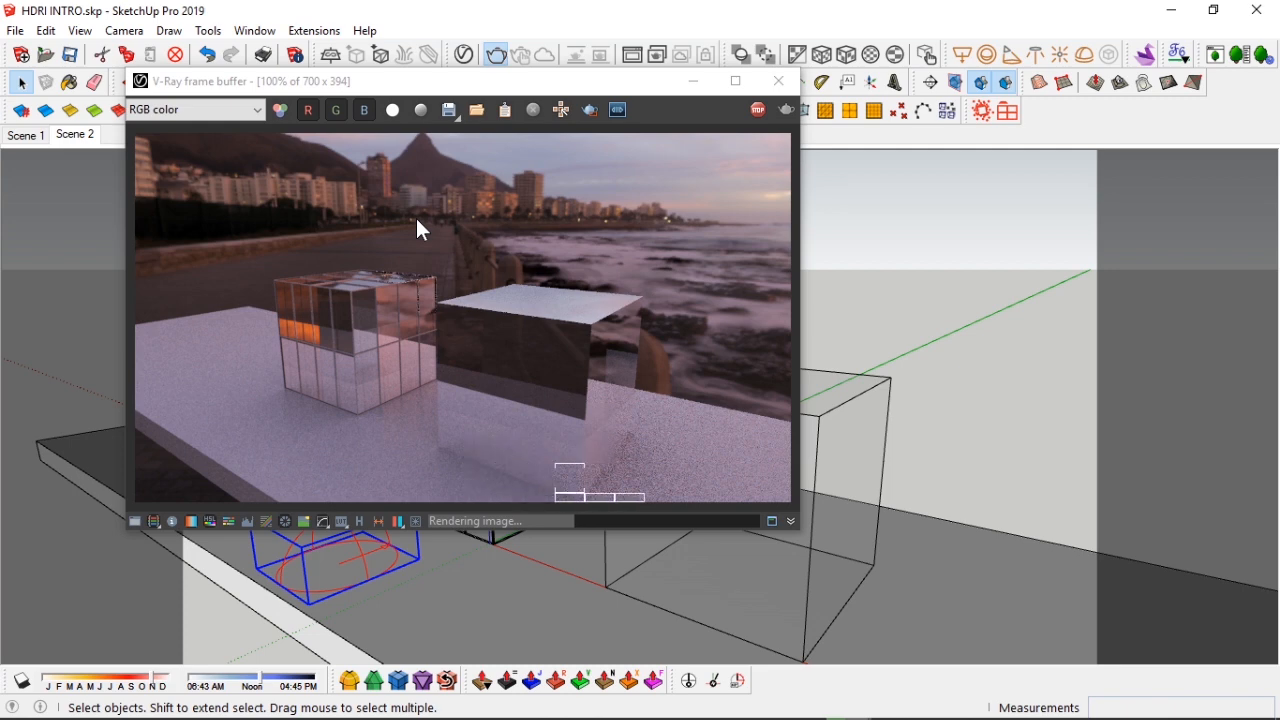
mouse_move(275, 440)
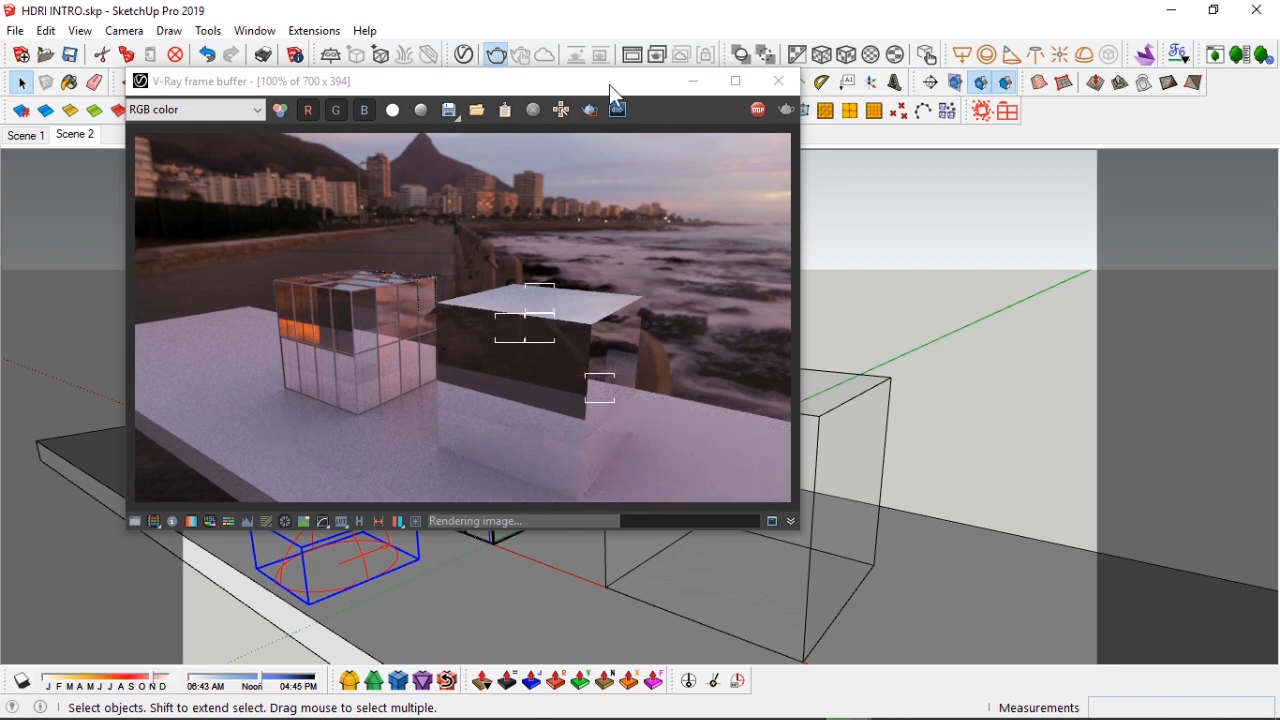
Drag the render window aside while the seaside cityscape render finishes.
left_click_drag(450, 81, 900, 120)
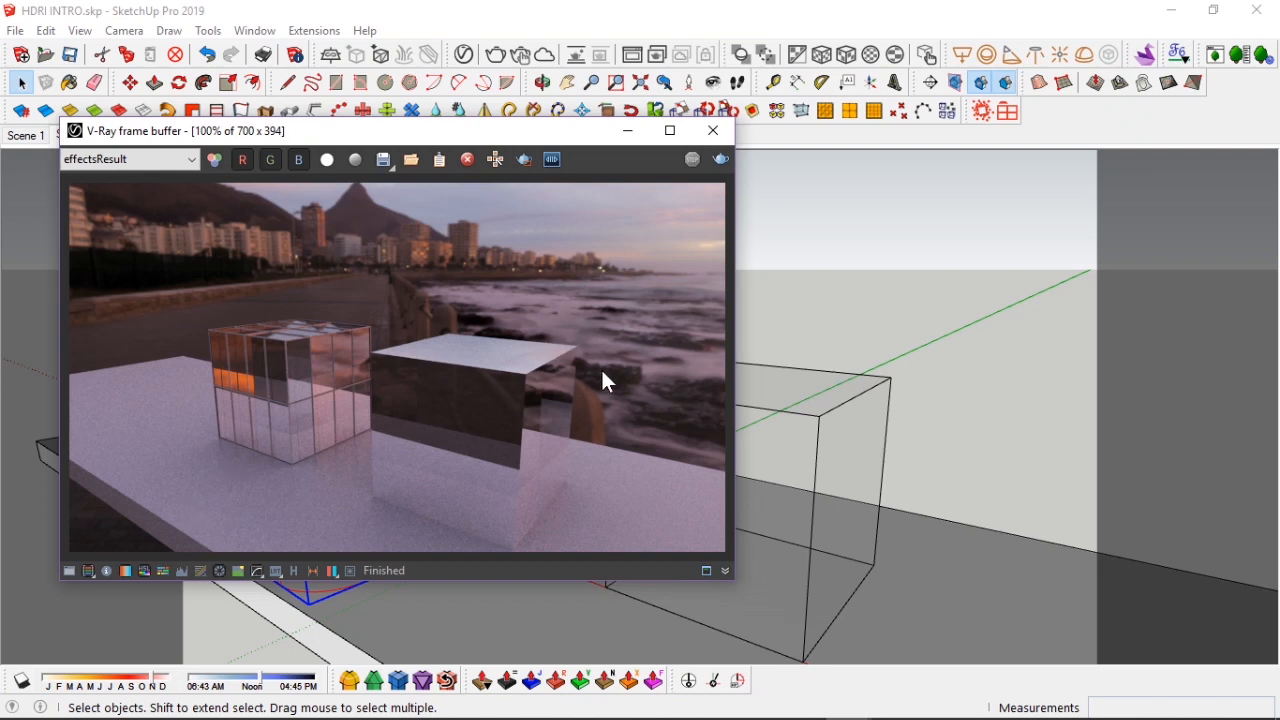
mouse_move(318, 462)
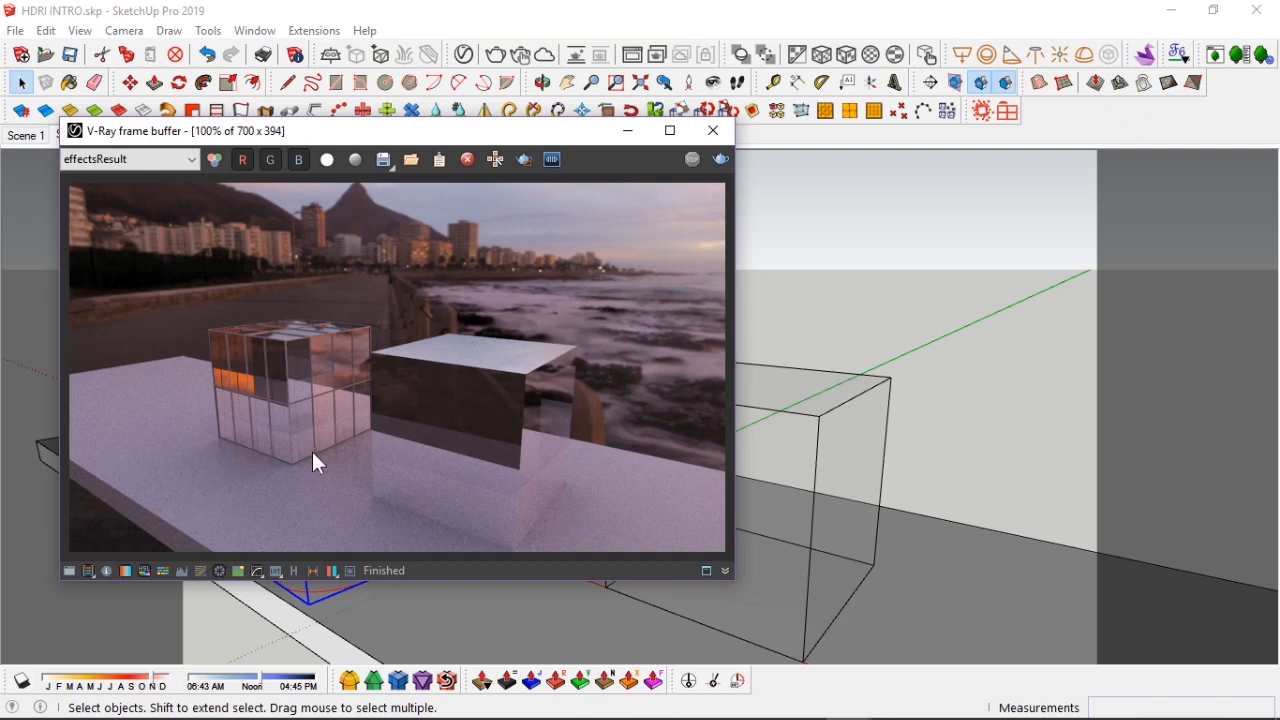
mouse_move(413, 143)
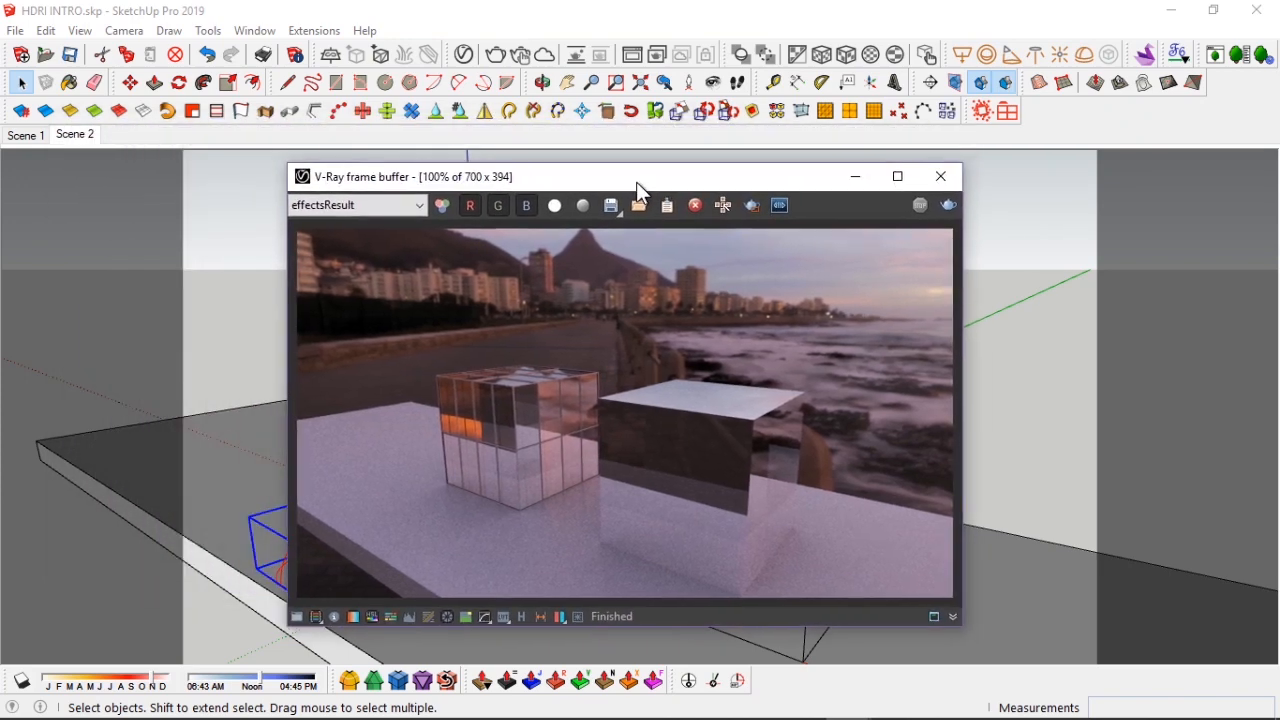
left_click_drag(640, 176, 770, 168)
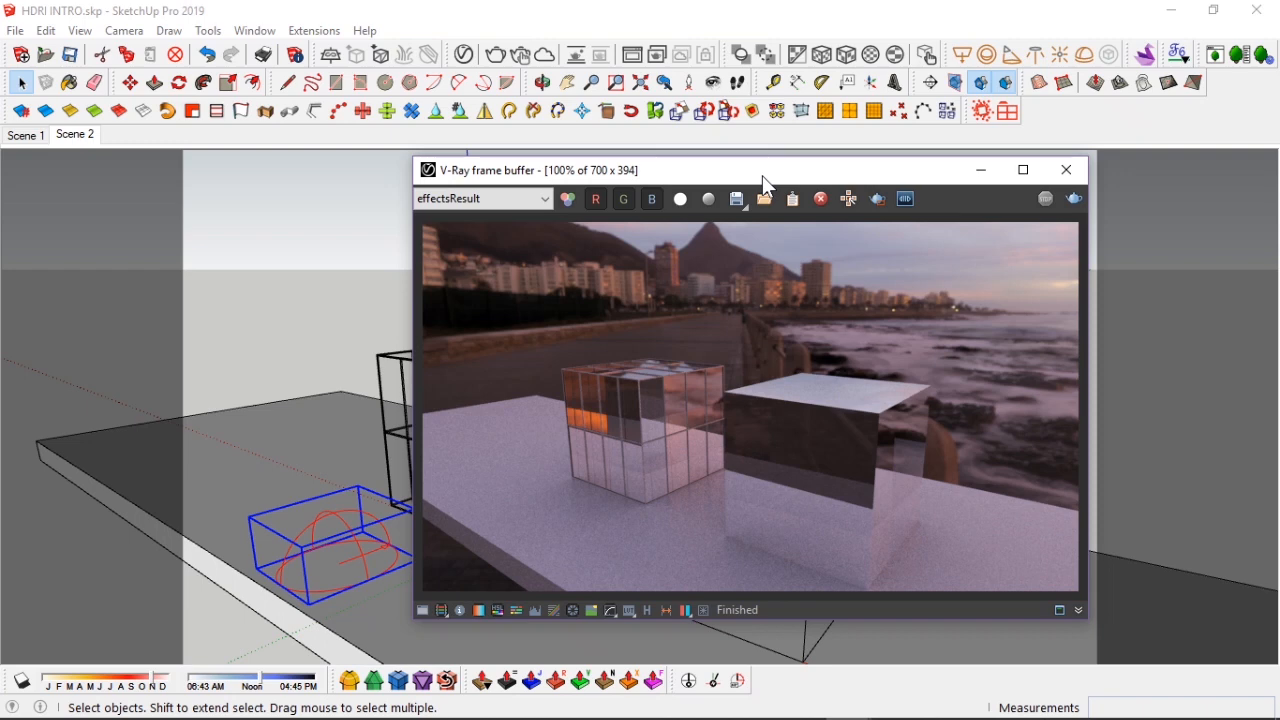
left_click_drag(760, 170, 735, 190)
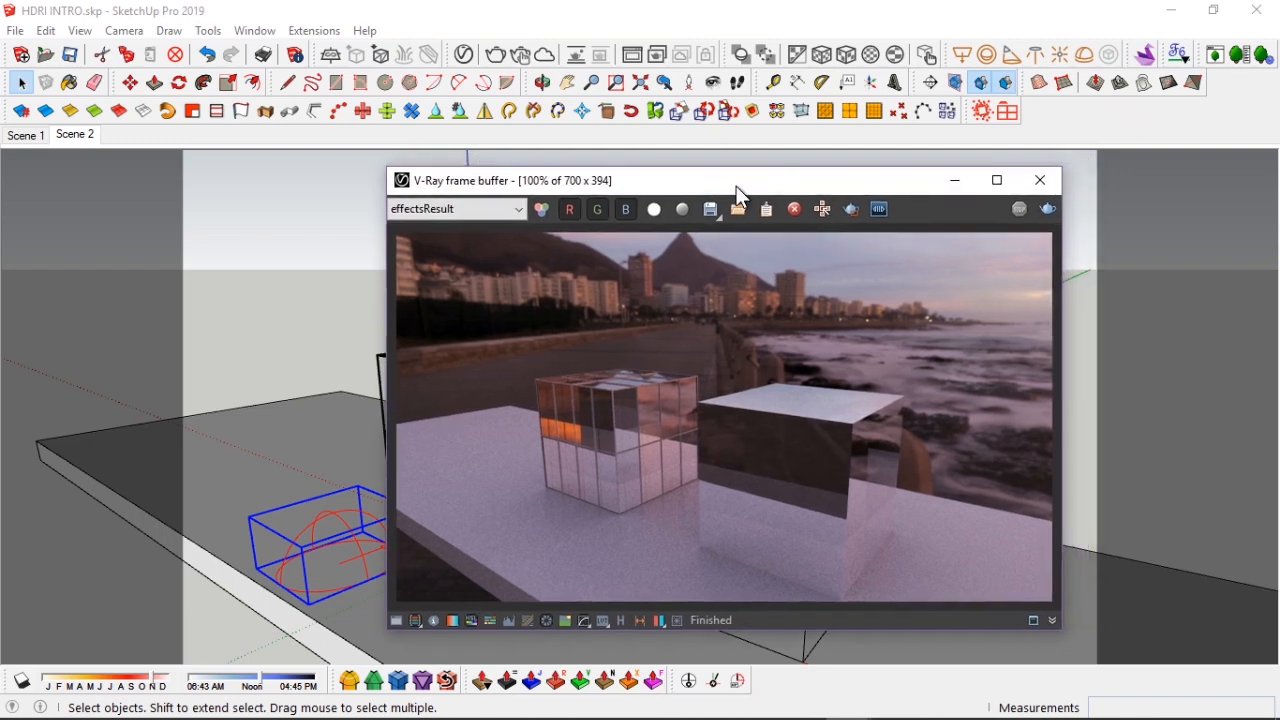
left_click_drag(740, 180, 680, 185)
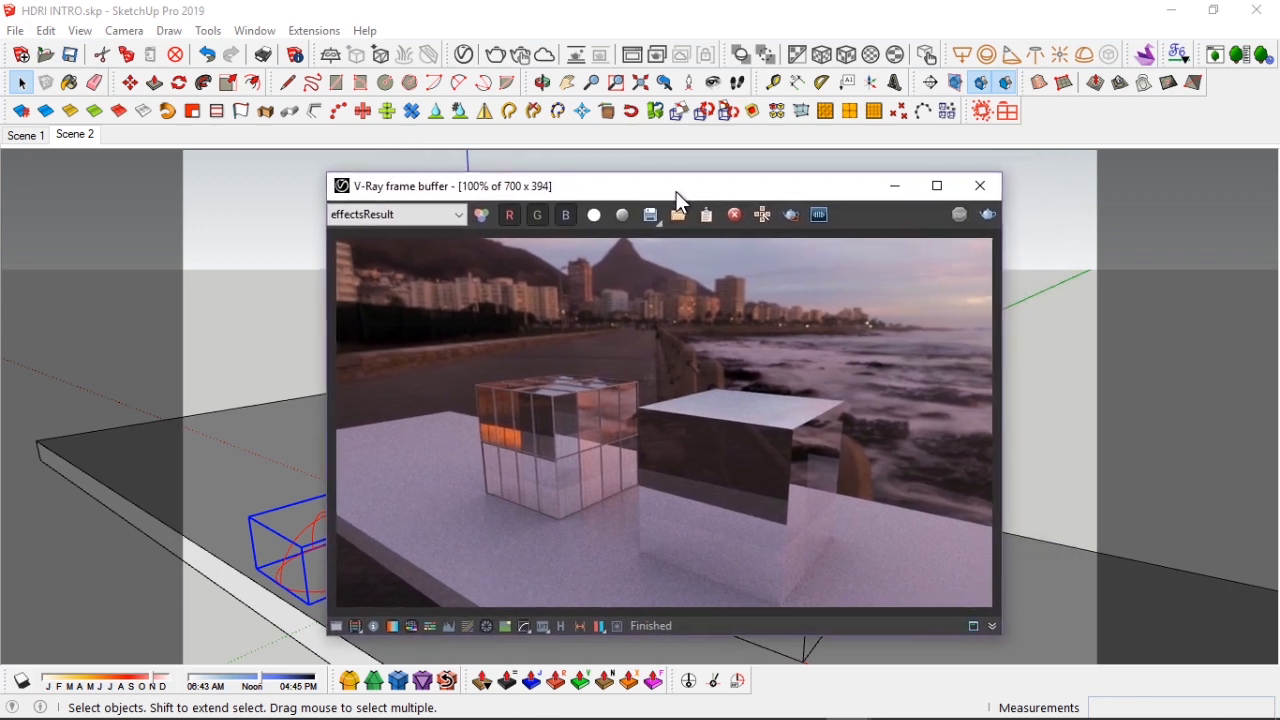
left_click_drag(680, 185, 650, 168)
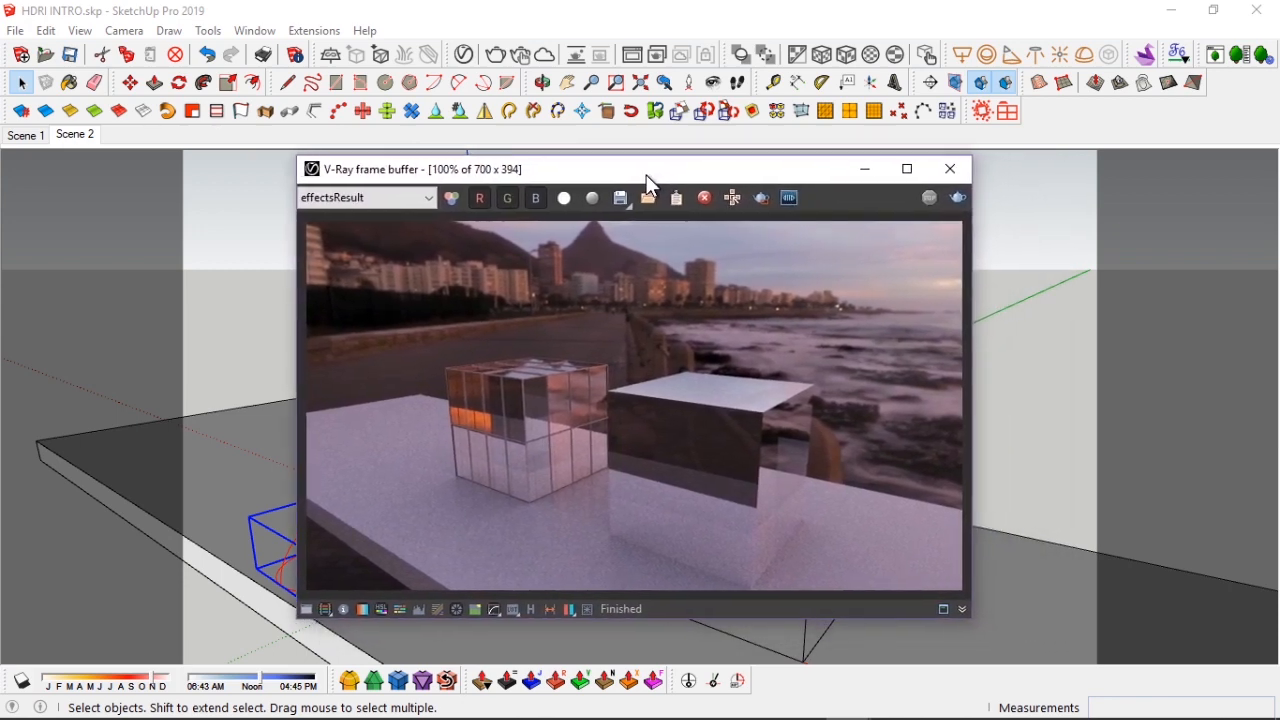
left_click_drag(650, 168, 640, 169)
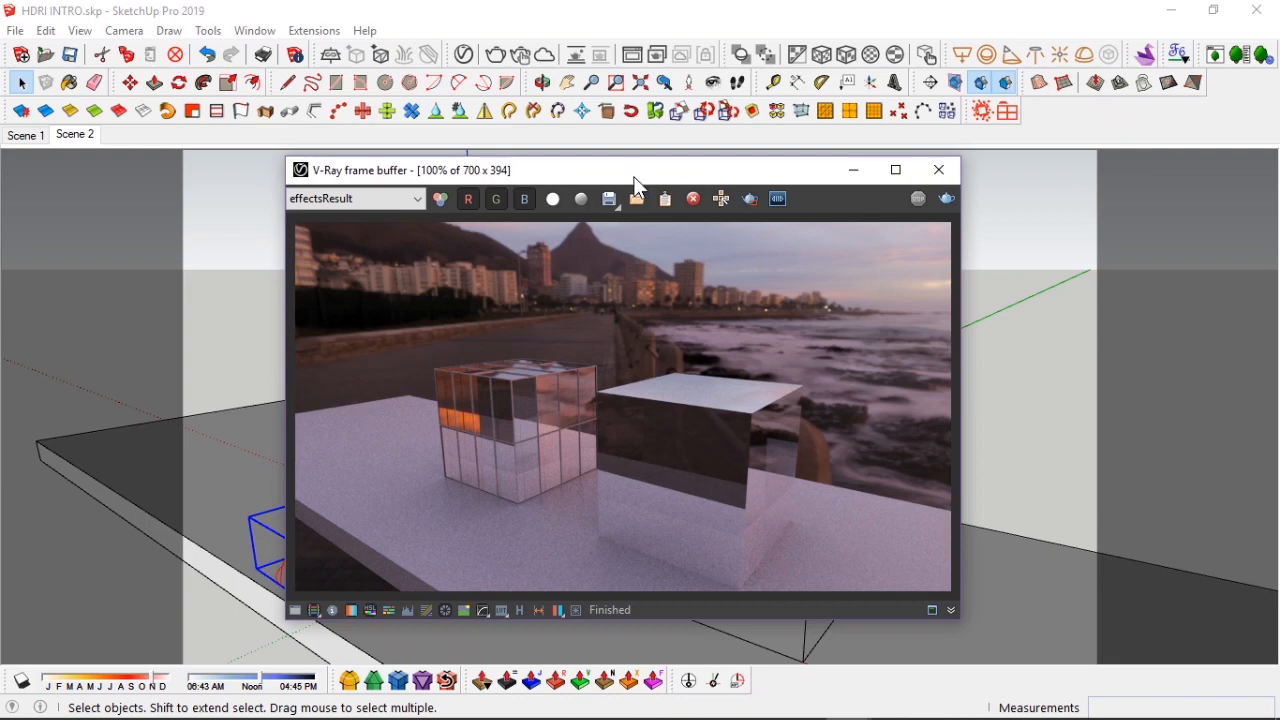
left_click_drag(640, 170, 595, 157)
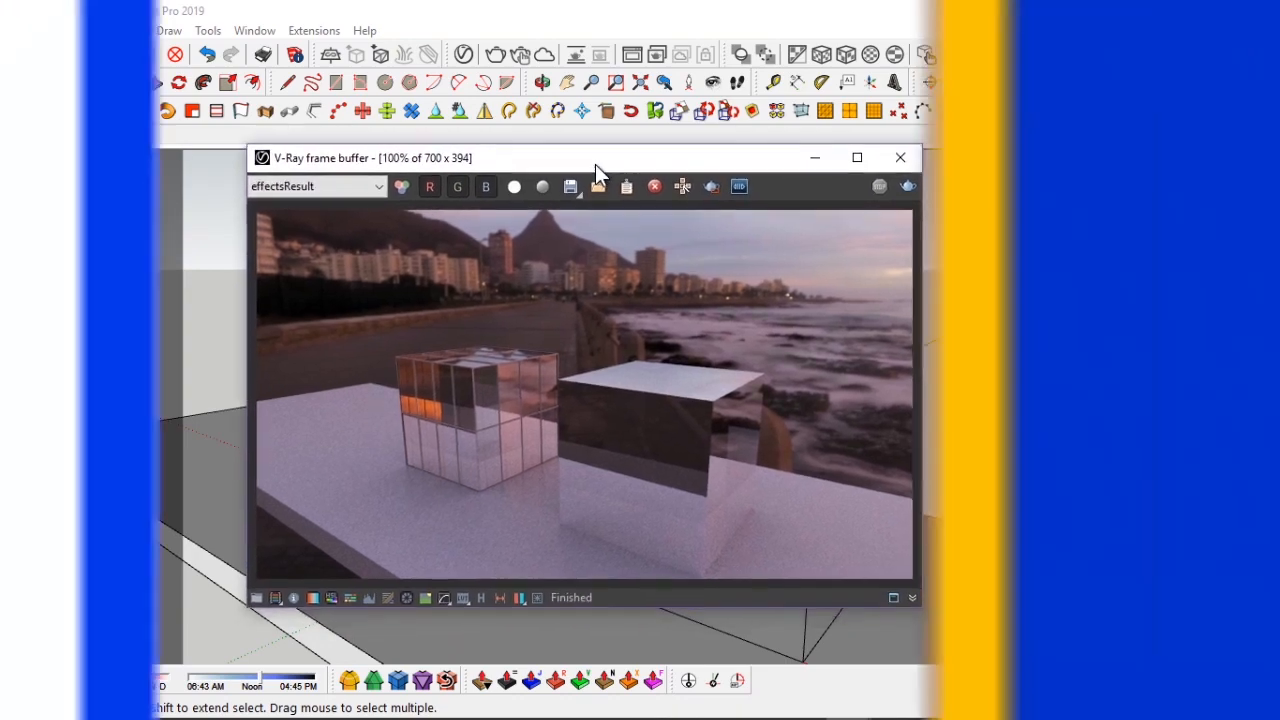